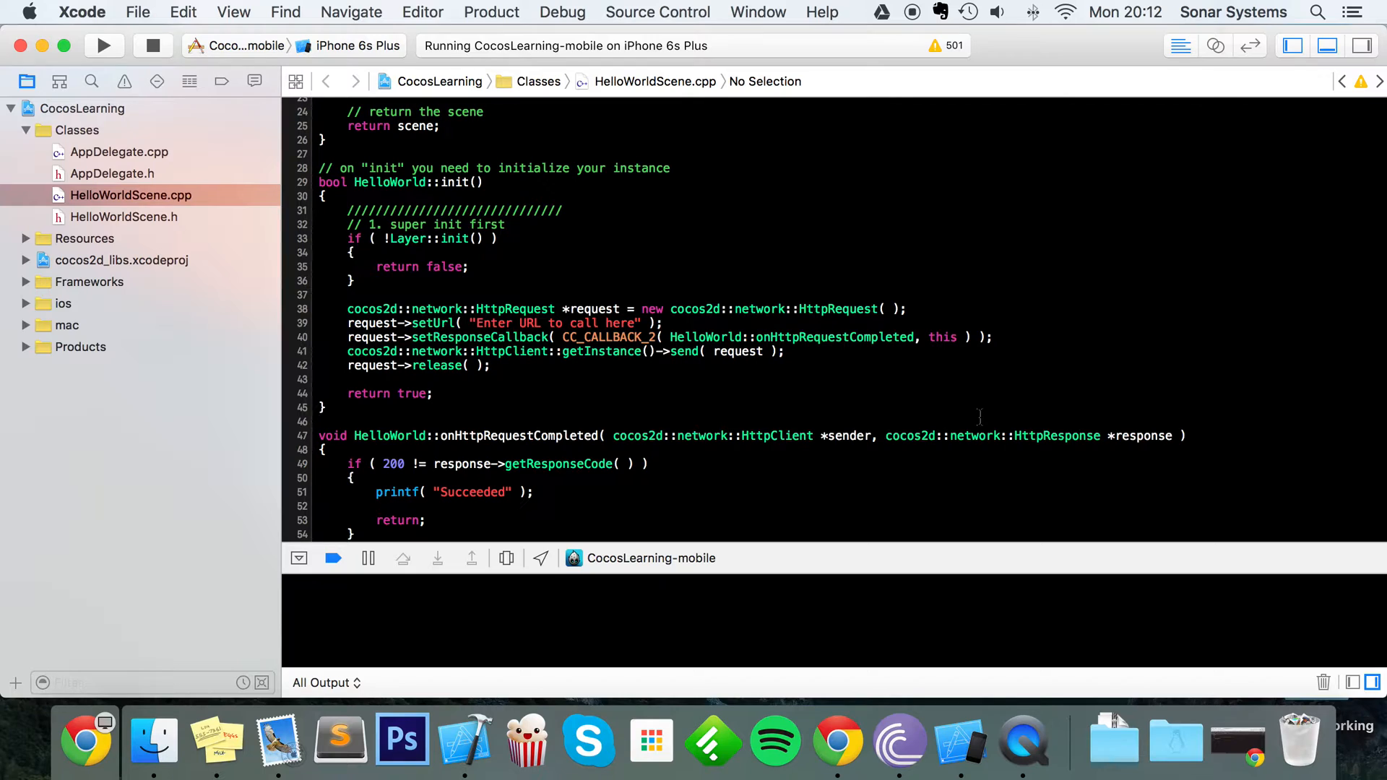
- Add #include <vector> and #include "spine/Json.h" under the existing include in HelloWorldScene.cpp
{"action": "left_click", "coordinate": [319, 421]}
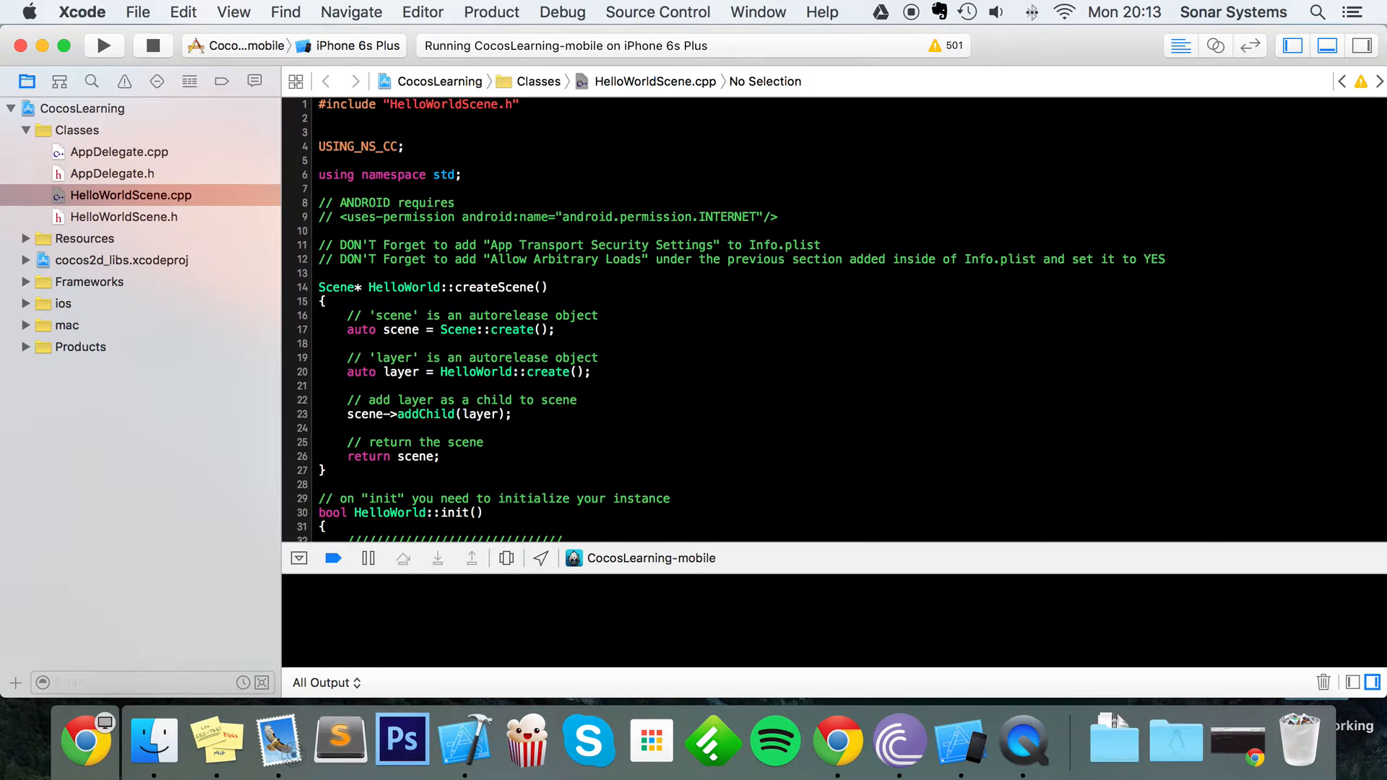
{"action": "type", "text": "#include"}
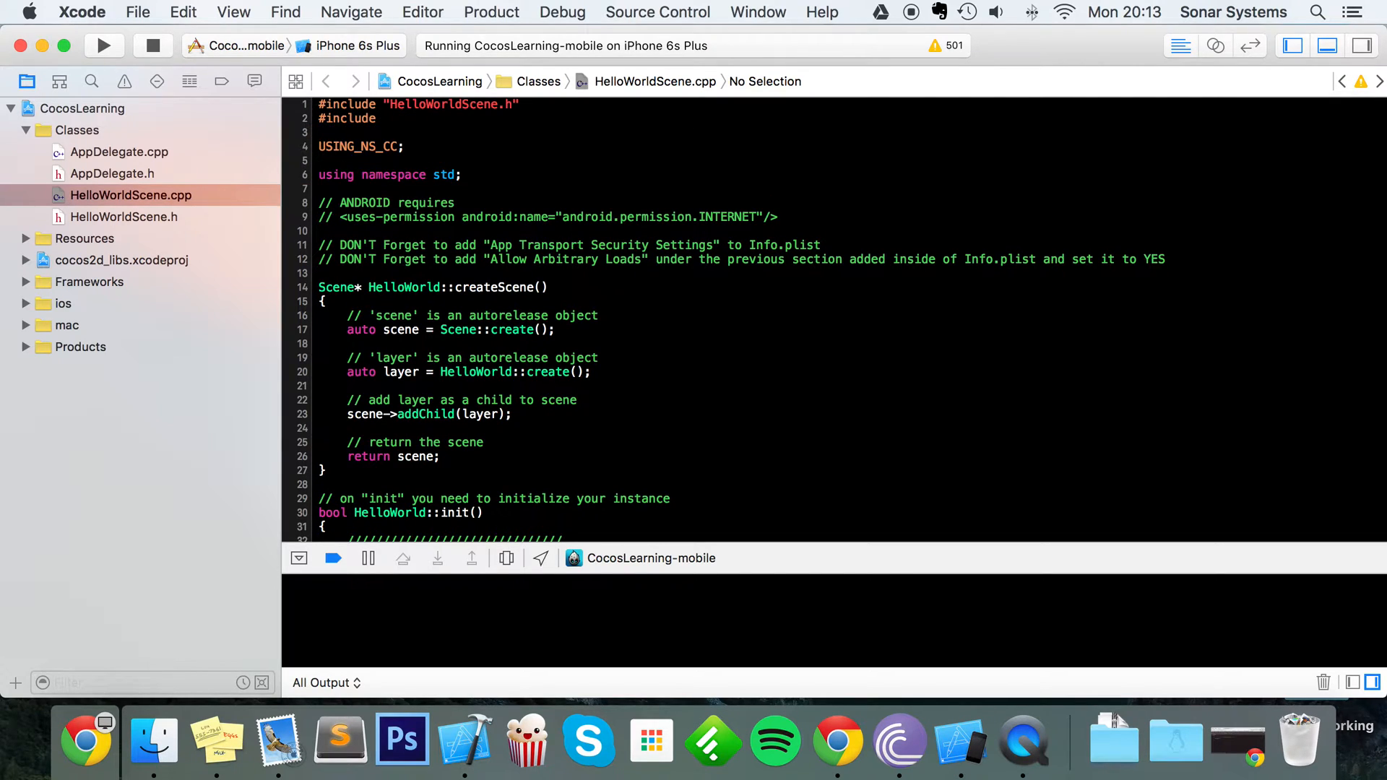
{"action": "type", "text": "<vector>"}
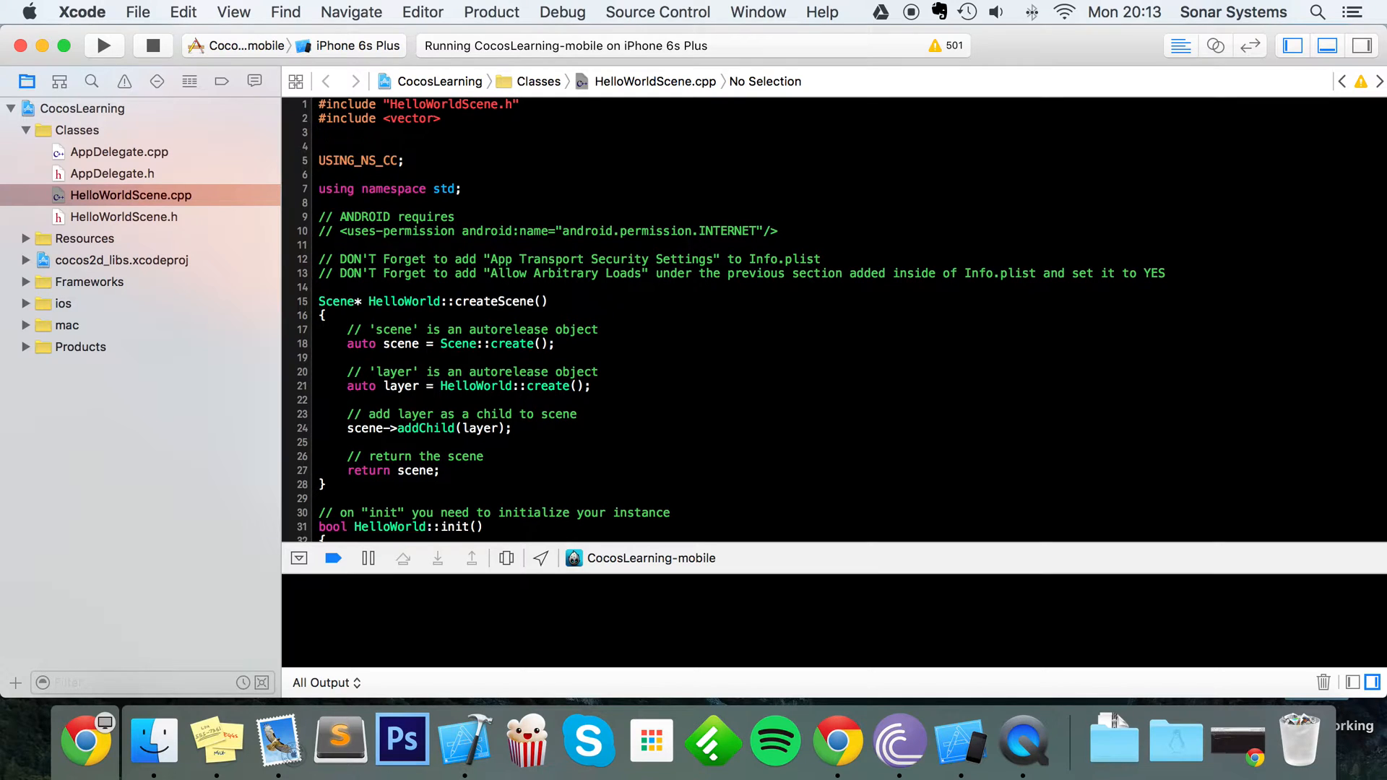
{"action": "type", "text": "#include \""}
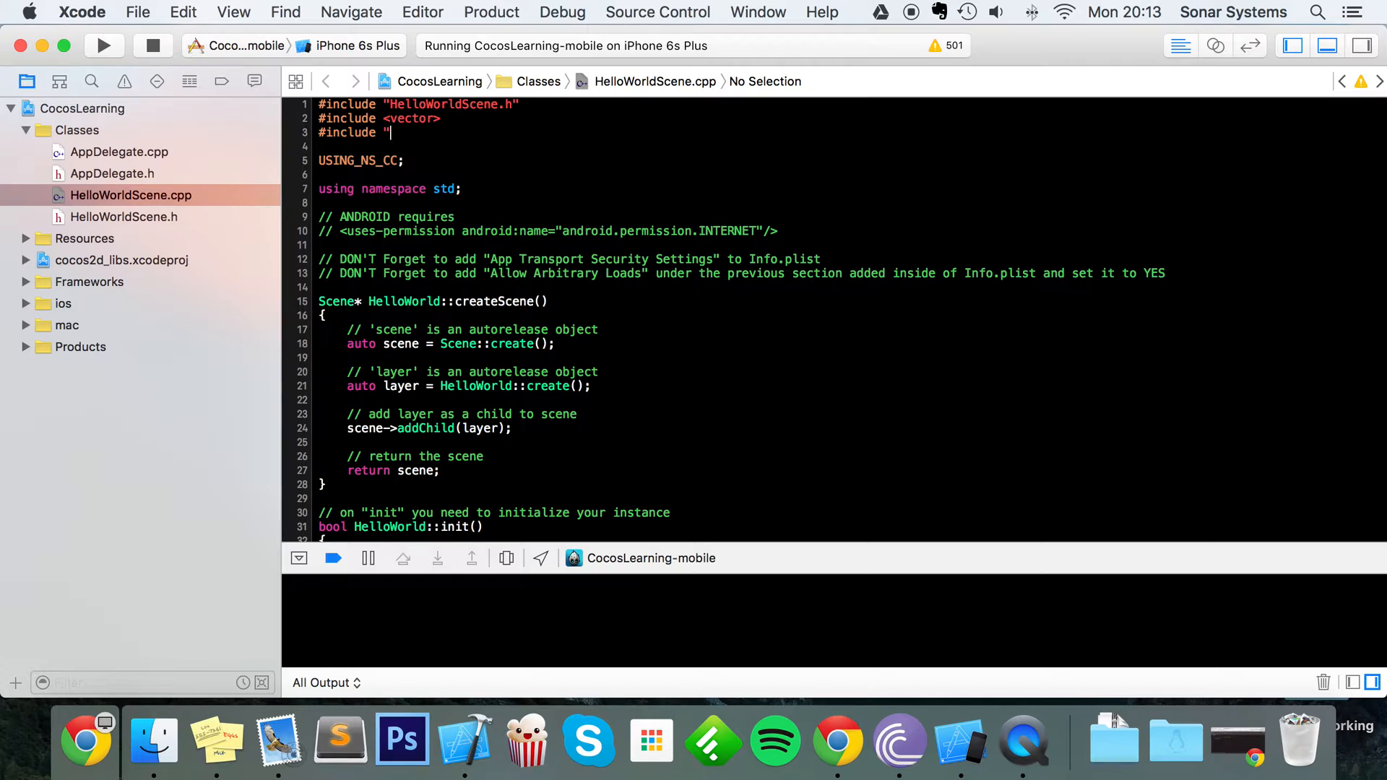
{"action": "type", "text": "spri"}
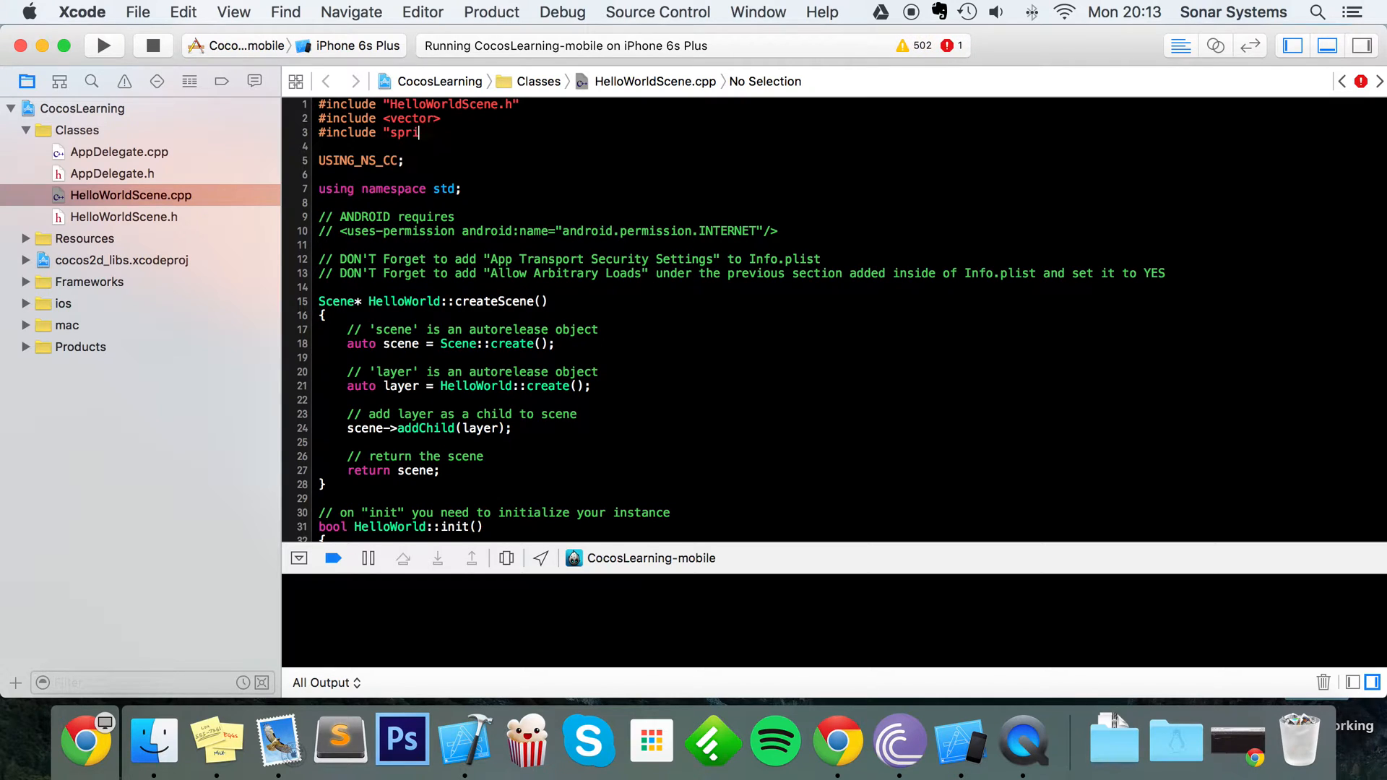
{"action": "type", "text": "ne"}
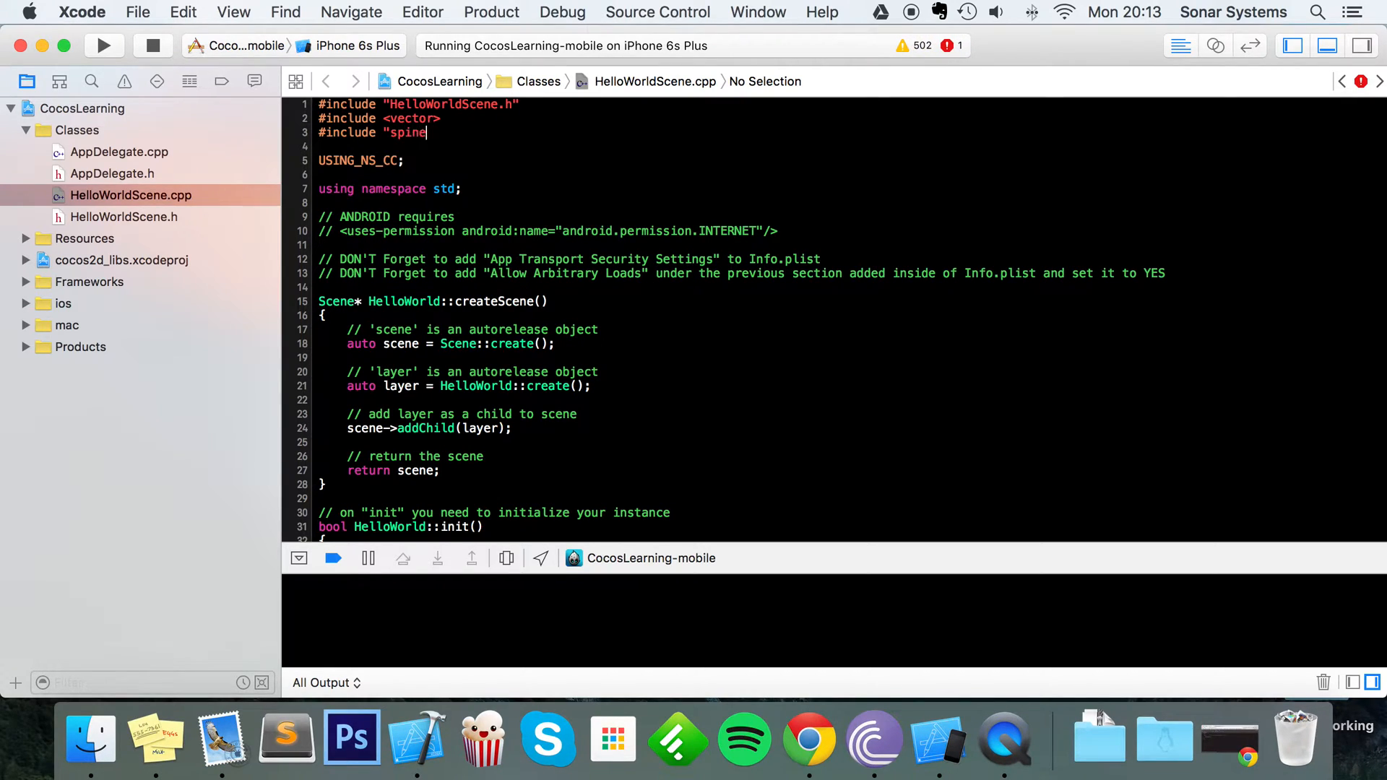
{"action": "type", "text": "/"}
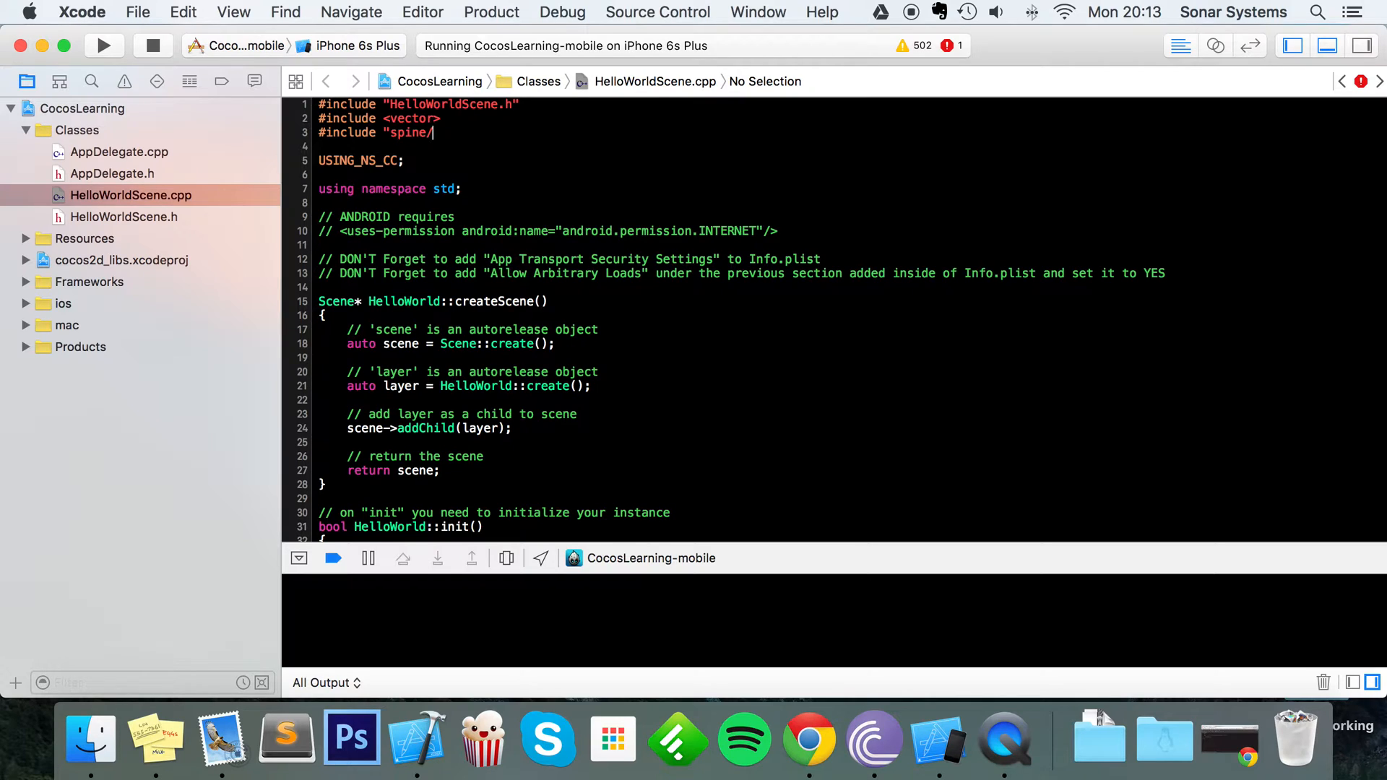
{"action": "type", "text": "Json.h"}
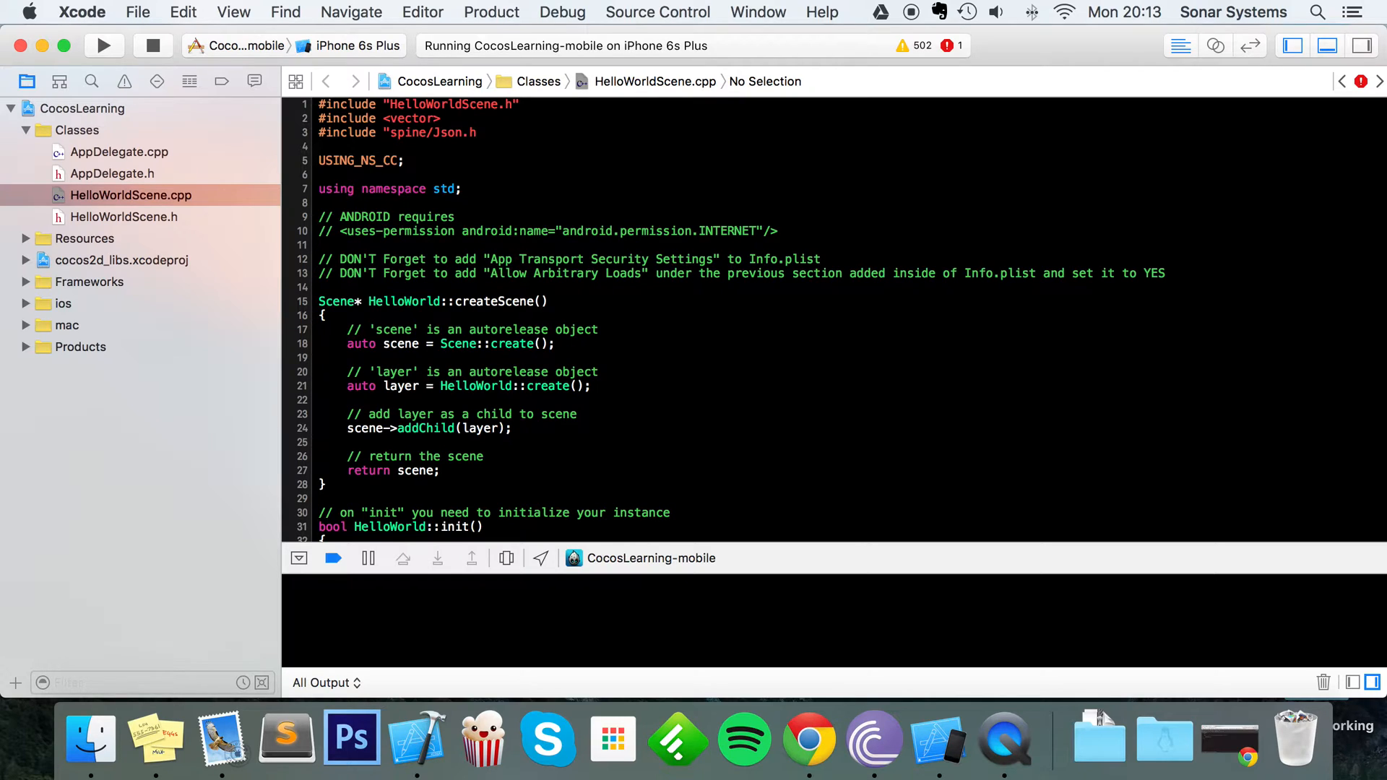
{"action": "left_click", "coordinate": [444, 118]}
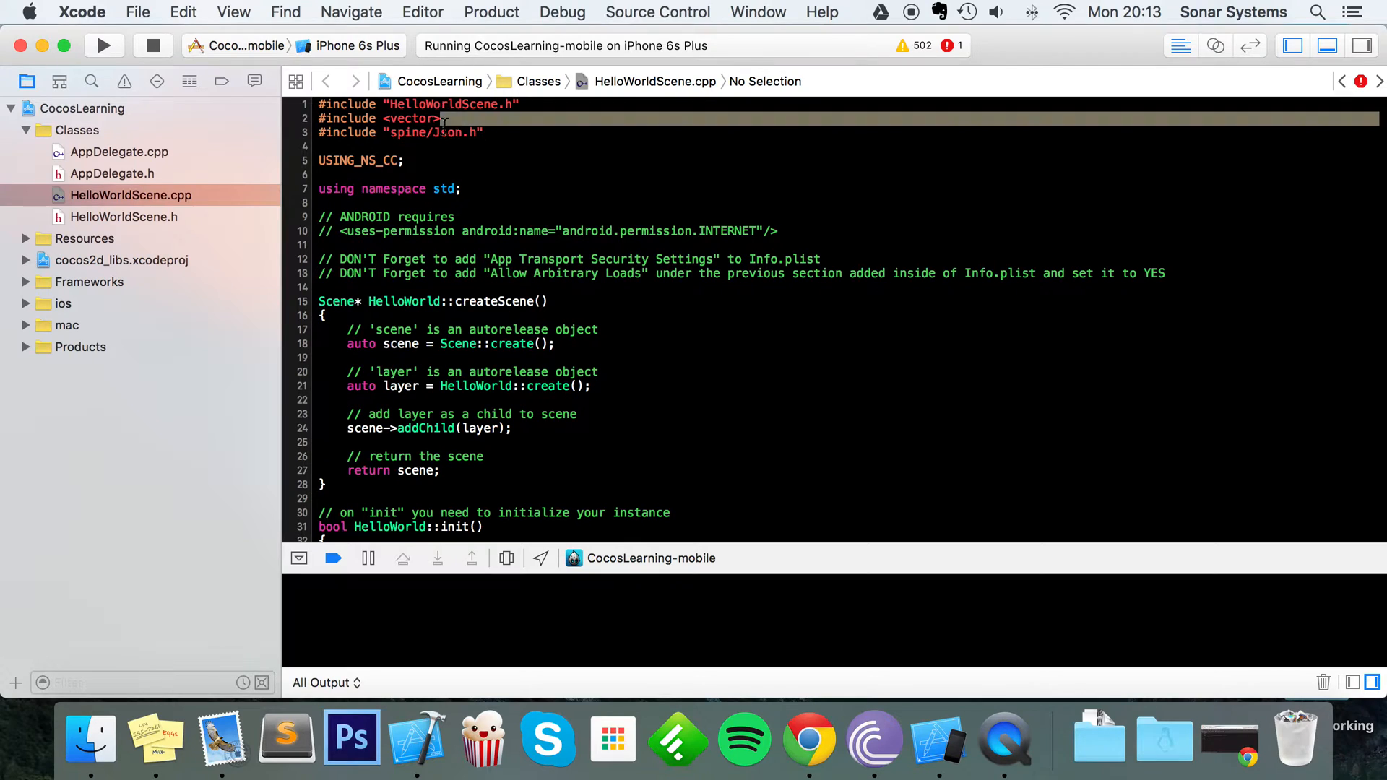
{"action": "right_click", "coordinate": [416, 119]}
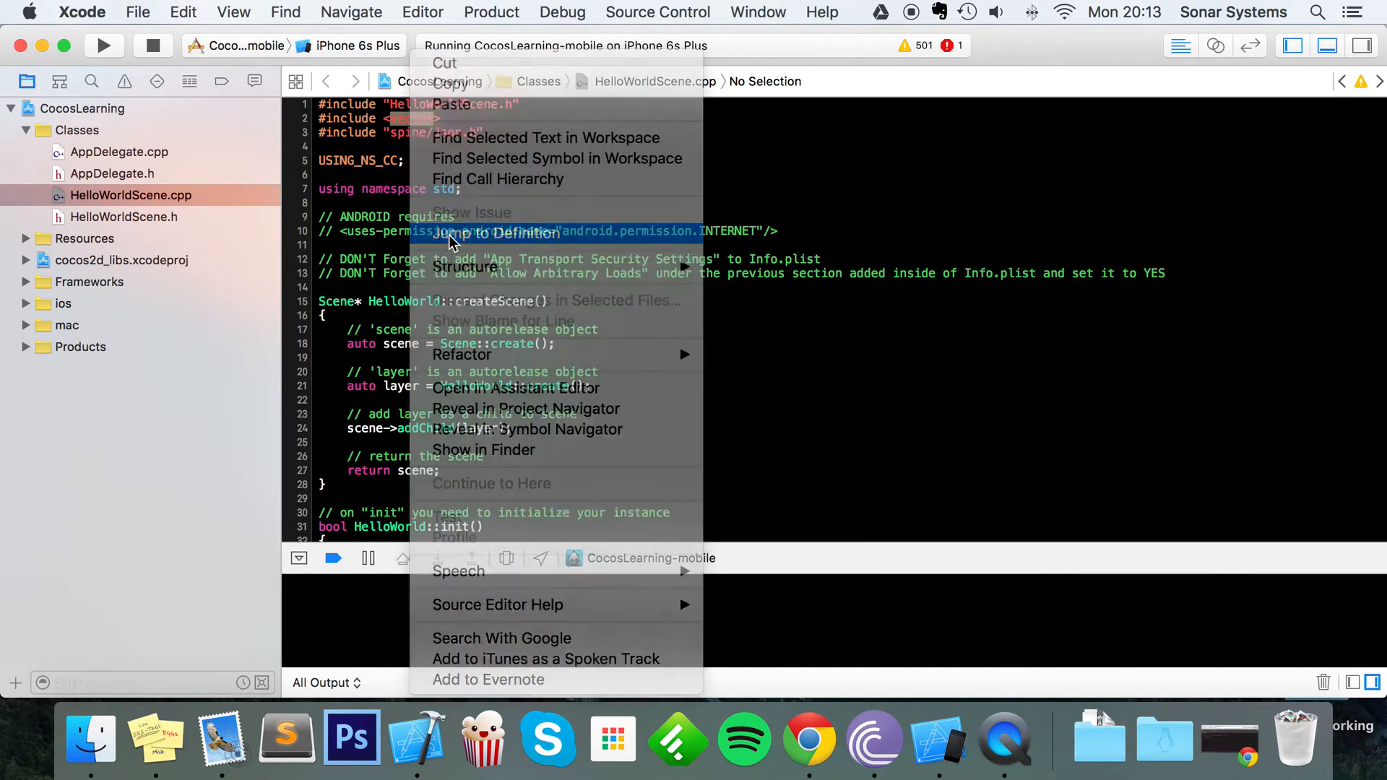
{"action": "left_click", "coordinate": [495, 233]}
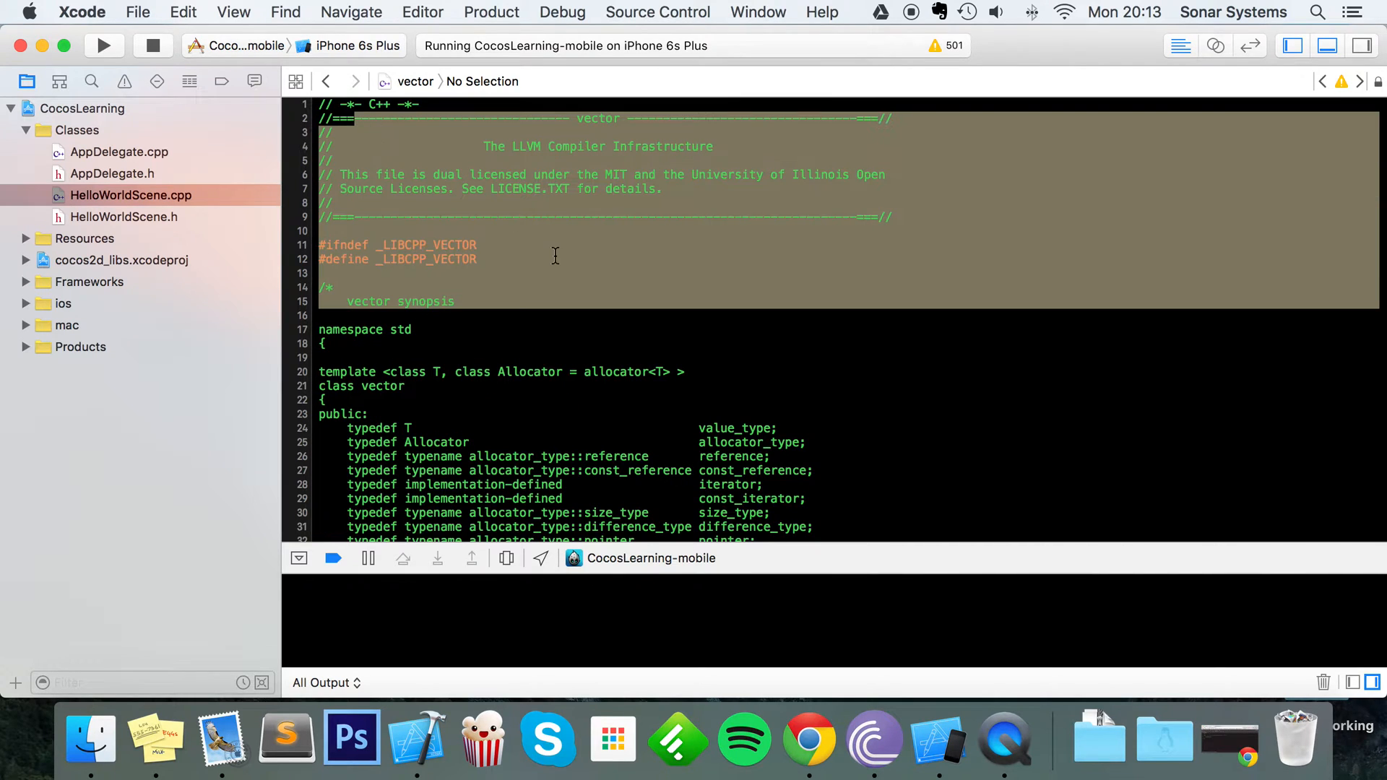
{"action": "left_click", "coordinate": [130, 194]}
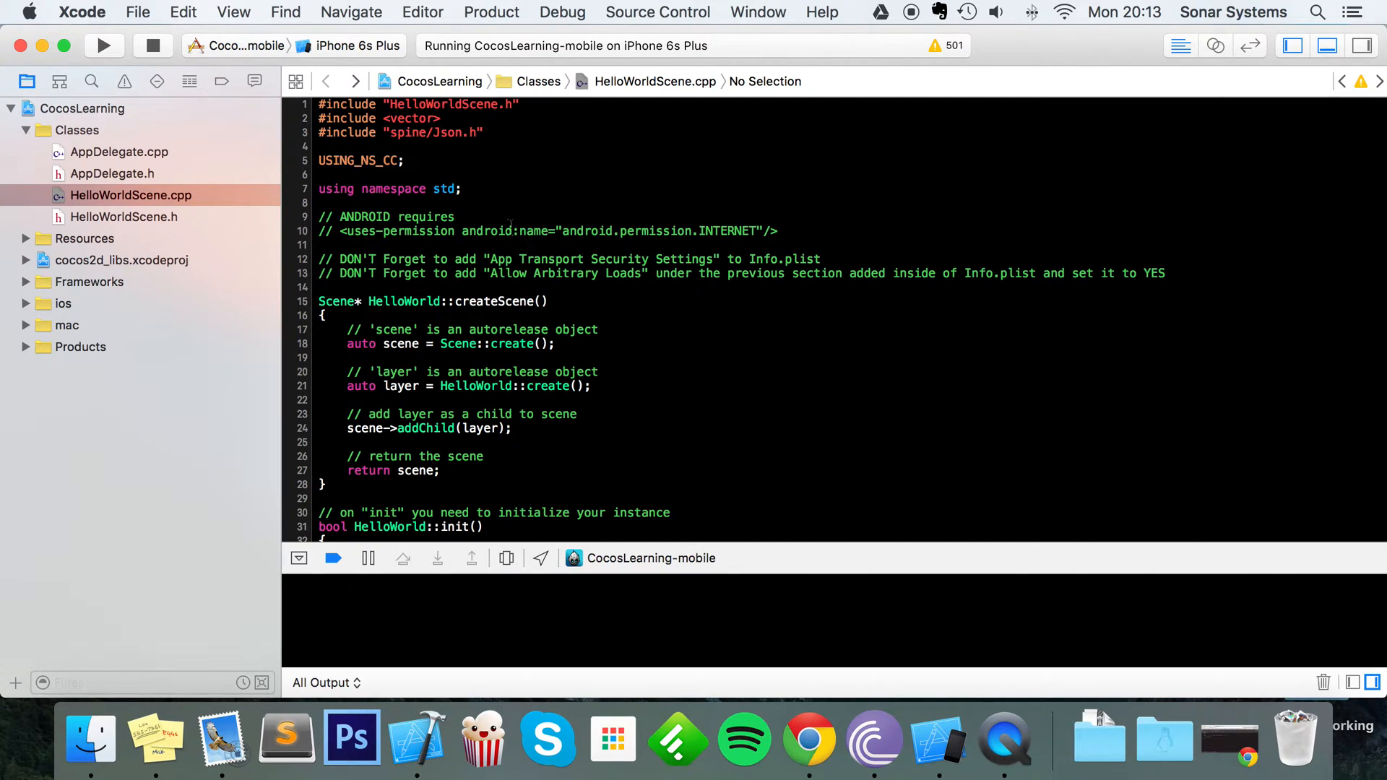
{"action": "scroll", "scroll_direction": "down", "scroll_amount": 3}
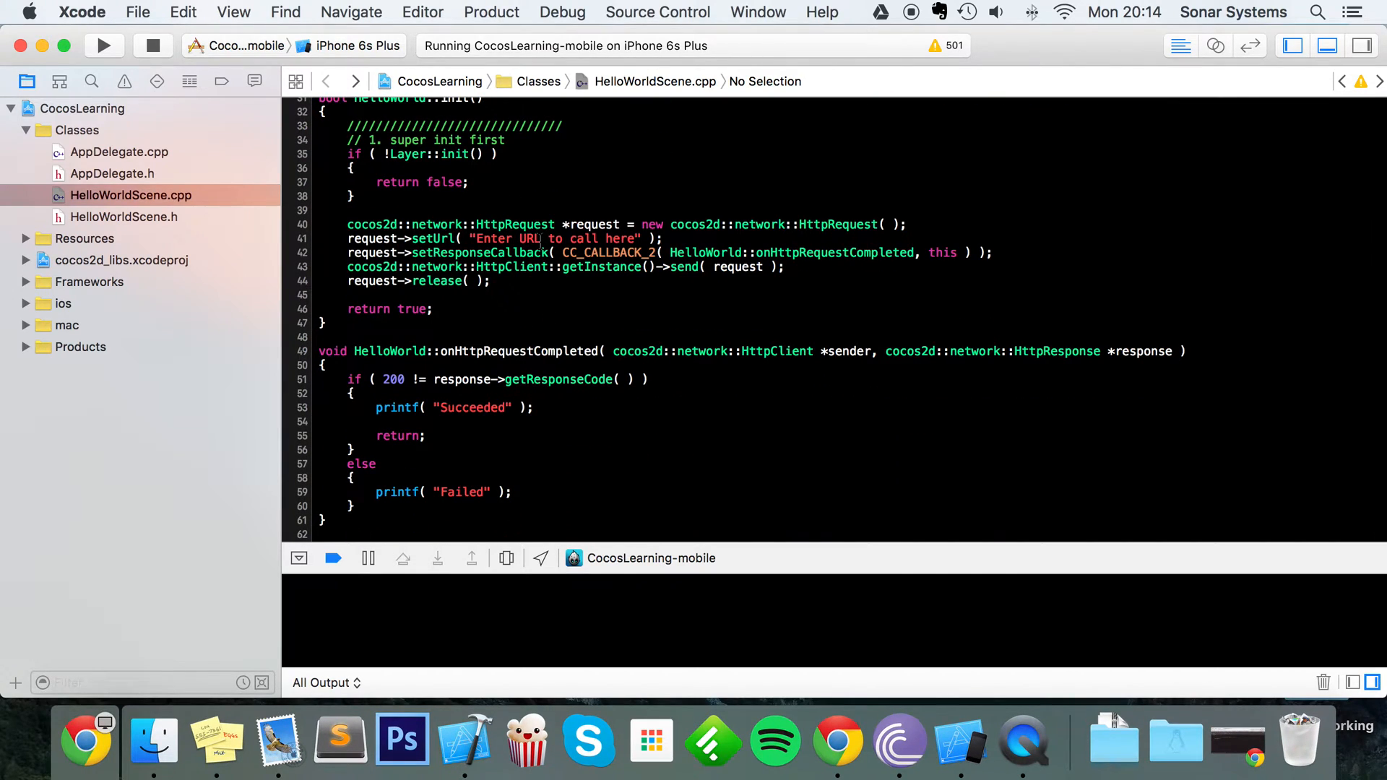
{"action": "mouse_move", "coordinate": [1253, 726]}
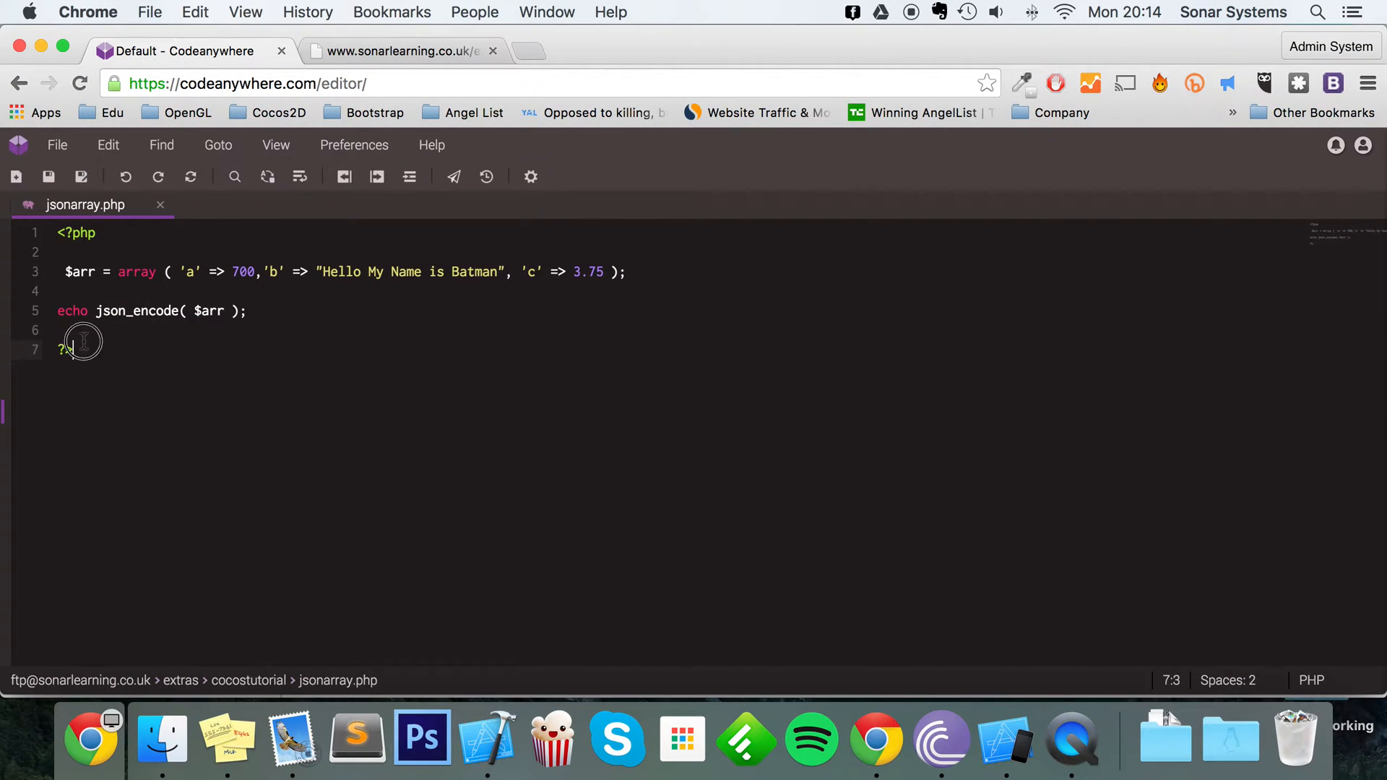
- Remove line 3's leading space and add a space after the comma following 700
{"action": "left_click", "coordinate": [66, 271]}
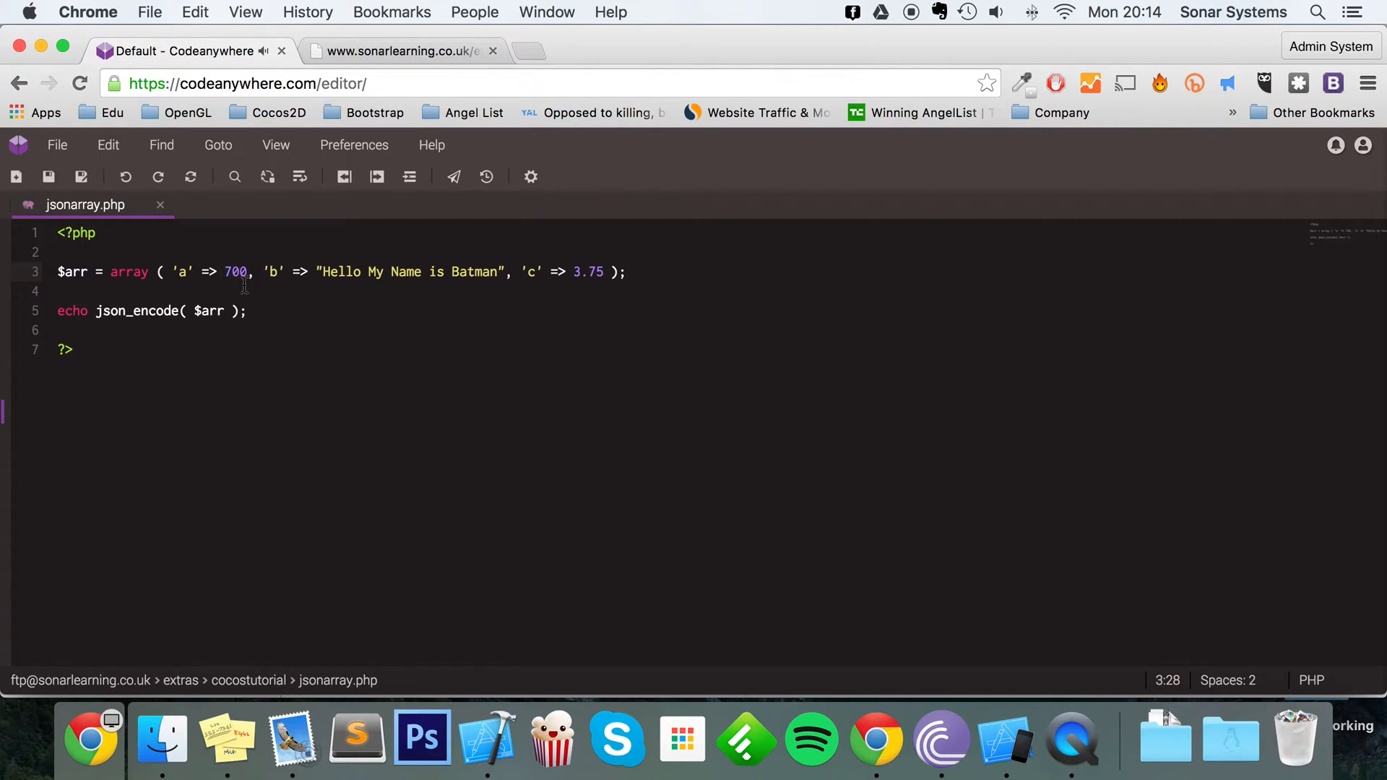
{"action": "left_click", "coordinate": [261, 271]}
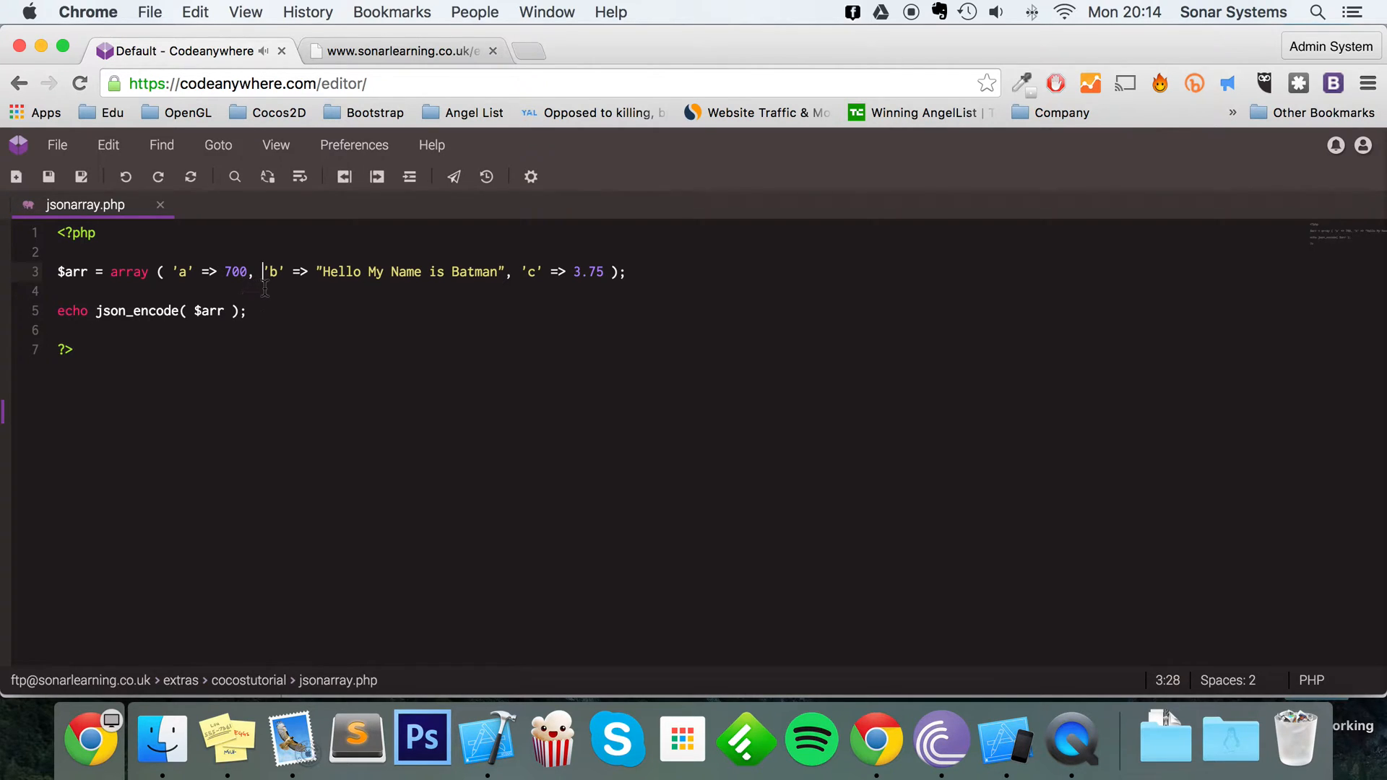
{"action": "mouse_move", "coordinate": [255, 310]}
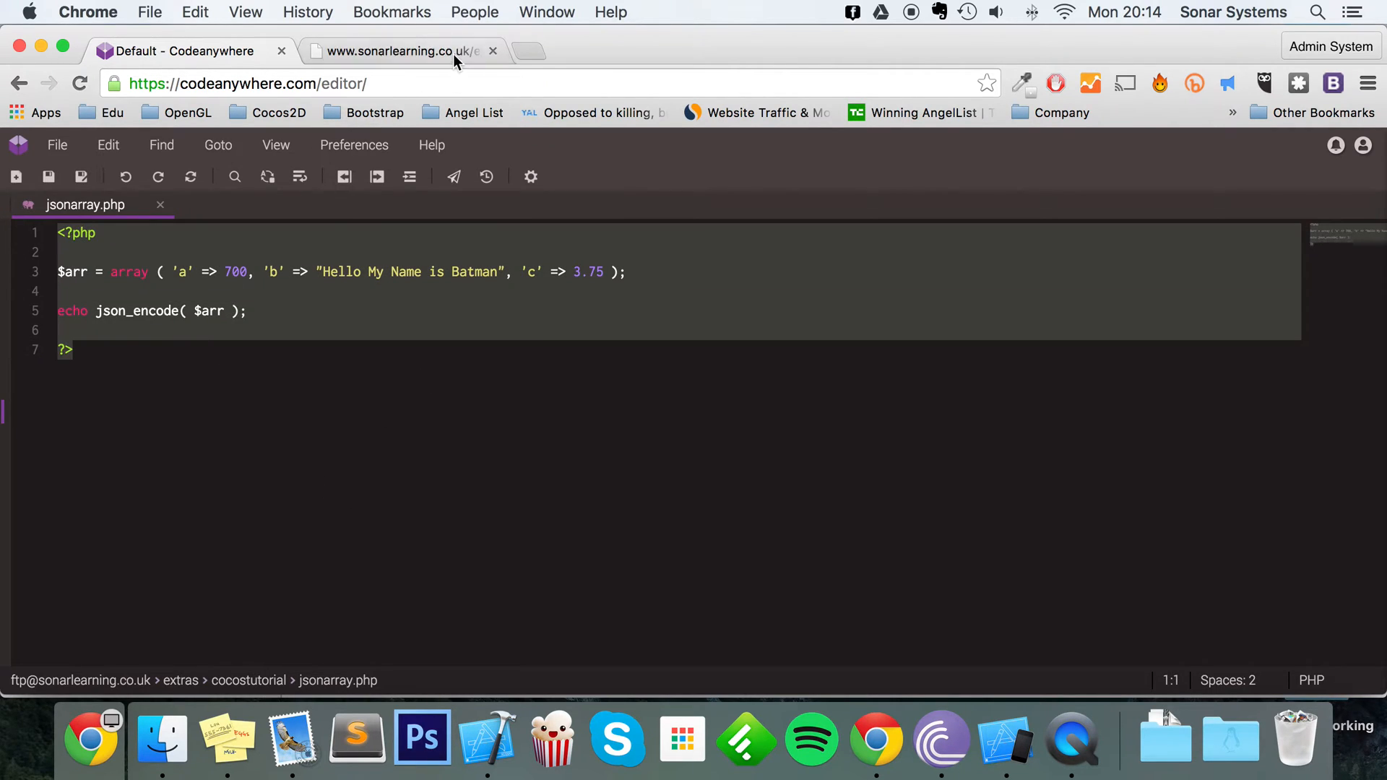
- Confirm jsonarray.php outputs {"a":700,"b":"Hello My Name is Batman","c":3.75} and copy its URL
{"action": "left_click", "coordinate": [398, 50]}
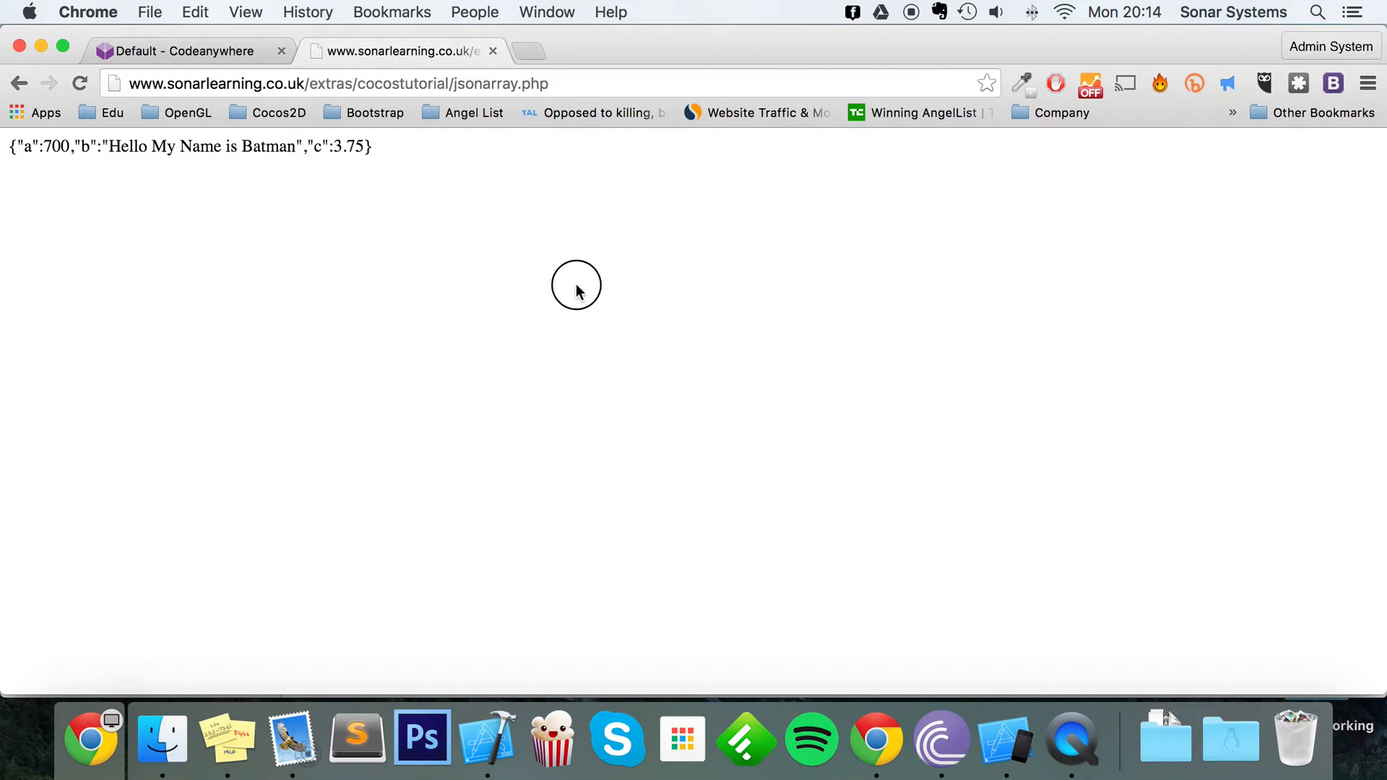
{"action": "triple_click", "coordinate": [190, 146]}
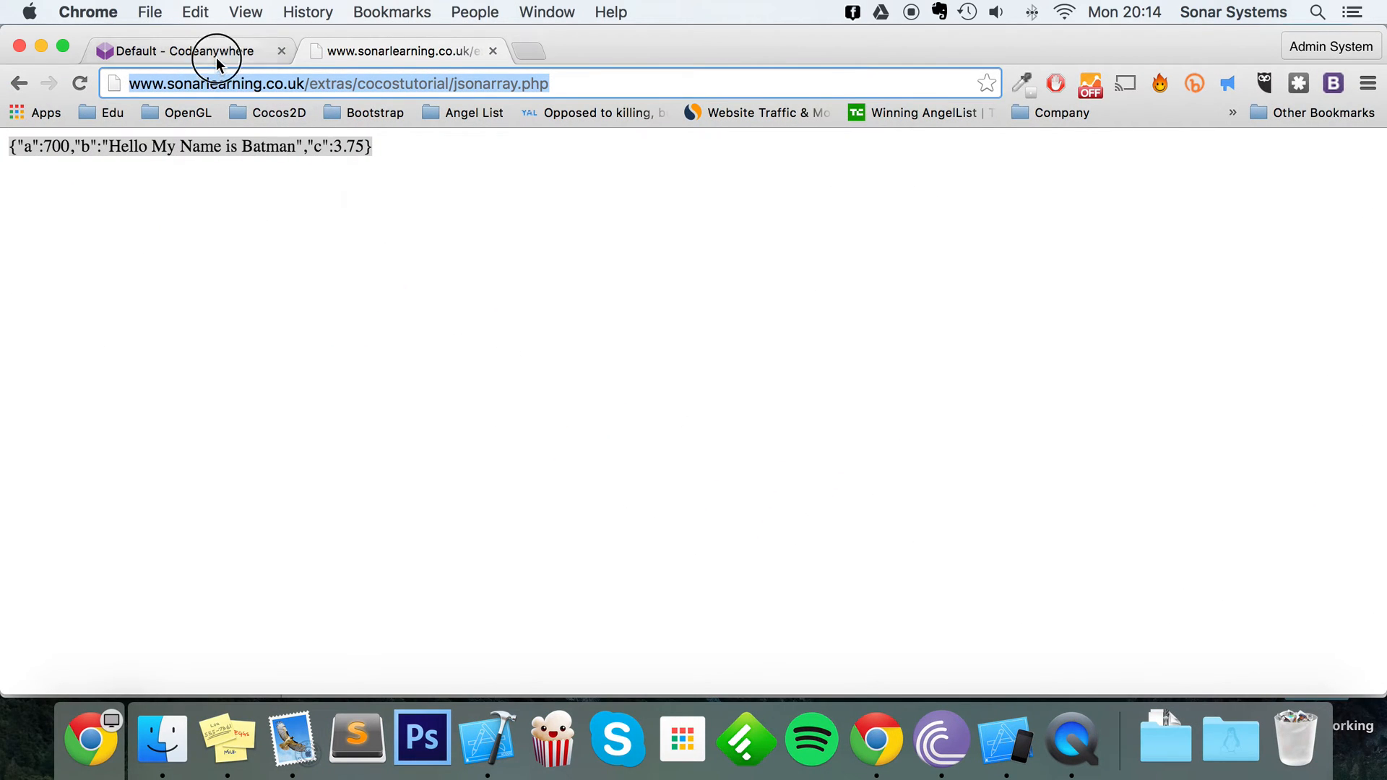
{"action": "left_click", "coordinate": [177, 51]}
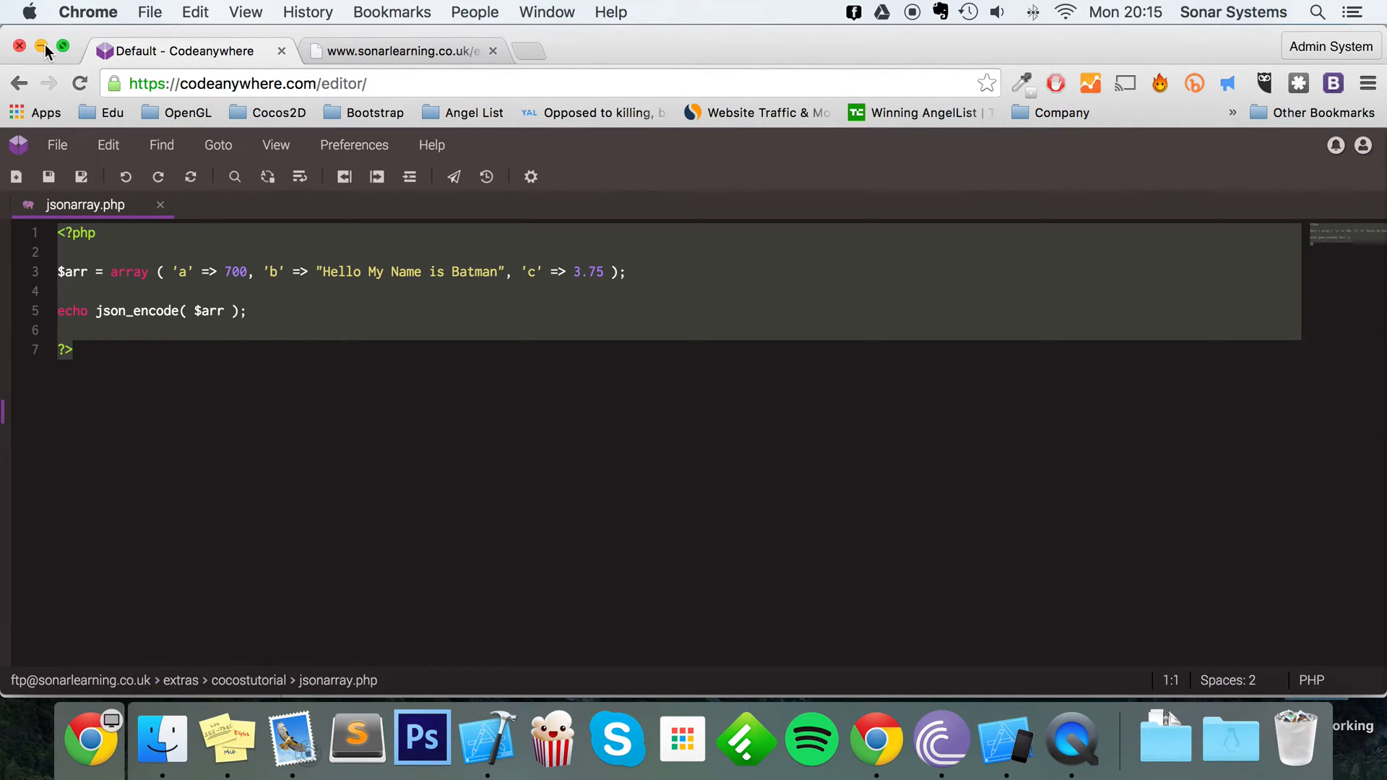
{"action": "mouse_move", "coordinate": [48, 60]}
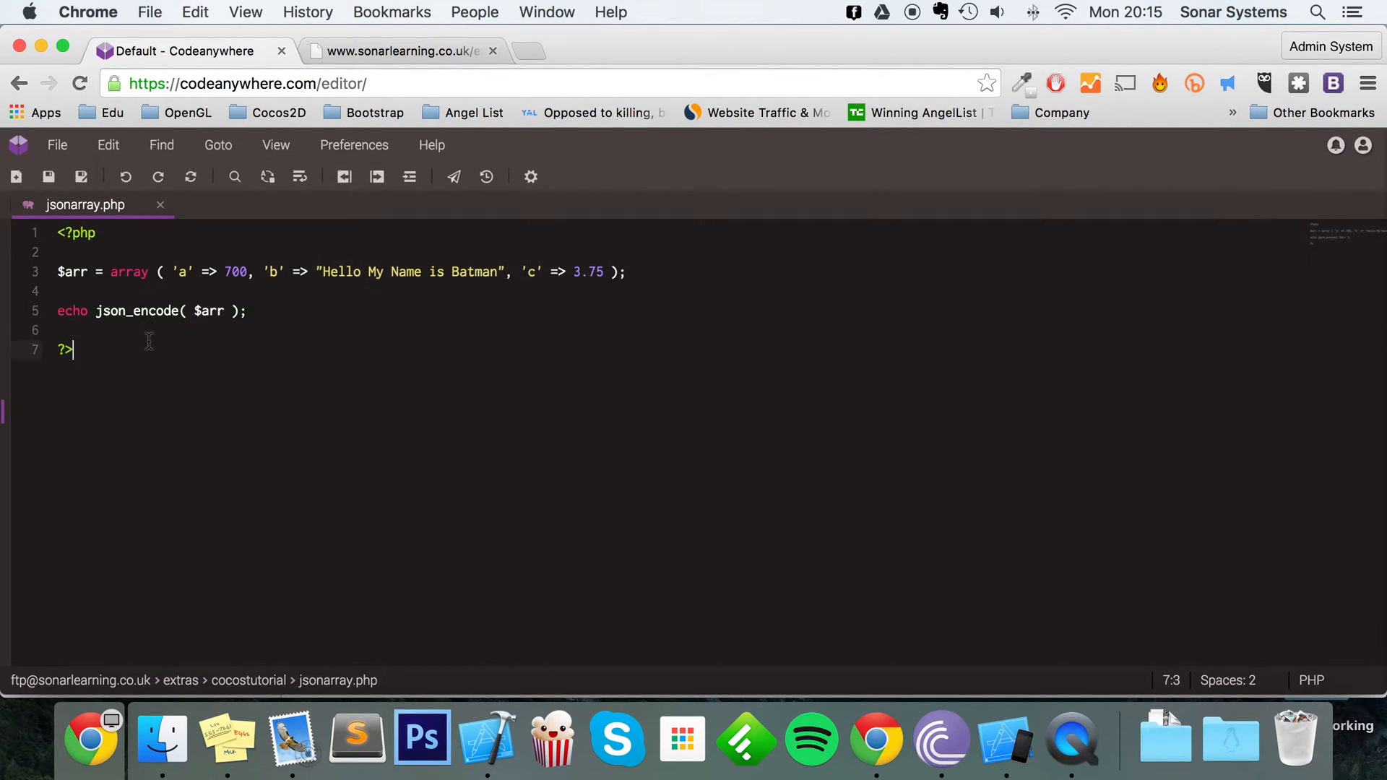
{"action": "left_click", "coordinate": [270, 272]}
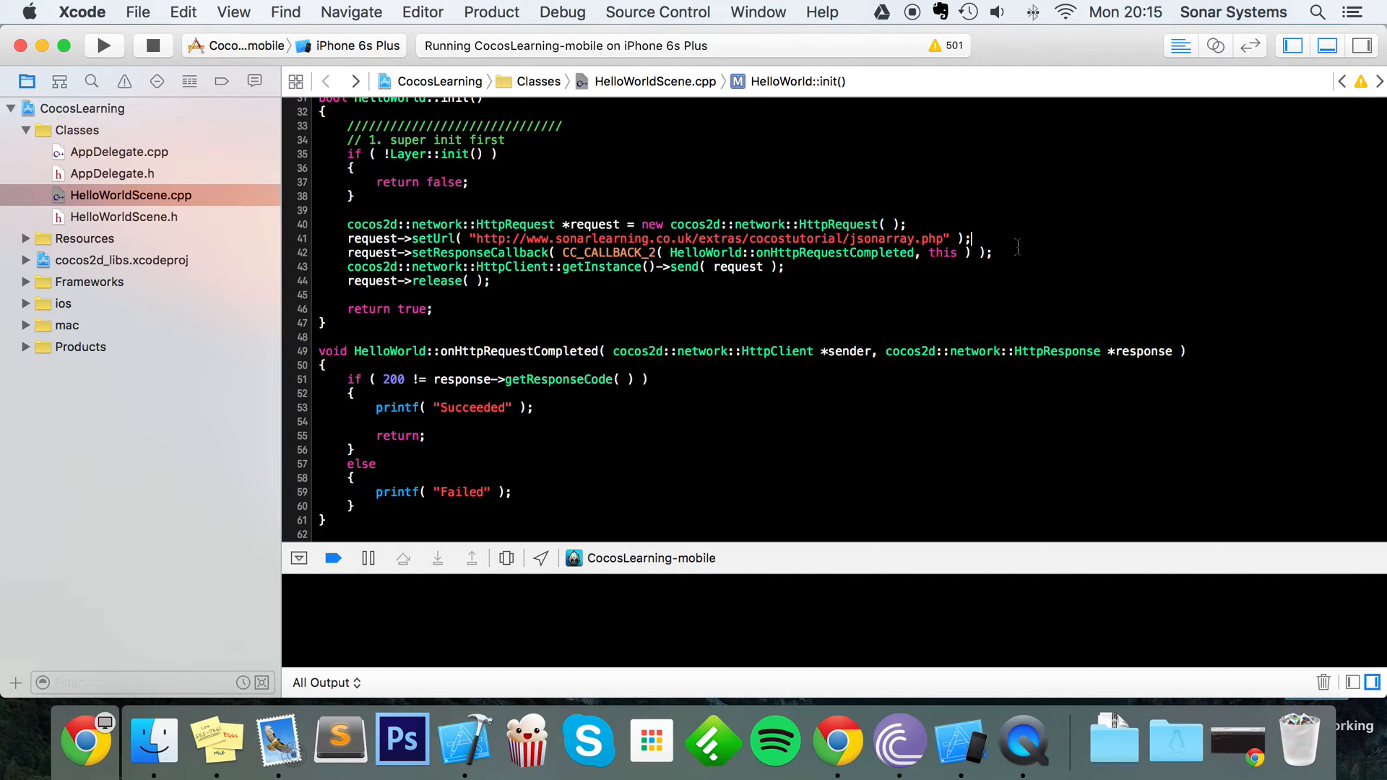
- Add the missing semicolon after the GET argument of setRequestType
{"action": "type", "text": "reqwu"}
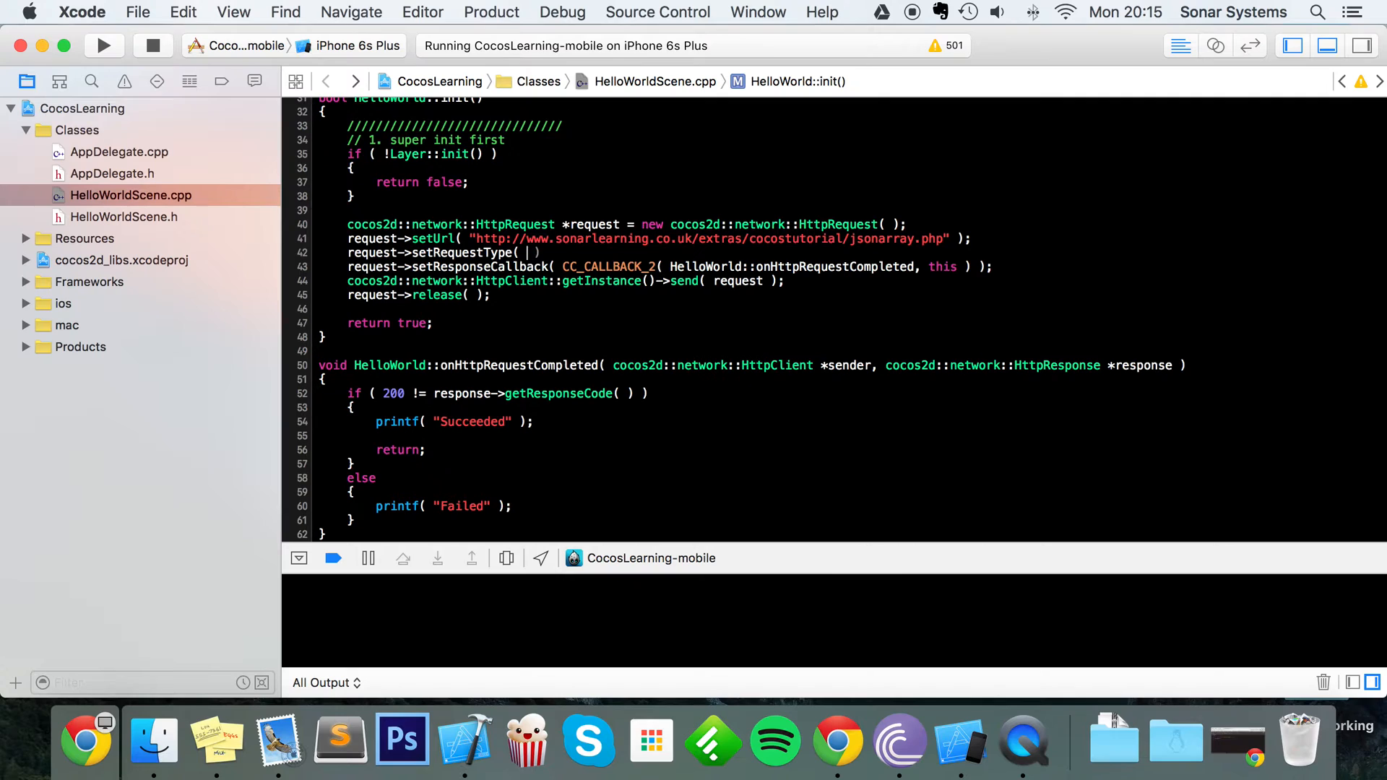
{"action": "type", "text": "cocos2dVersion()"}
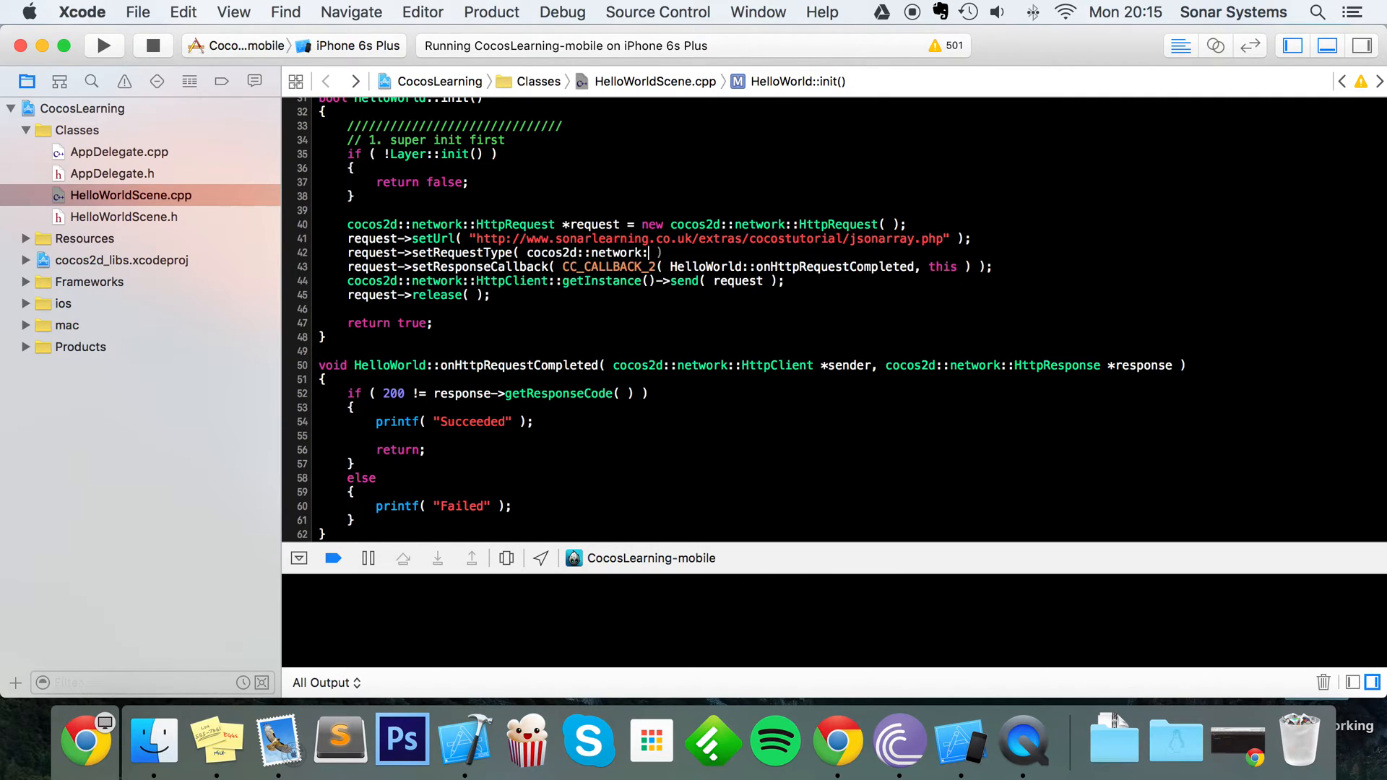
{"action": "type", "text": "HttpRequest::Type::"}
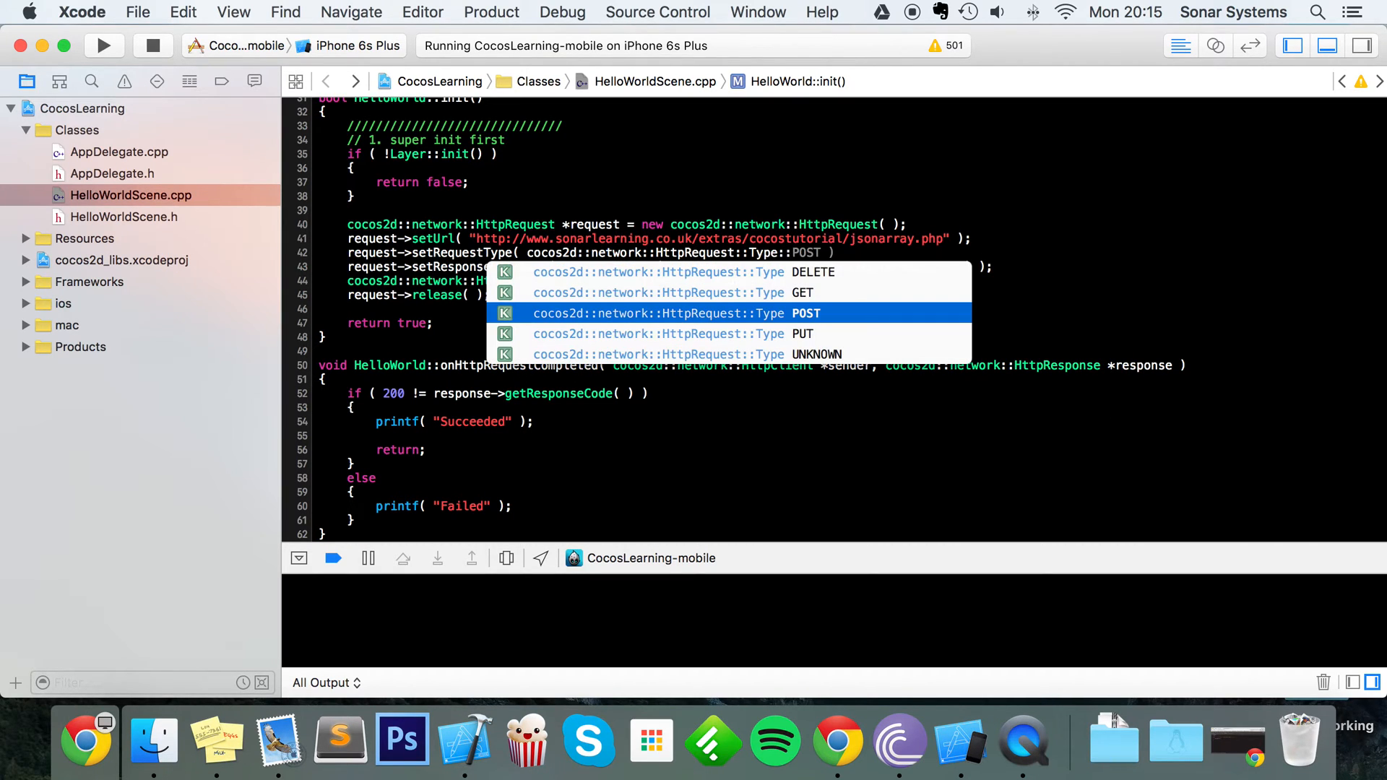
{"action": "left_click", "coordinate": [800, 292]}
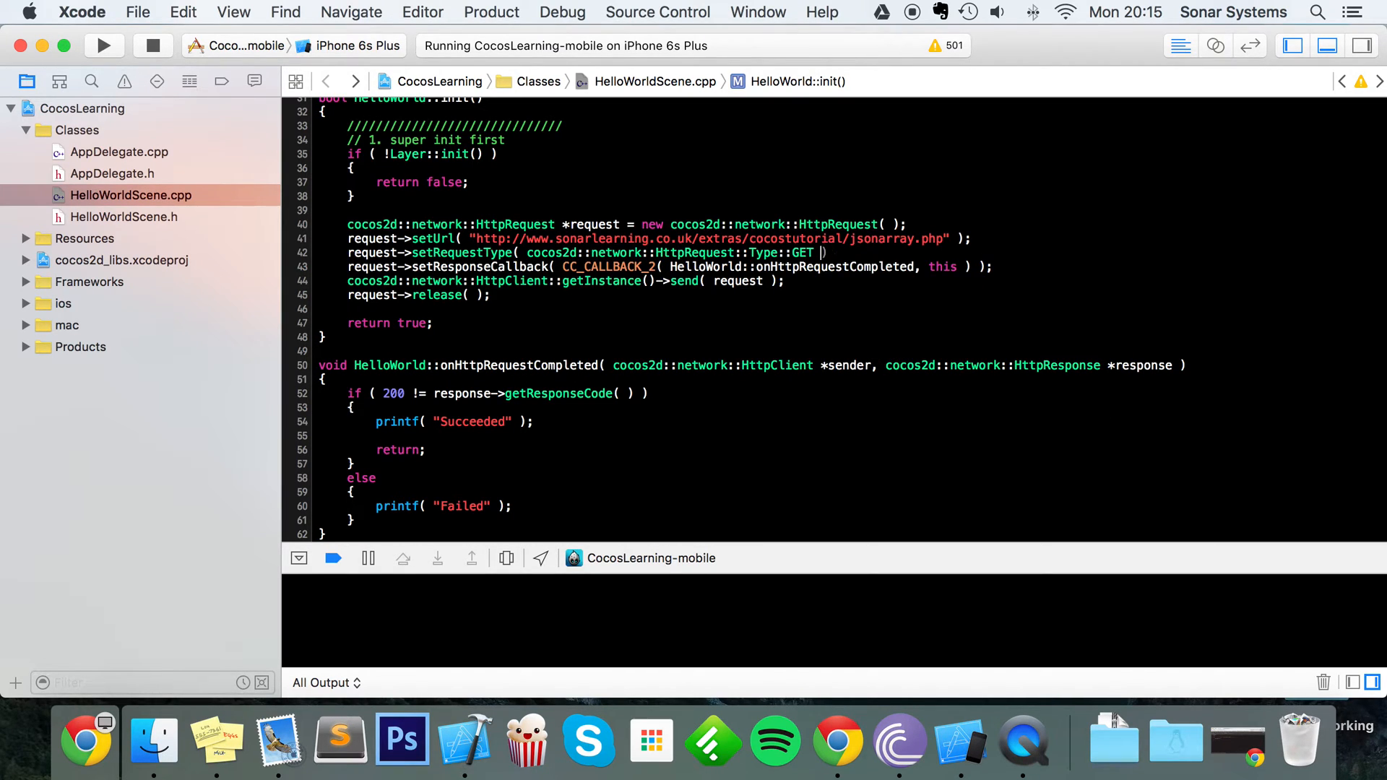
{"action": "type", "text": ";"}
{"action": "type", "text": "std::vector<class _Tp>"}
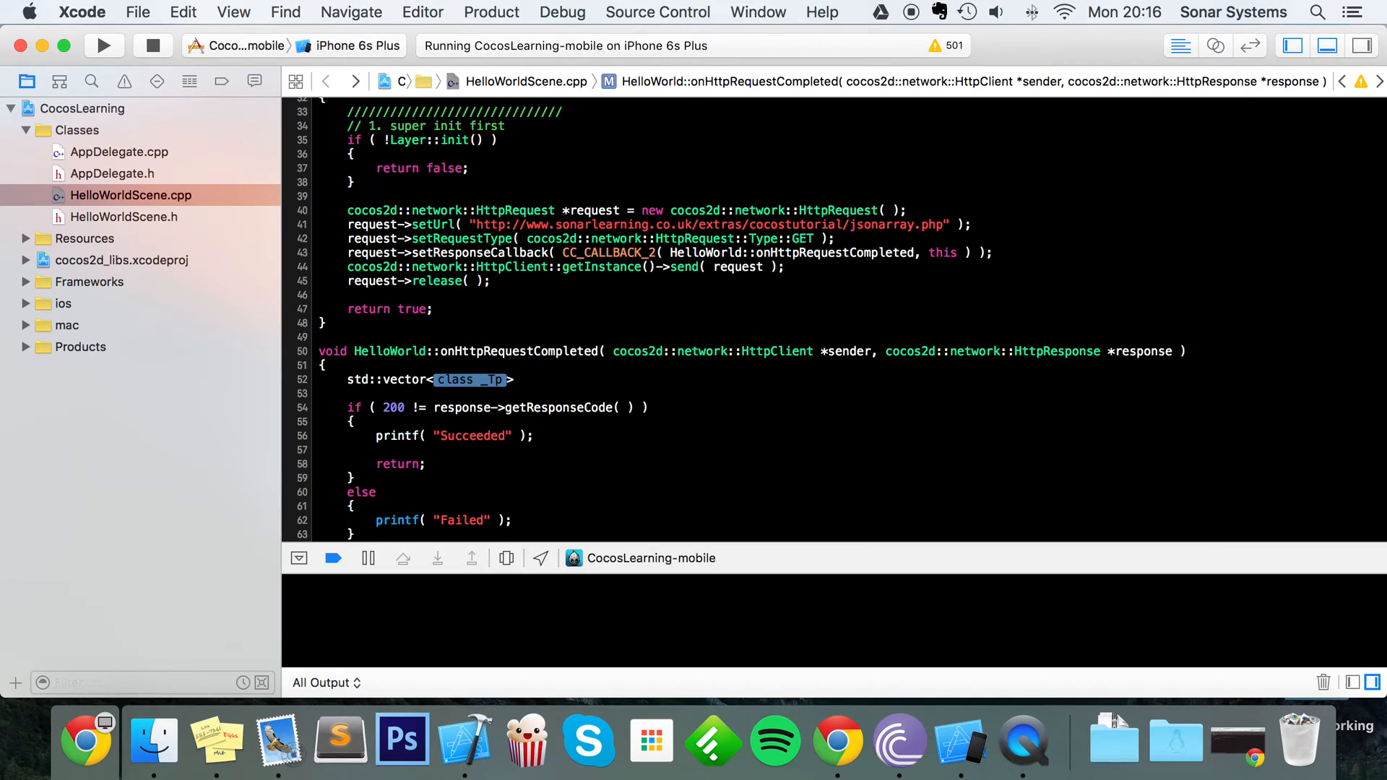
- Declare std::vector<char> *buffer = response->getResponseData(); in onHttpRequestCompleted
{"action": "type", "text": "char"}
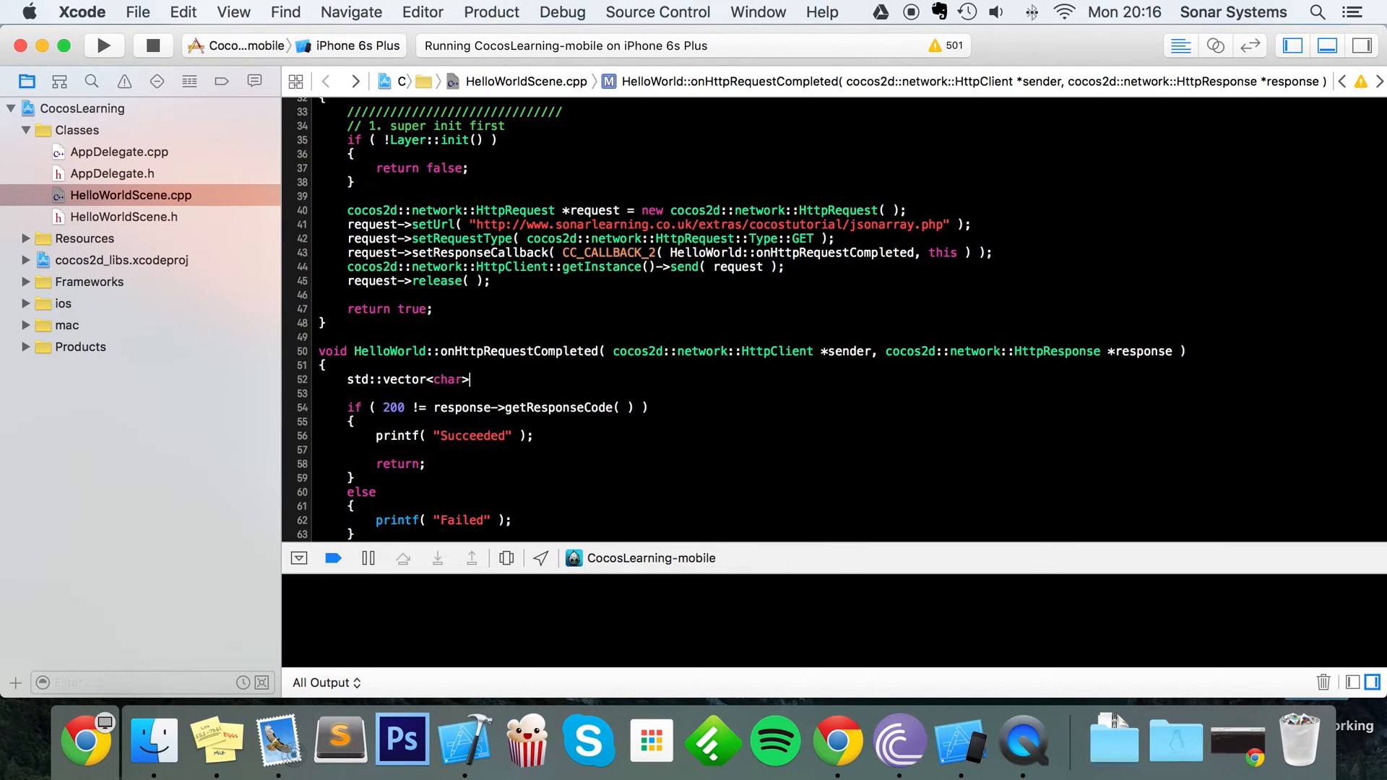
{"action": "type", "text": "*buffer"}
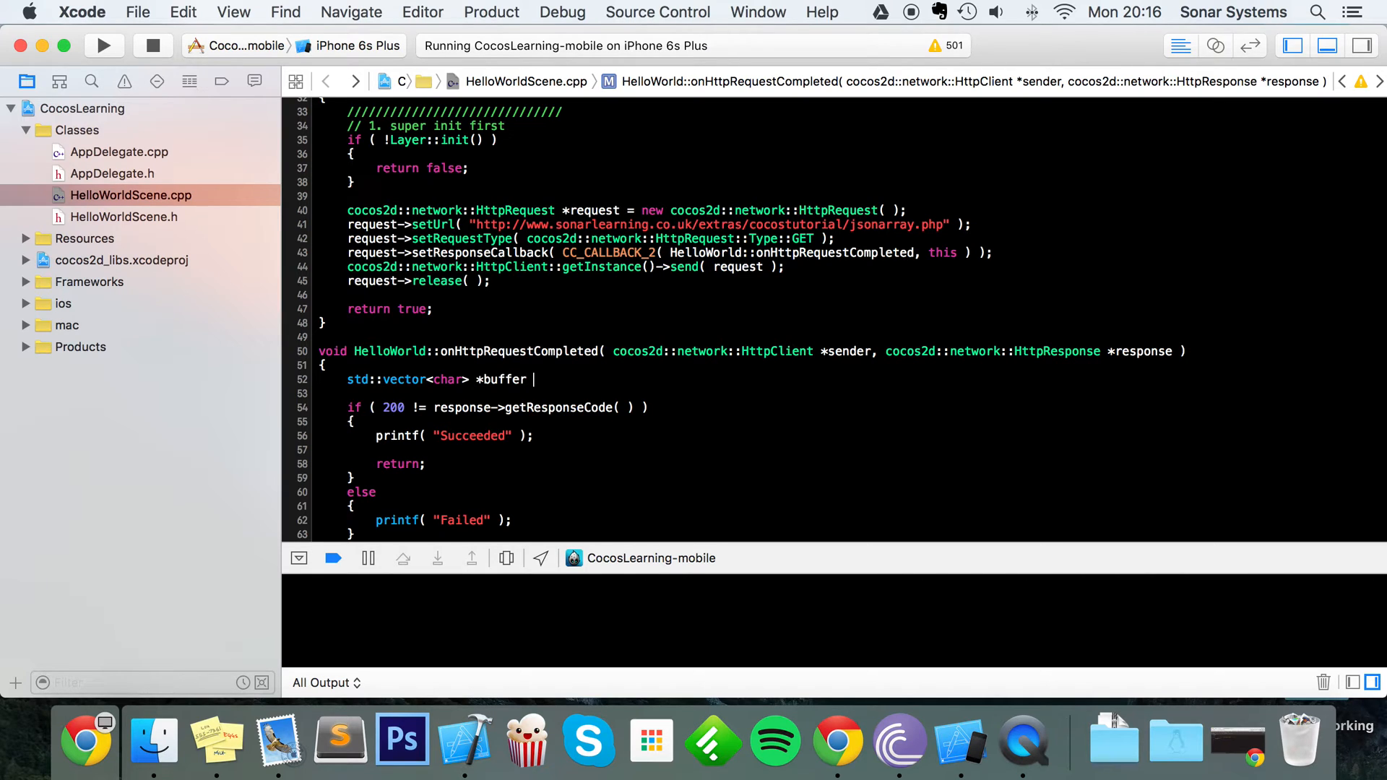
{"action": "type", "text": "= response->getResponseData( );"}
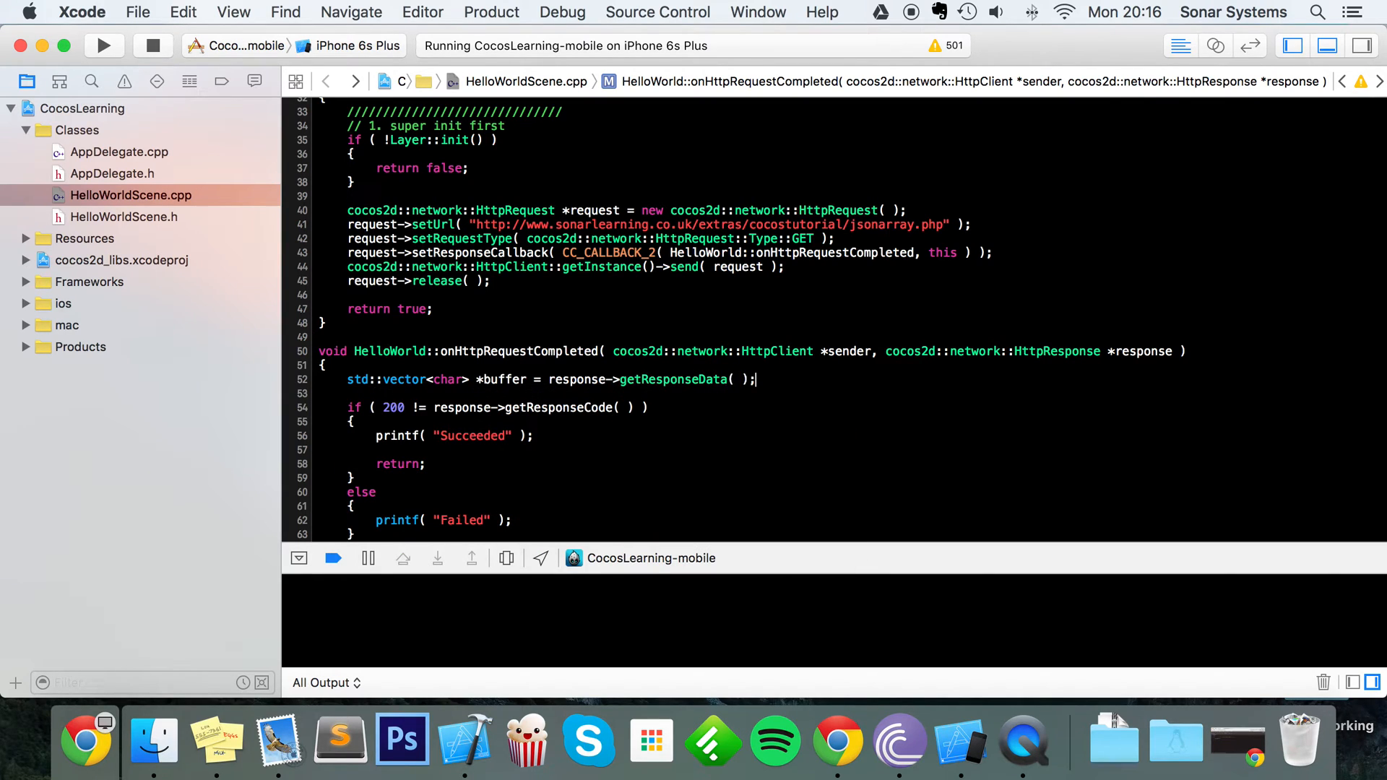
- Allocate char *concatenated = (char *)malloc(buffer->size() + 1);
{"action": "type", "text": "char *"}
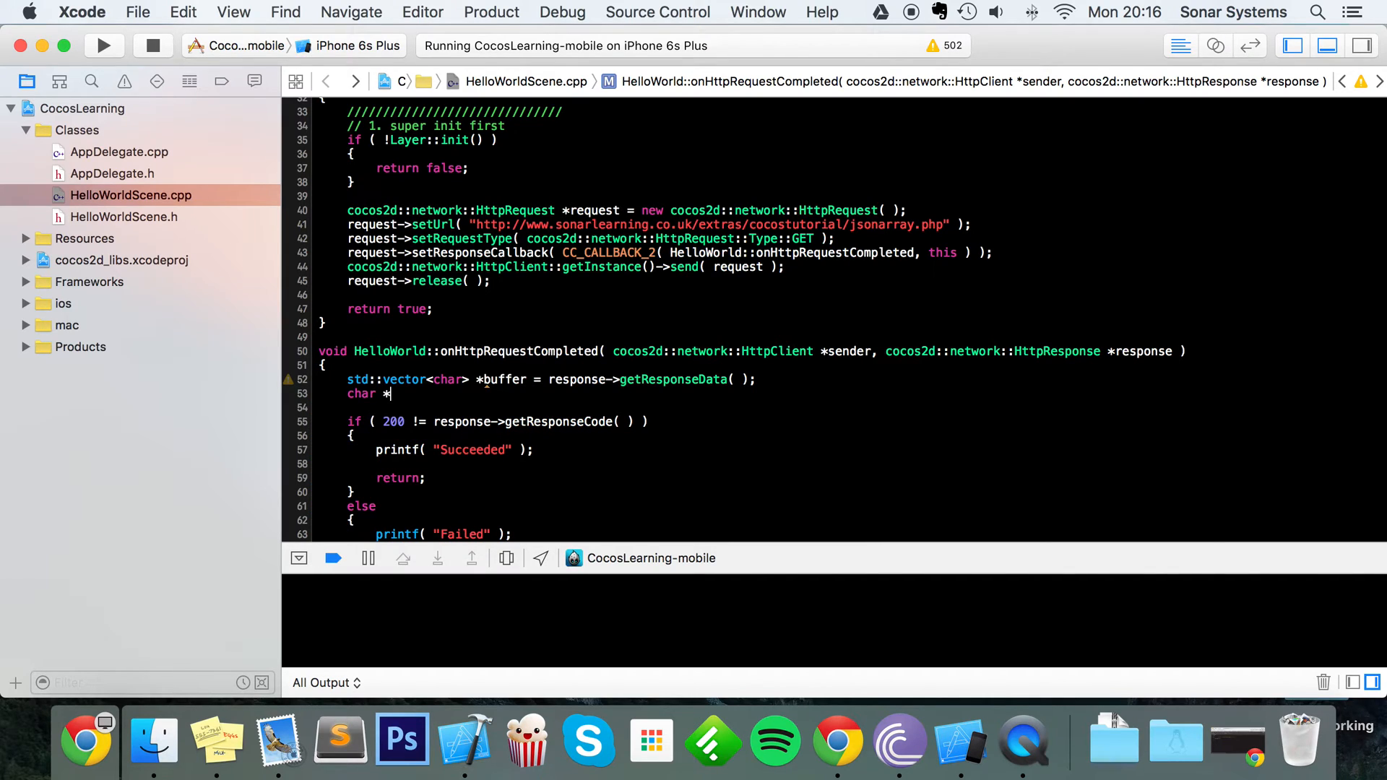
{"action": "type", "text": "poncate"}
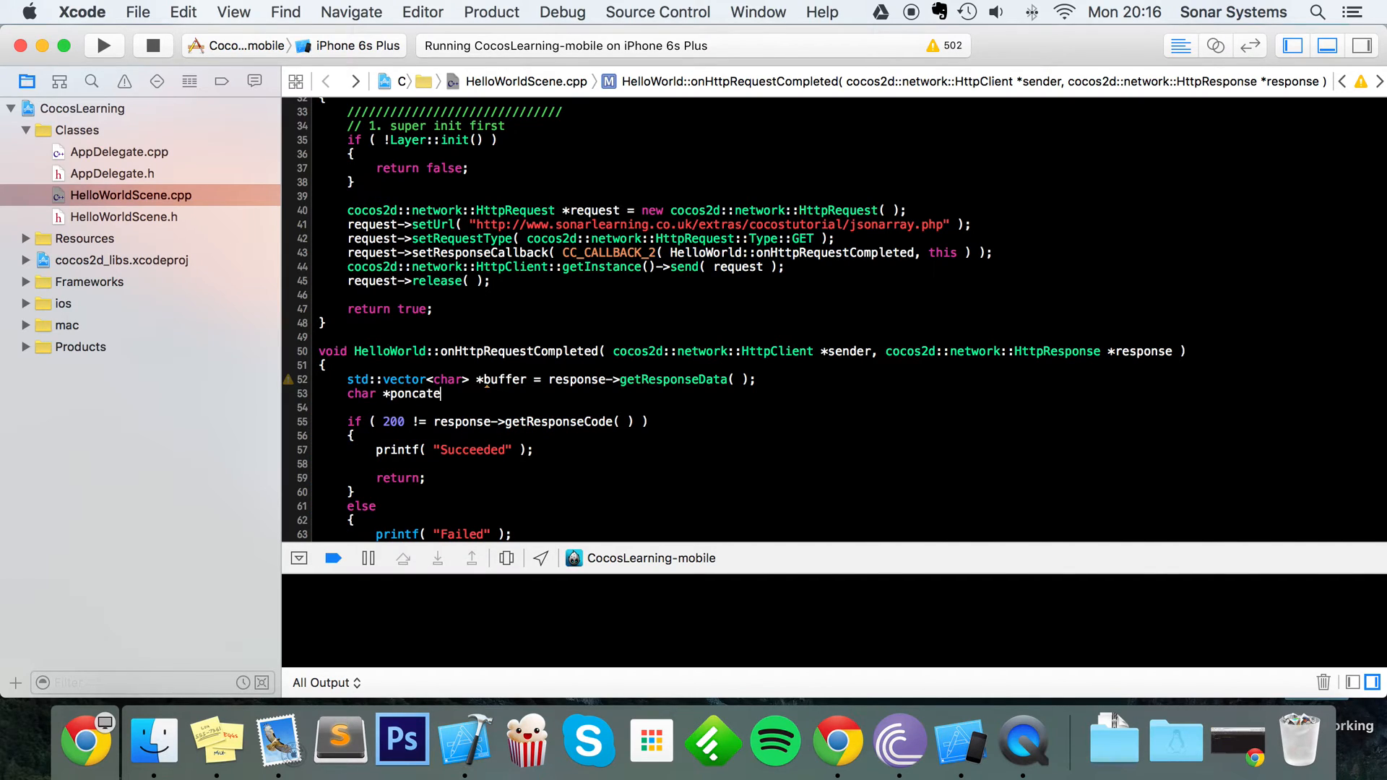
{"action": "type", "text": "nated"}
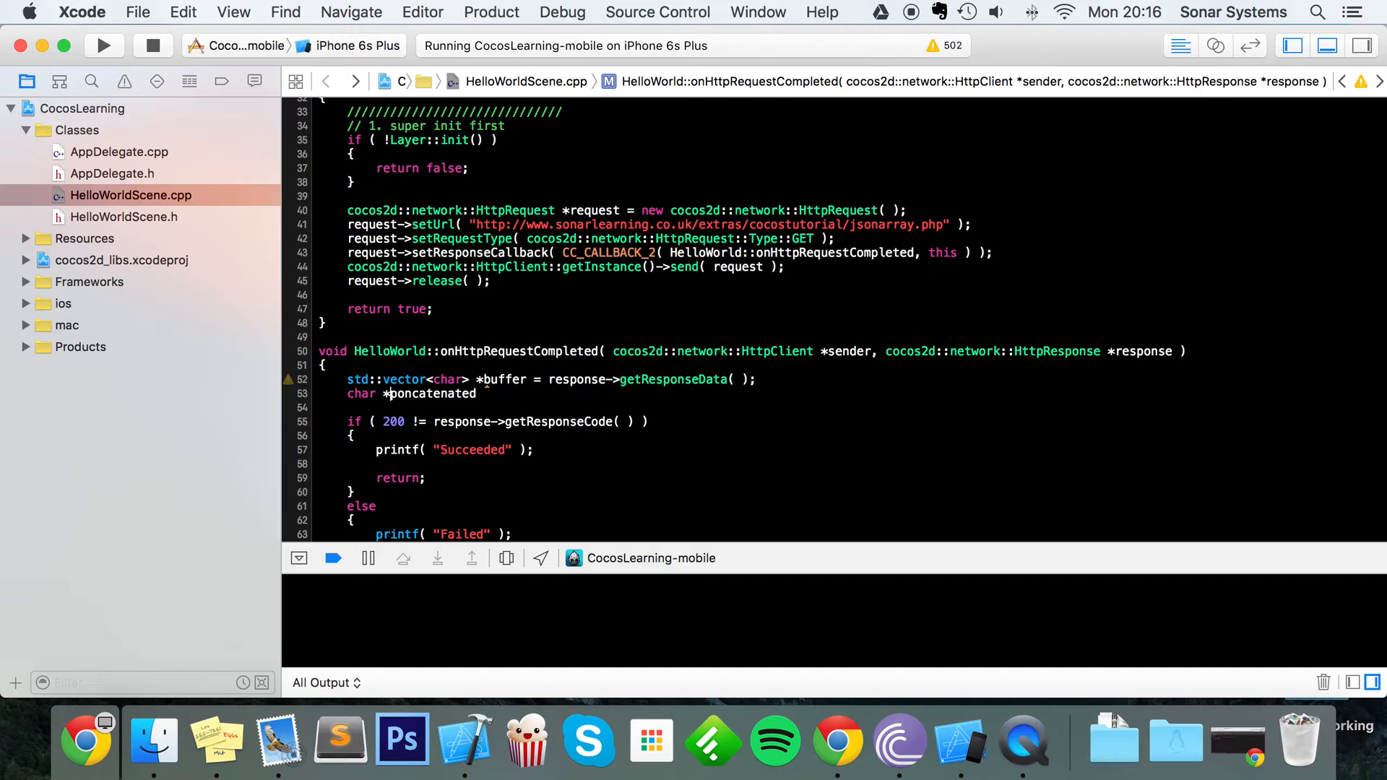
{"action": "type", "text": "concatenated"}
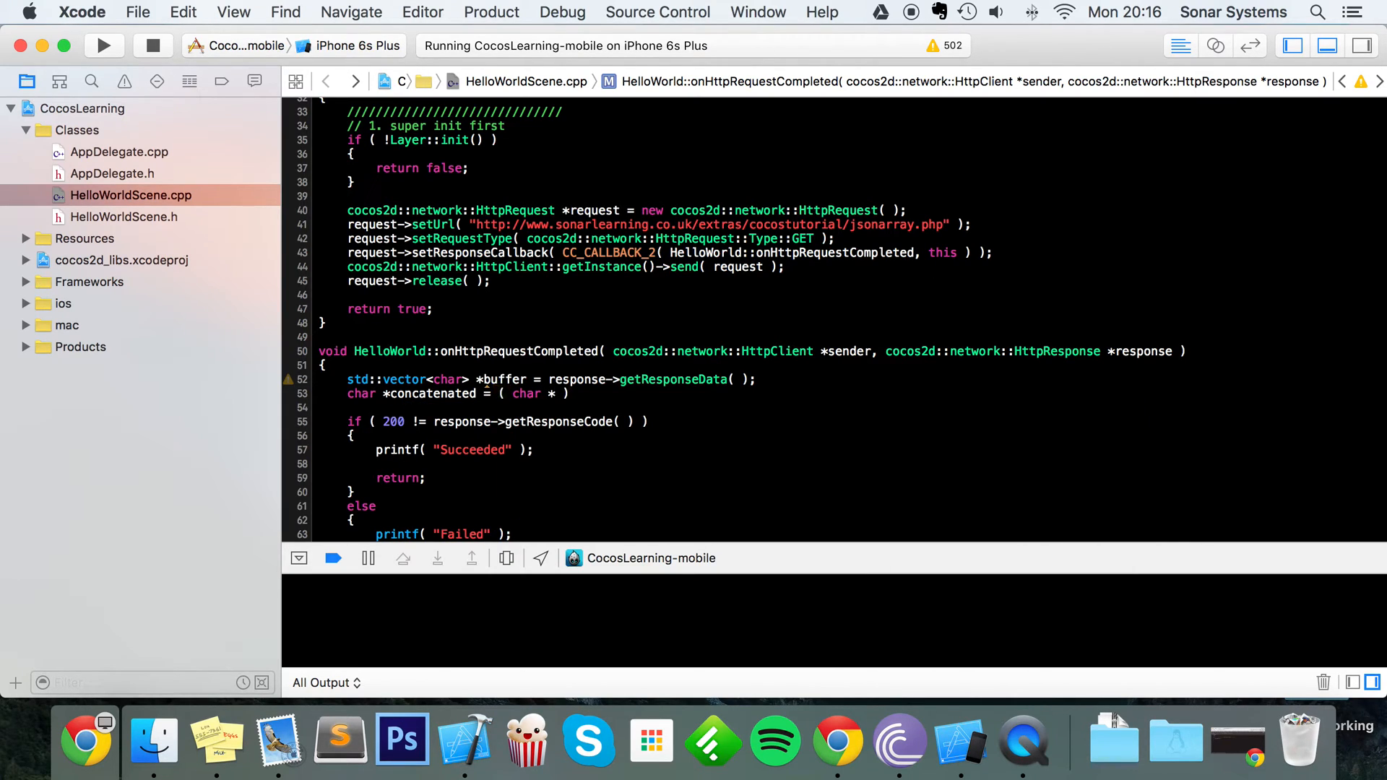
{"action": "type", "text": "malloc("}
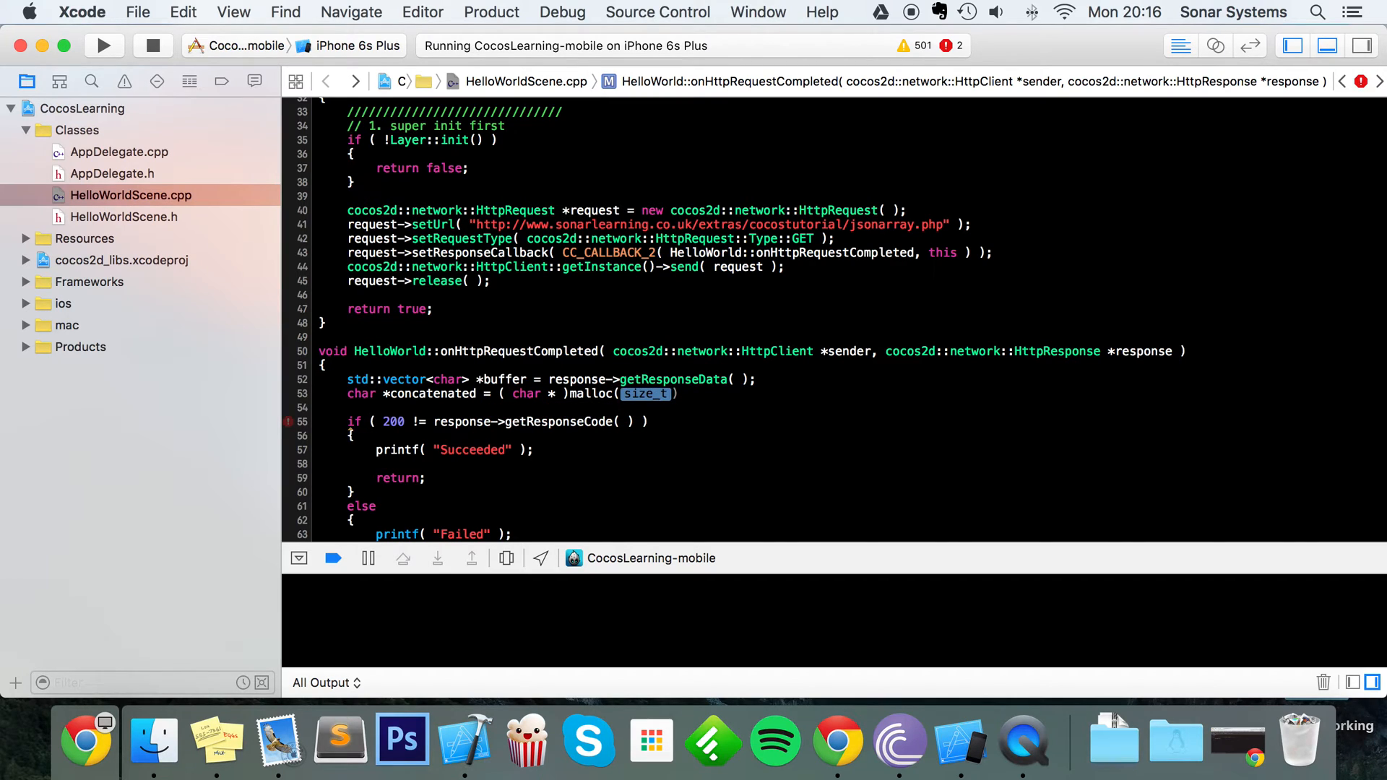
{"action": "type", "text": "buffer->size("}
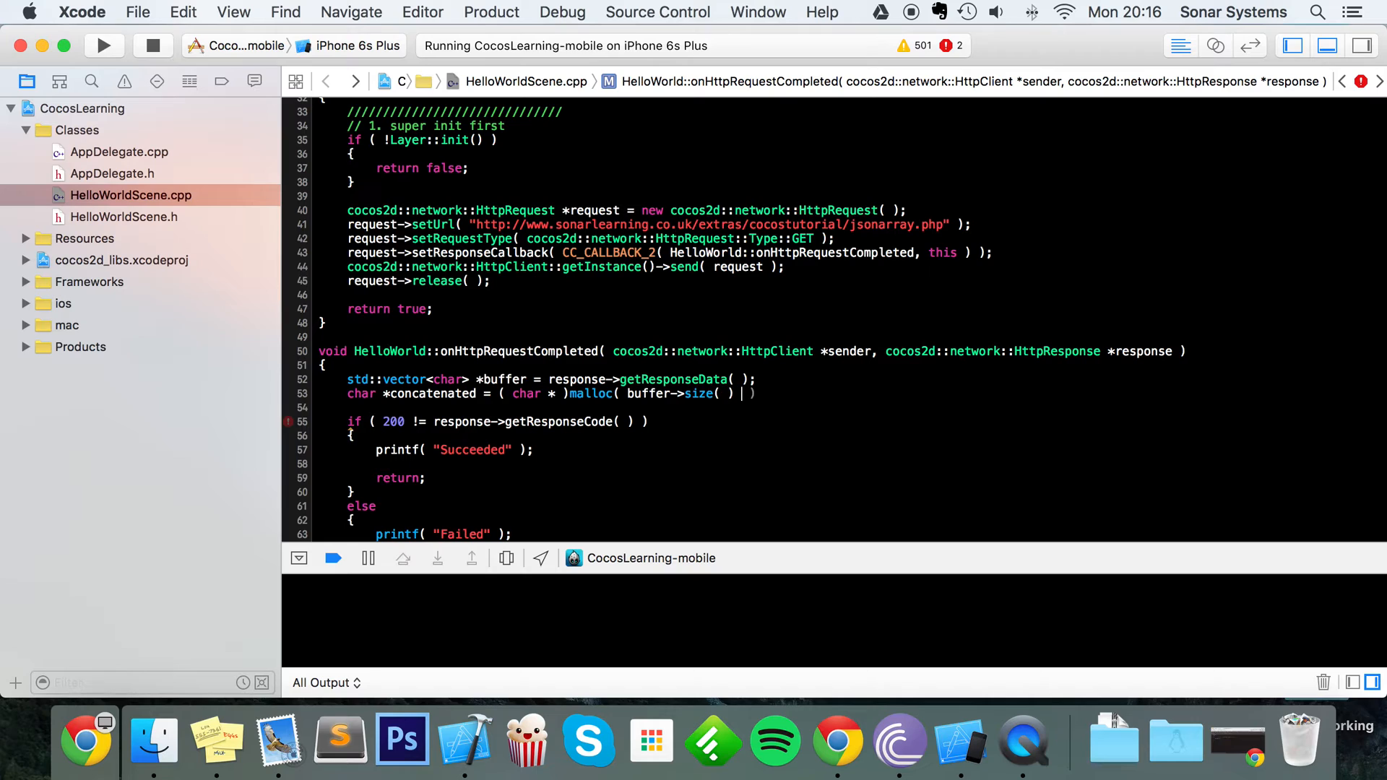
{"action": "type", "text": "+ 1"}
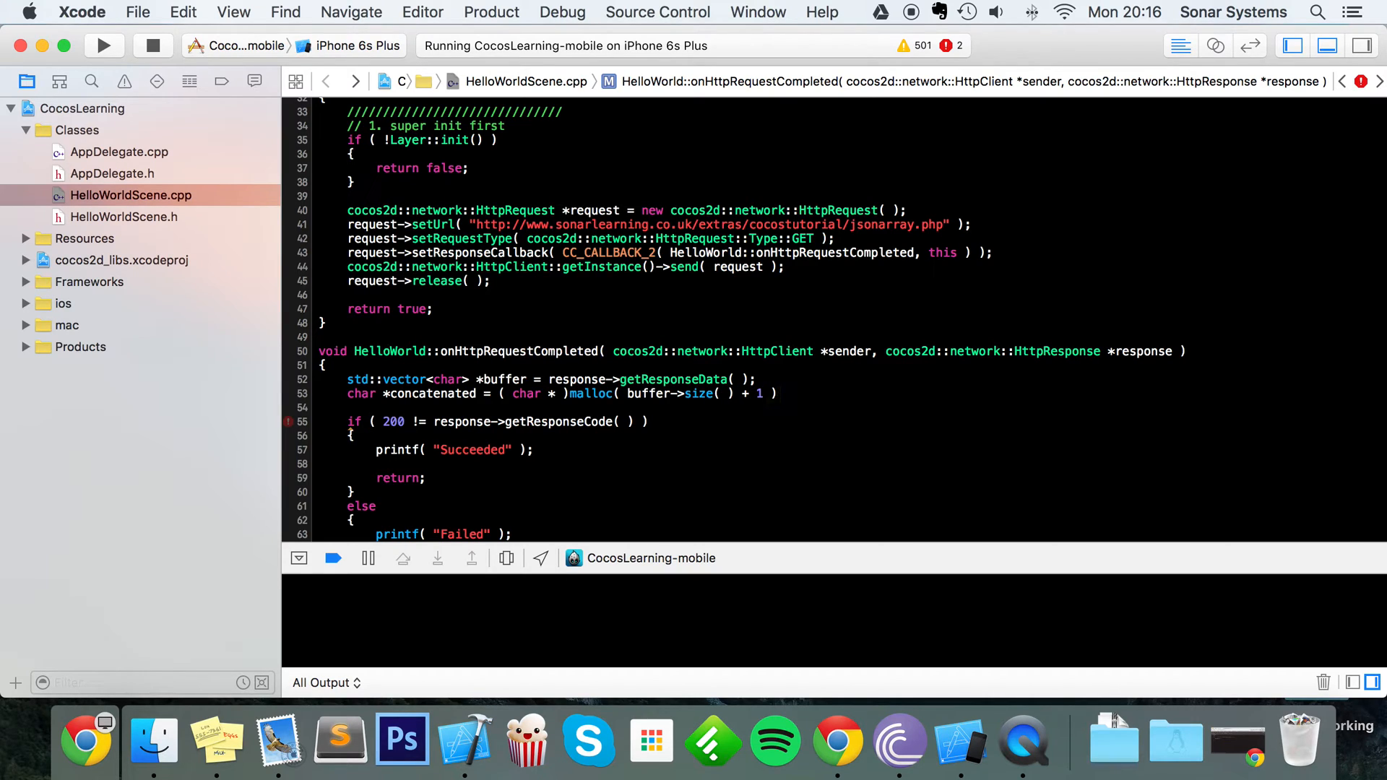
{"action": "type", "text": ";"}
{"action": "type", "text": "std::"}
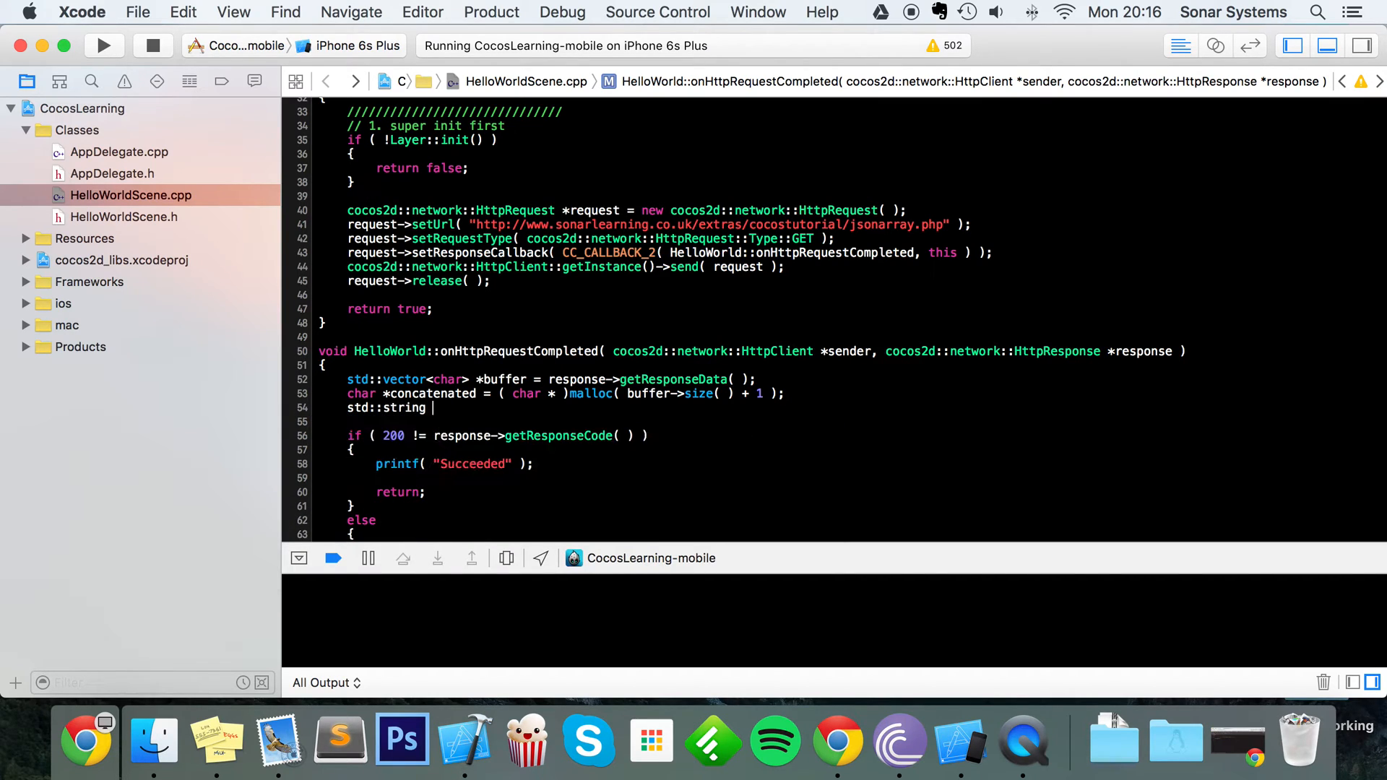
- Build std::string string2 from buffer->begin() to buffer->end()
{"action": "type", "text": "string"}
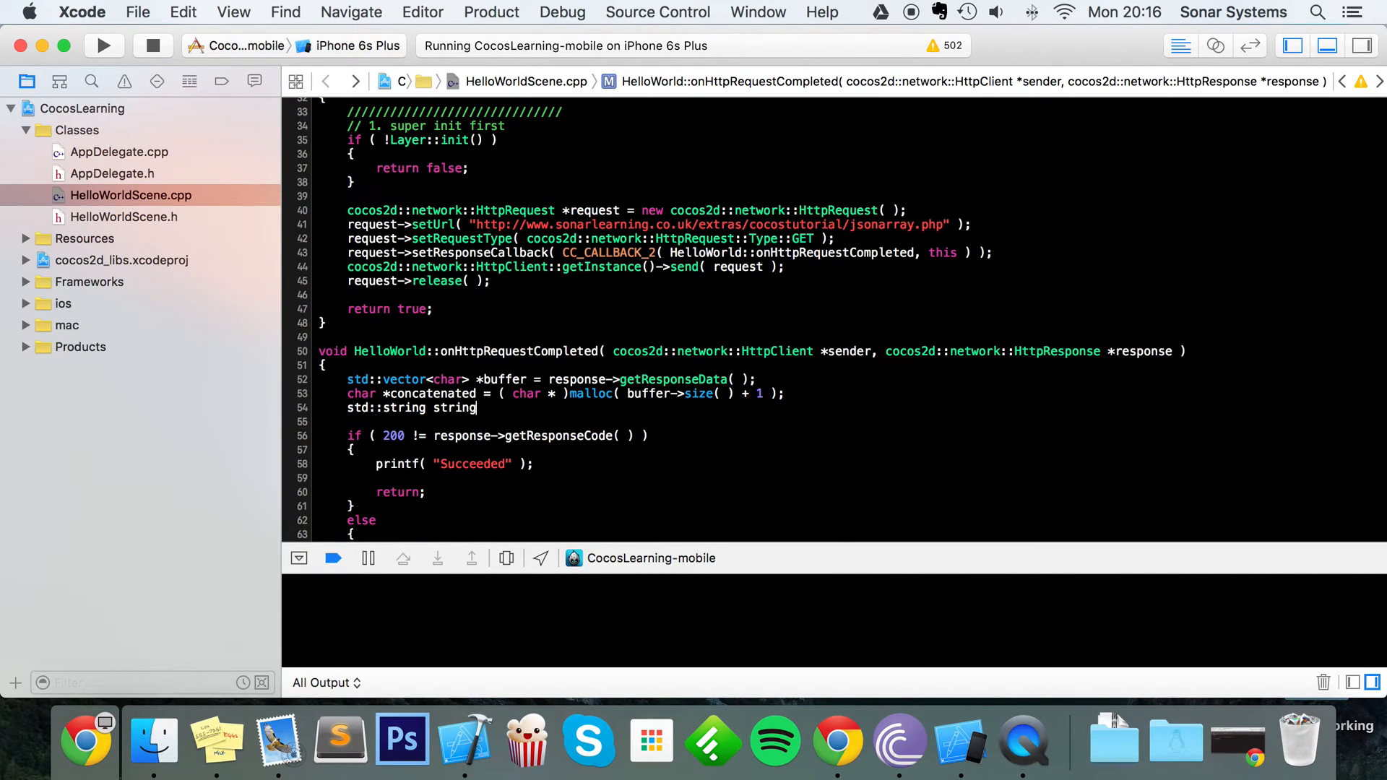
{"action": "type", "text": "2( );"}
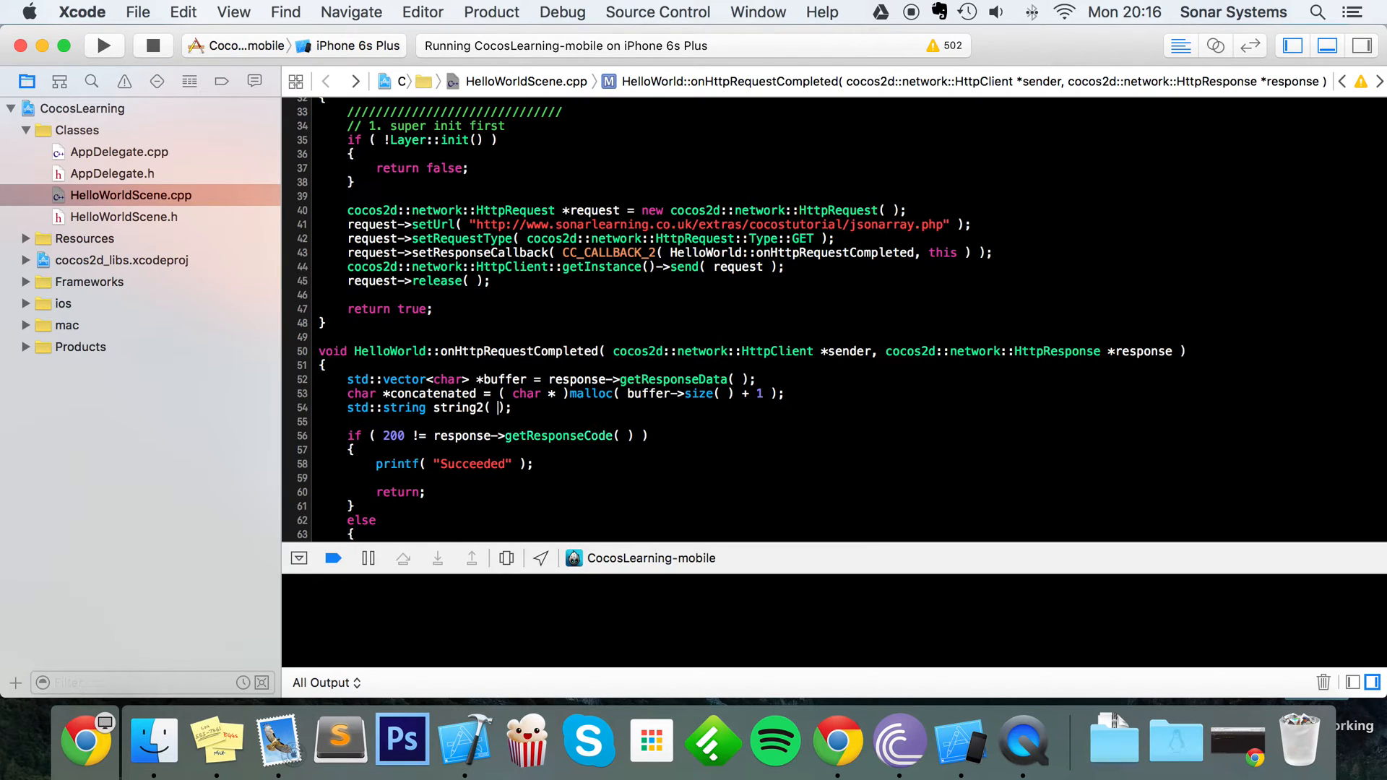
{"action": "type", "text": "buffer"}
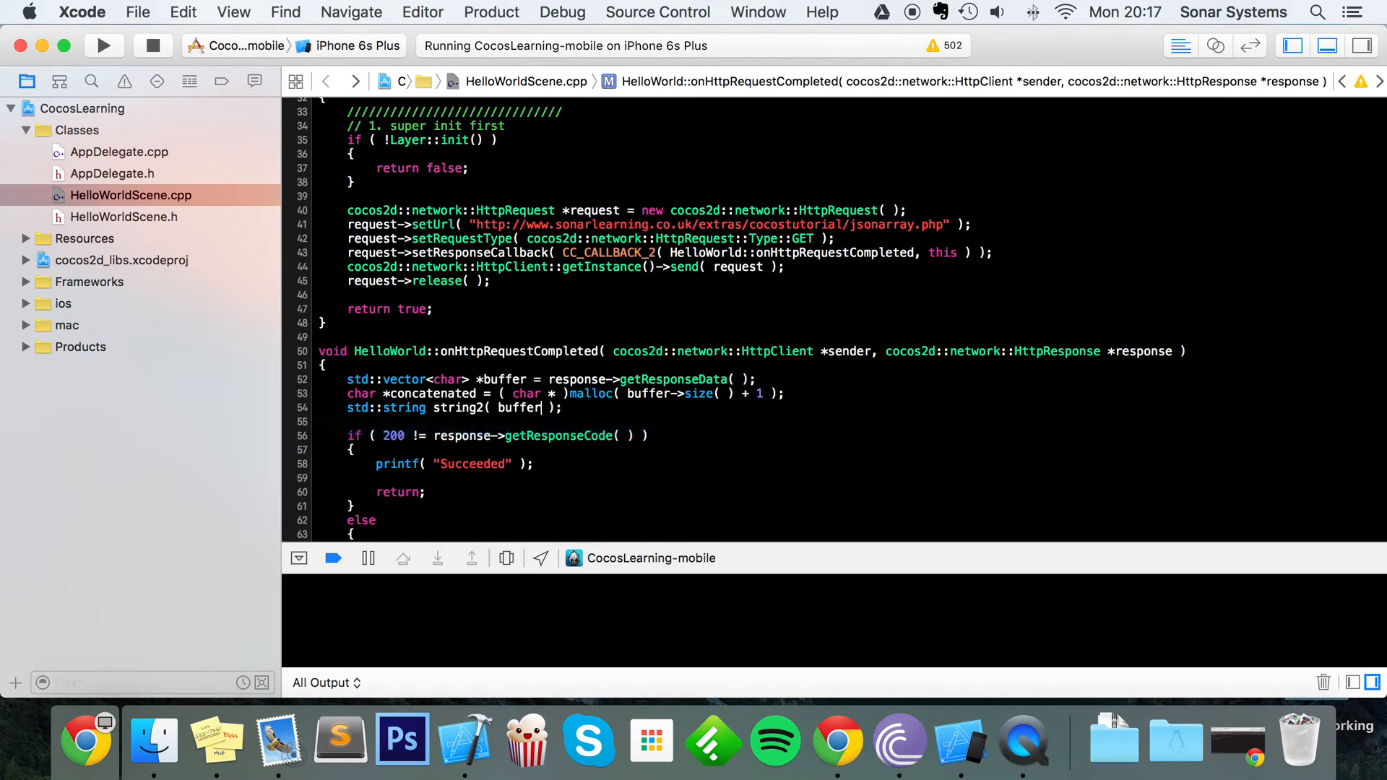
{"action": "type", "text": "->"}
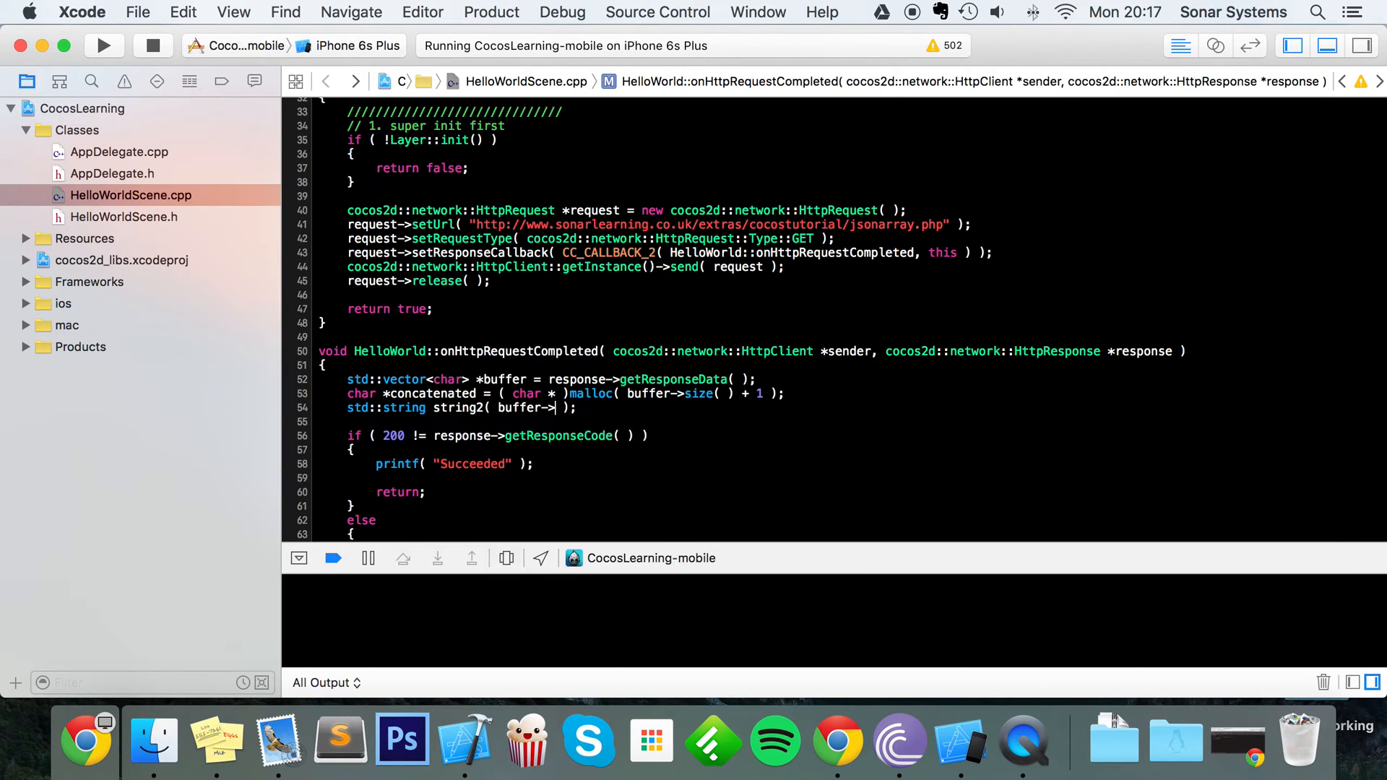
{"action": "type", "text": "begin( ), buff"}
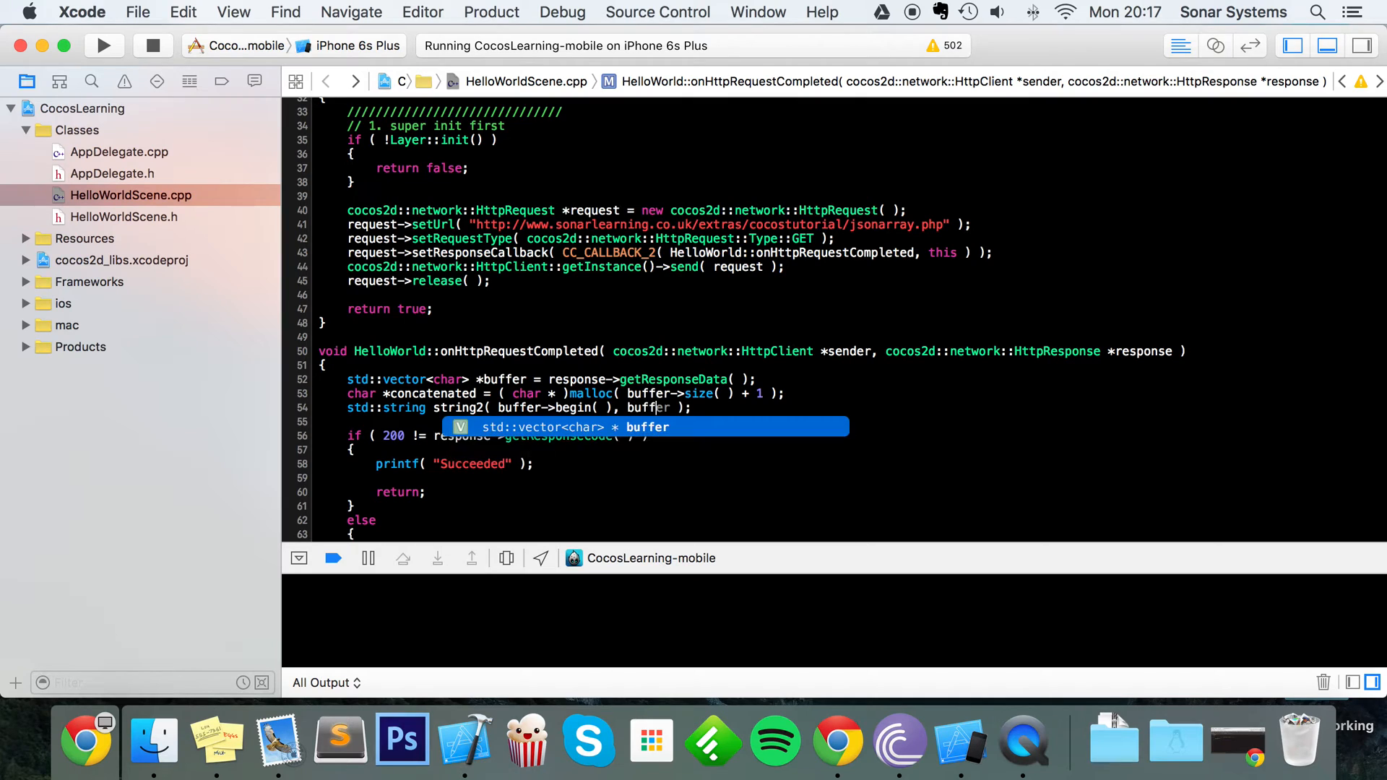
{"action": "type", "text": "end"}
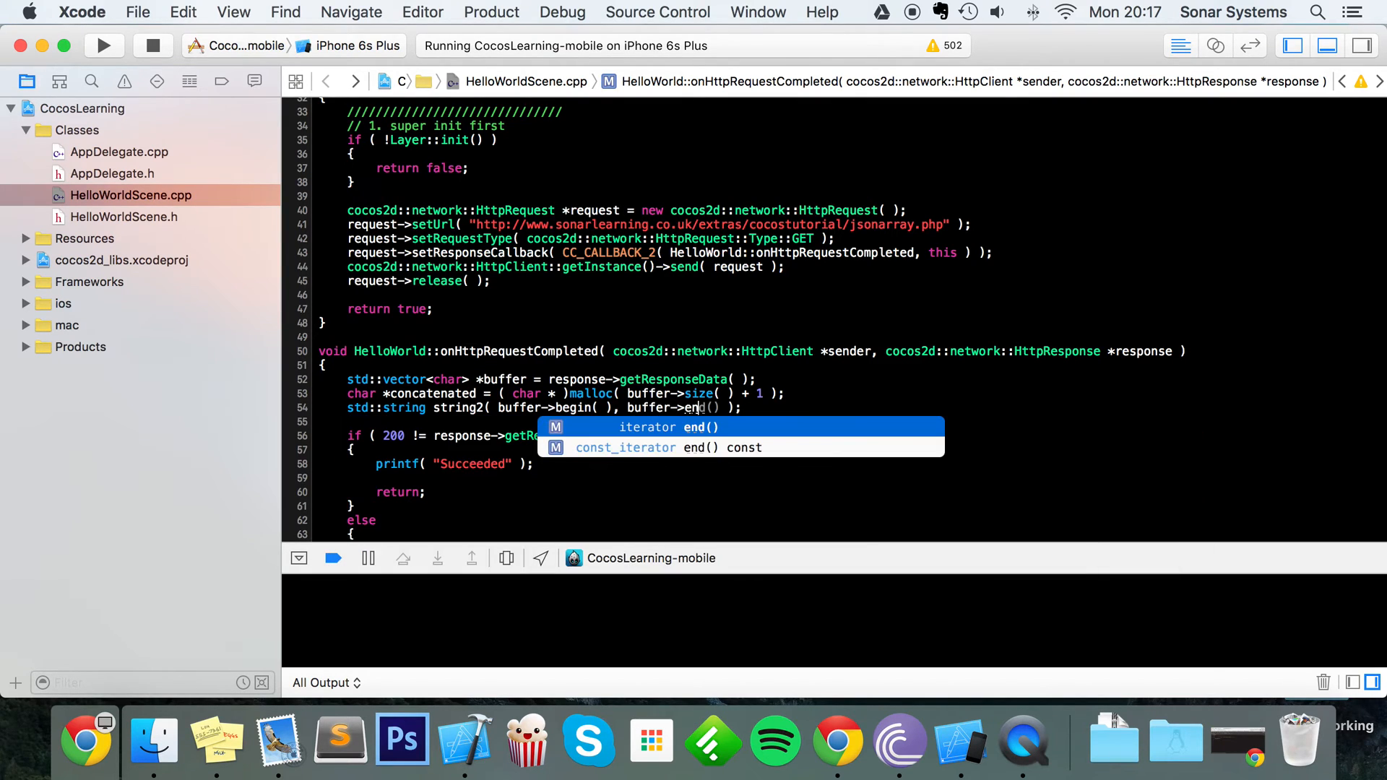
{"action": "key", "text": "Return"}
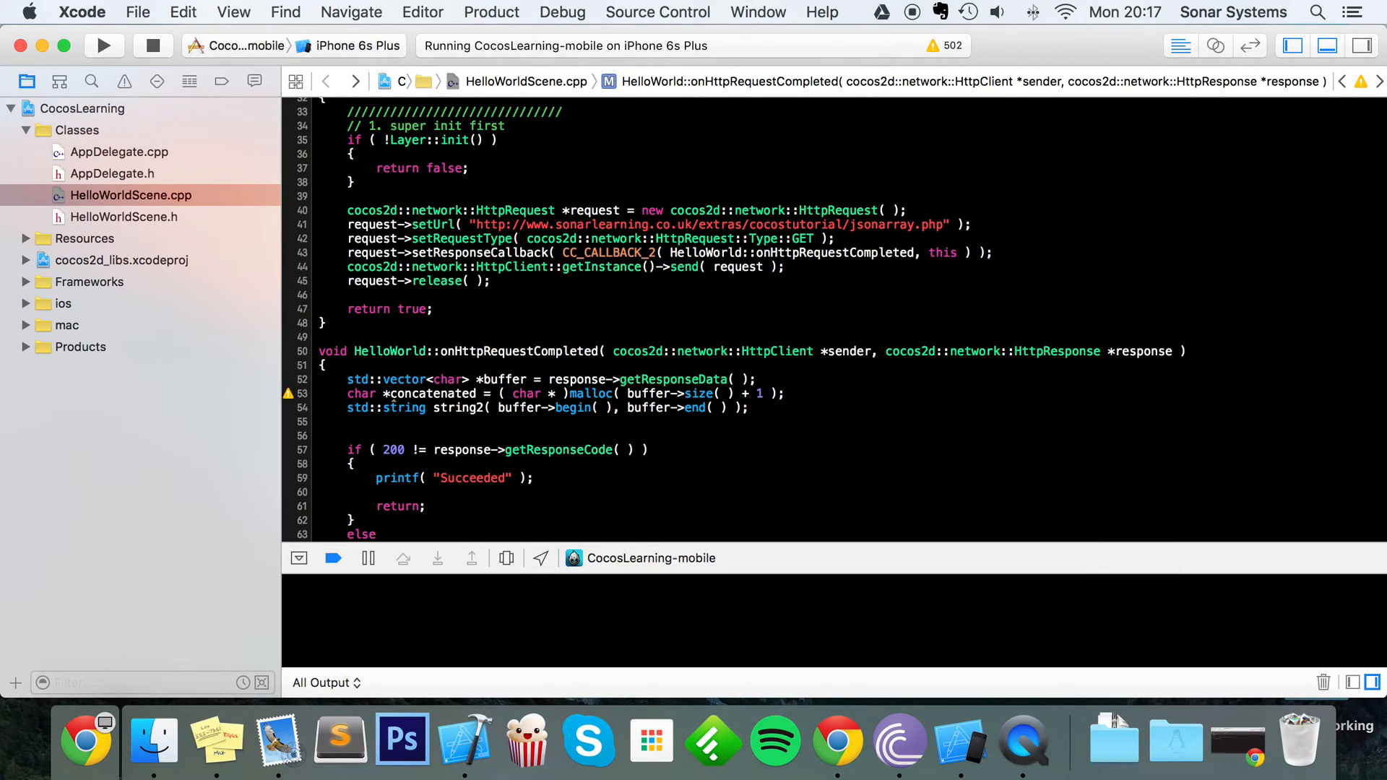
- Write strcpy( concatenated, string2.c_str( ) ); on the next line
{"action": "type", "text": "strcoll"}
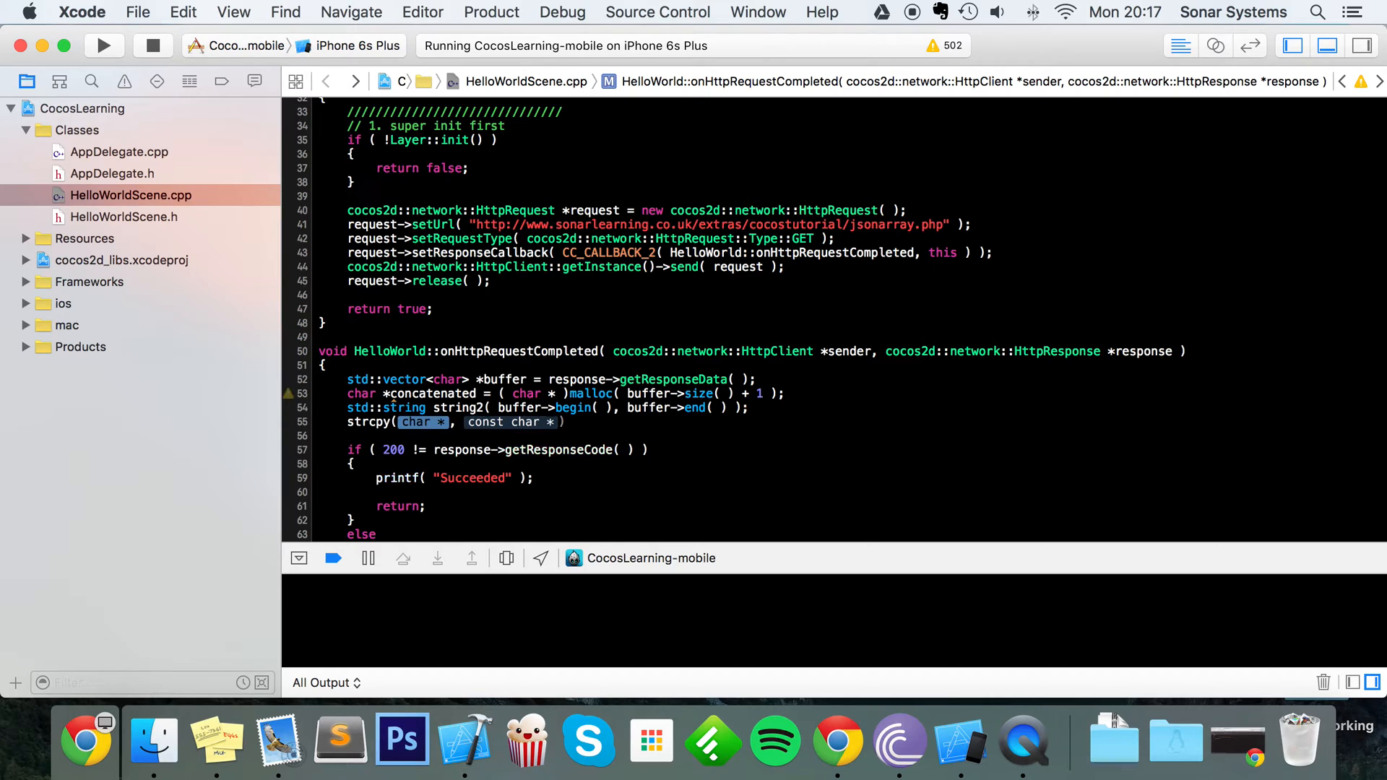
{"action": "type", "text": "concatenated"}
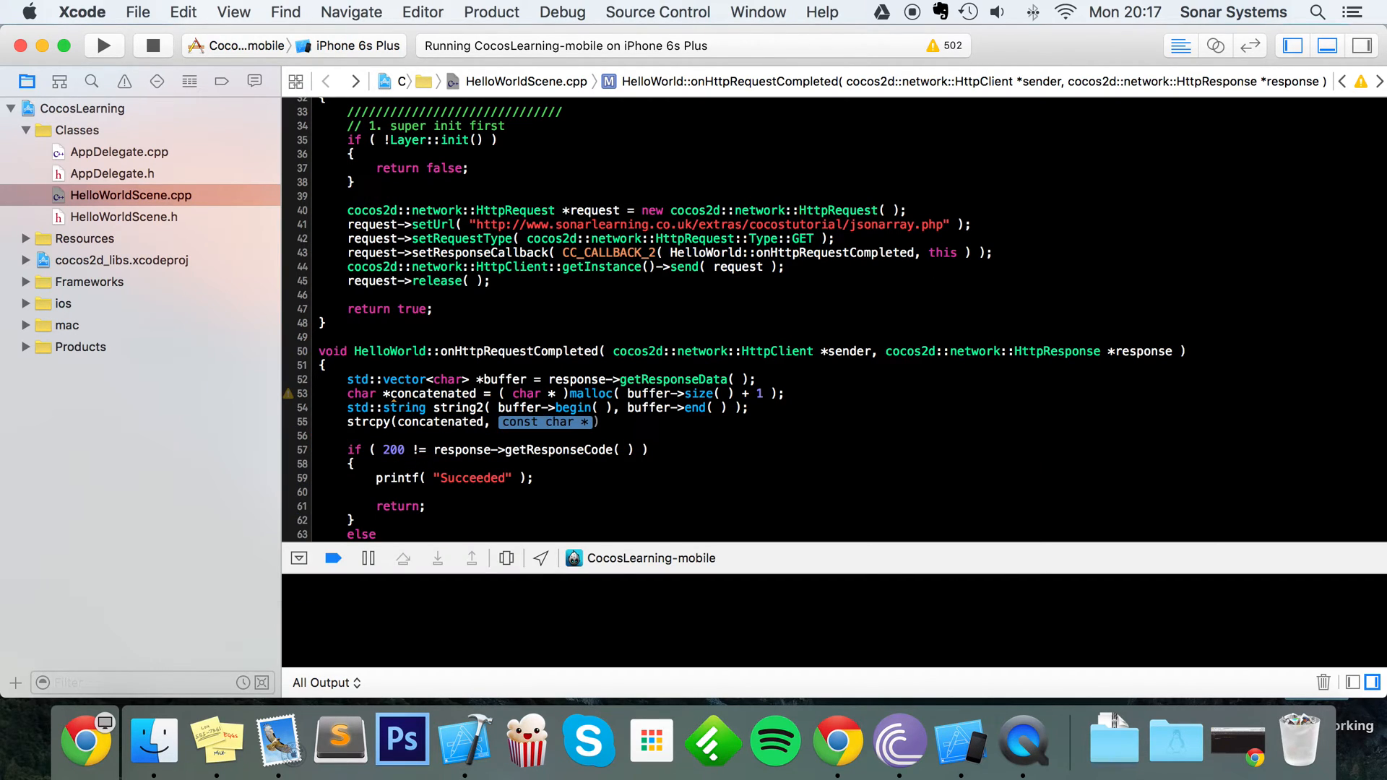
{"action": "type", "text": "s2"}
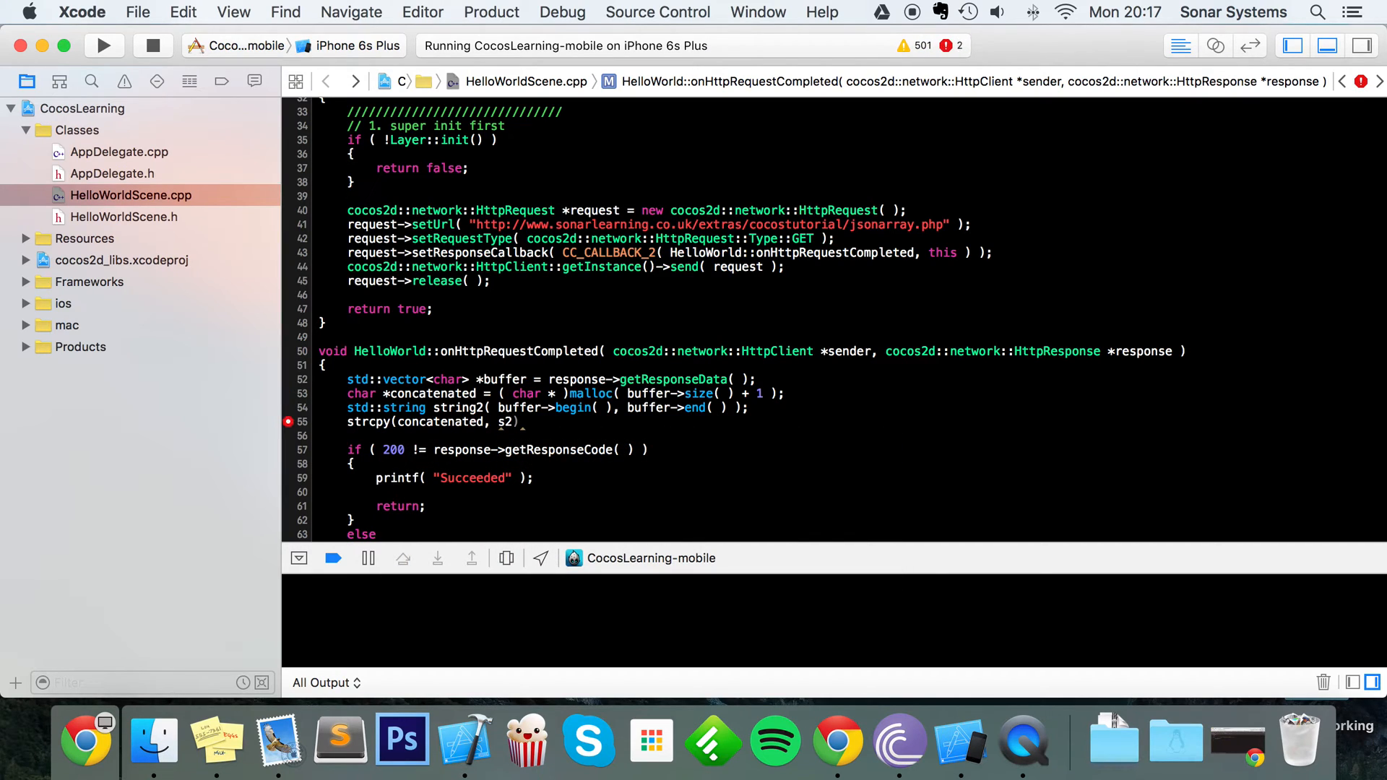
{"action": "type", "text": "."}
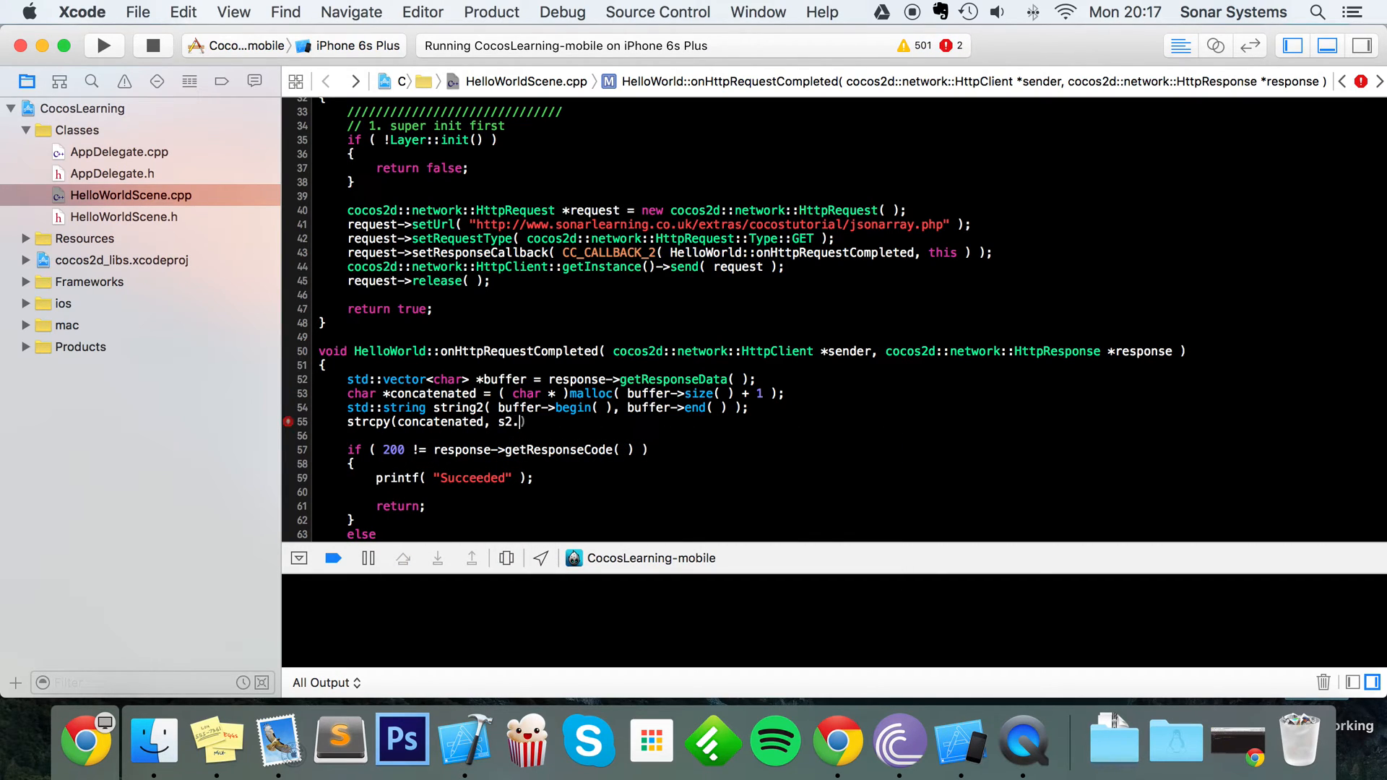
{"action": "type", "text": "c_"}
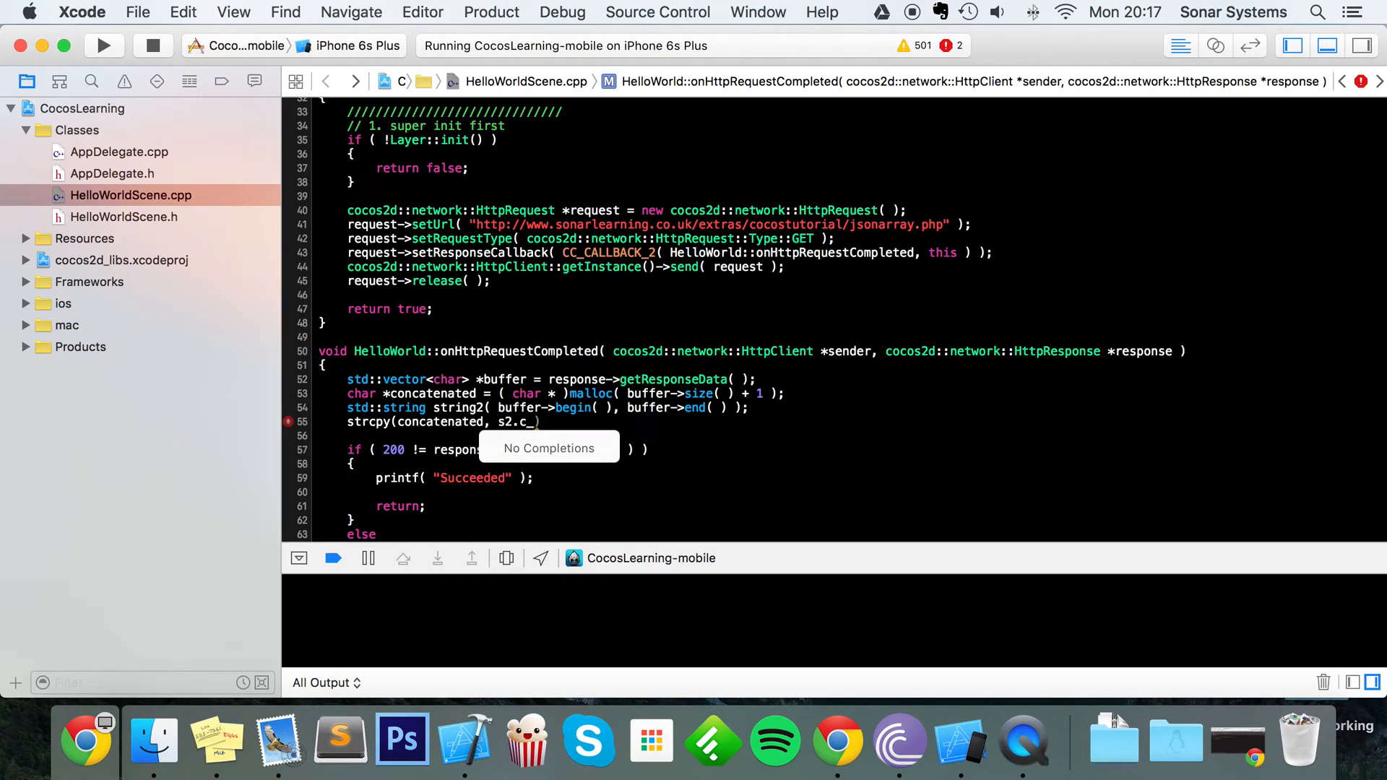
{"action": "key", "text": "Backspace"}
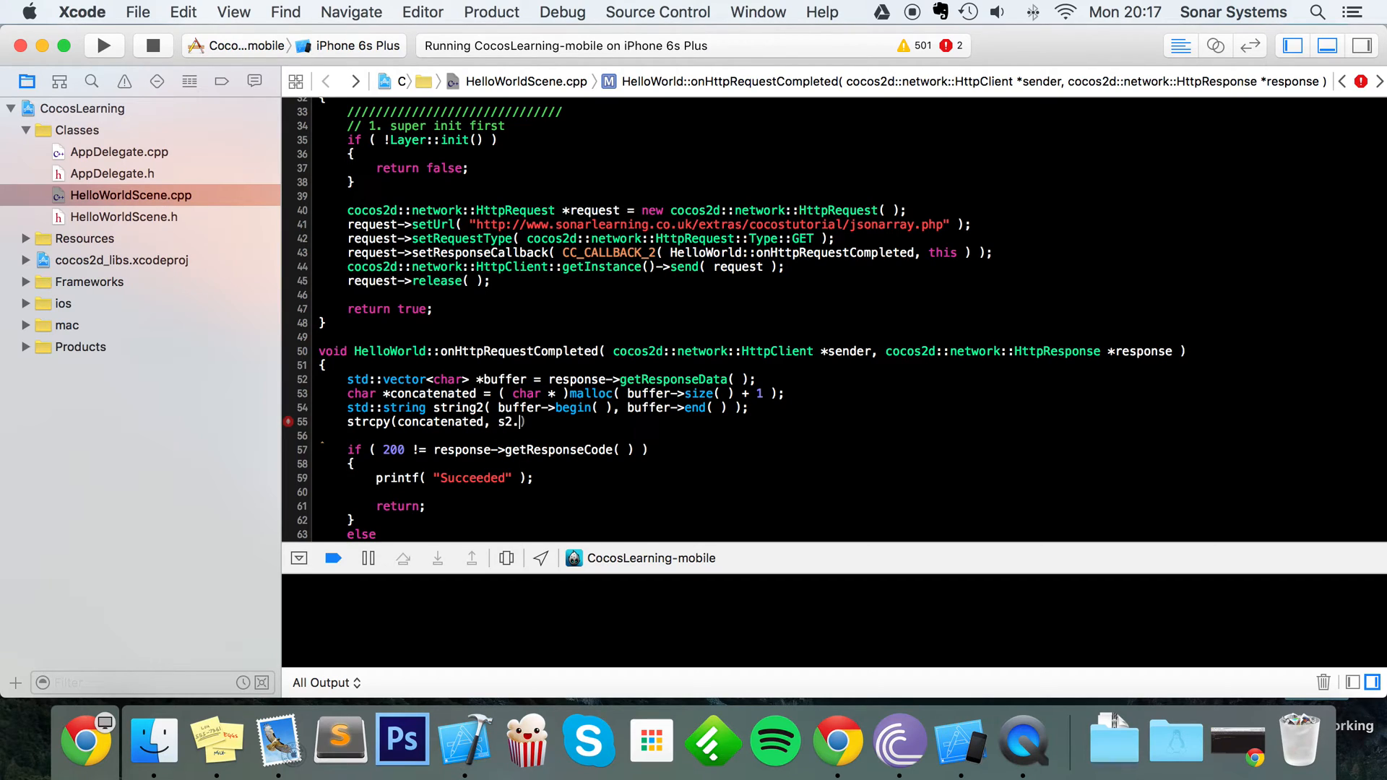
{"action": "type", "text": "strcpy"}
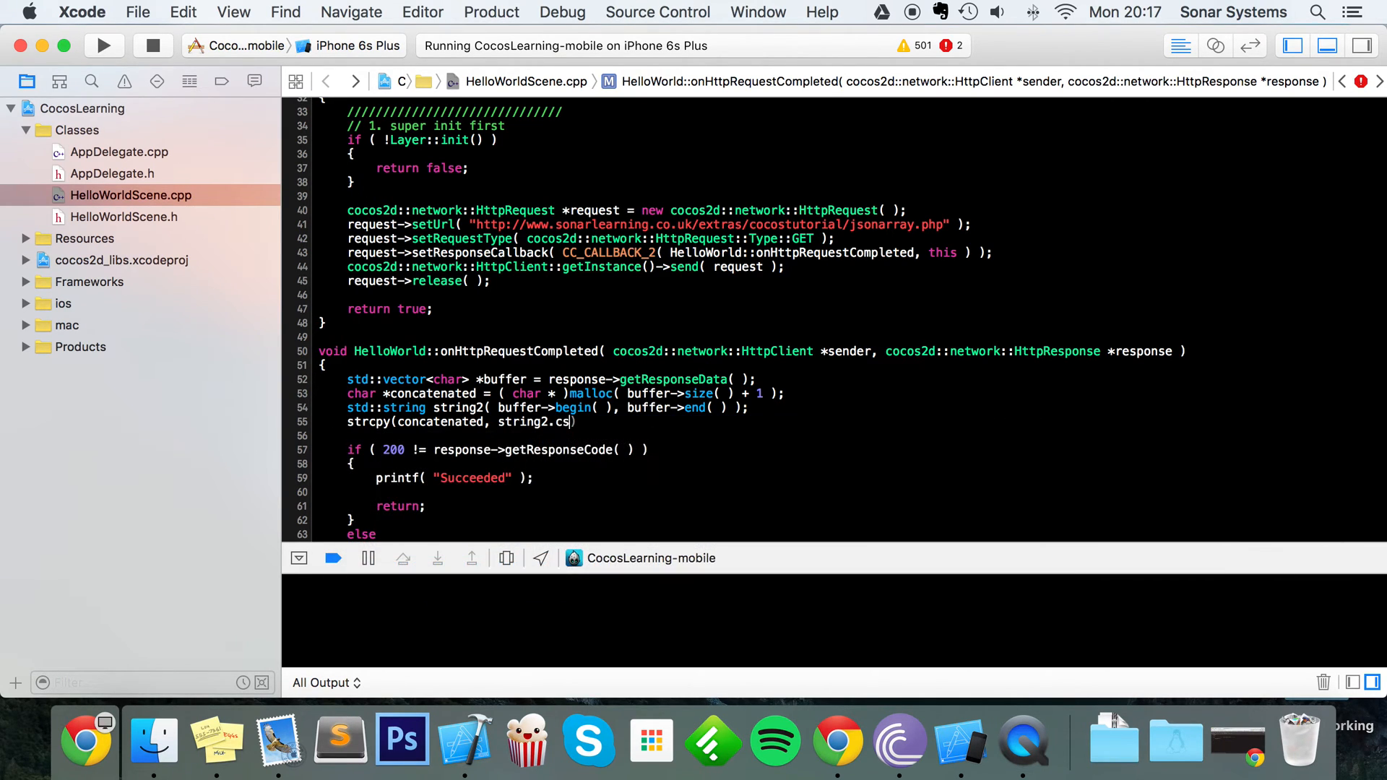
{"action": "type", "text": "_str( ));"}
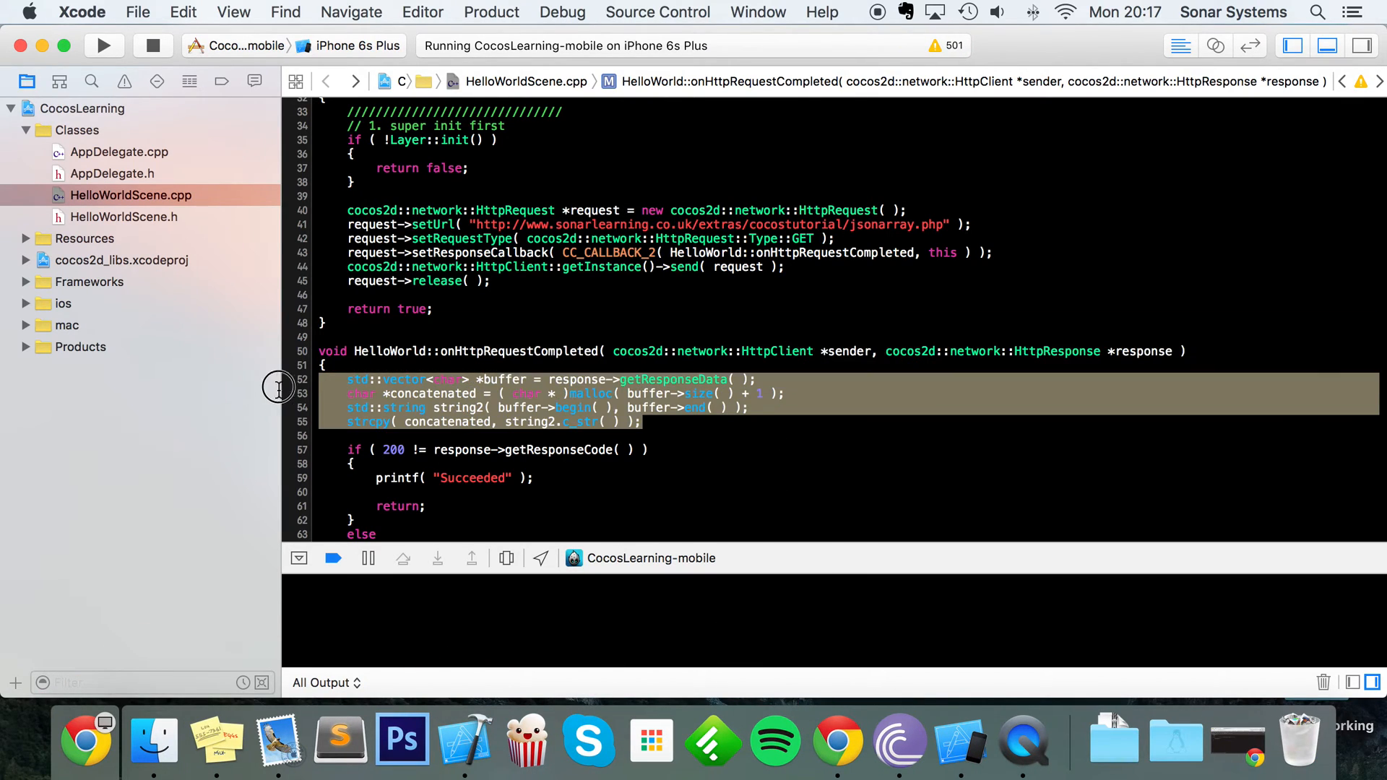
{"action": "left_click", "coordinate": [654, 407]}
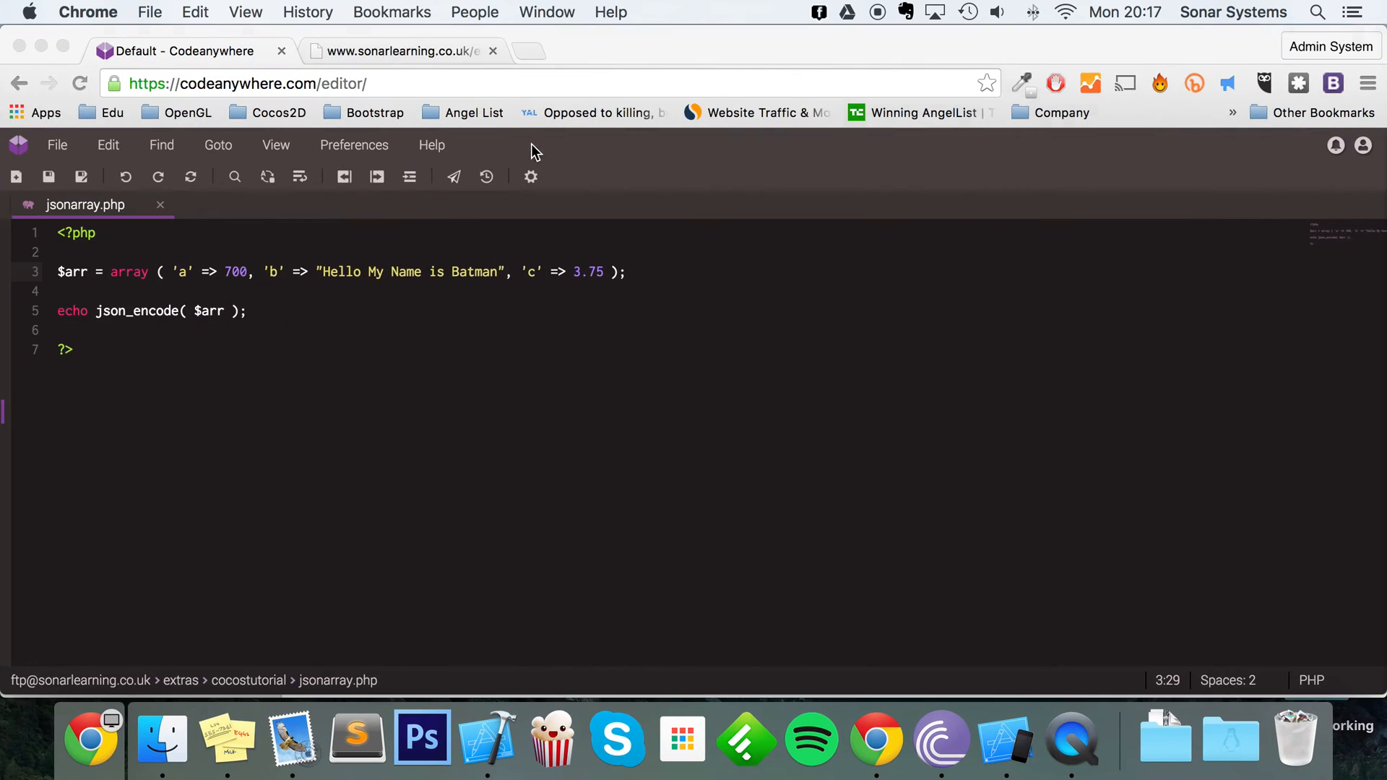
{"action": "left_click", "coordinate": [398, 50]}
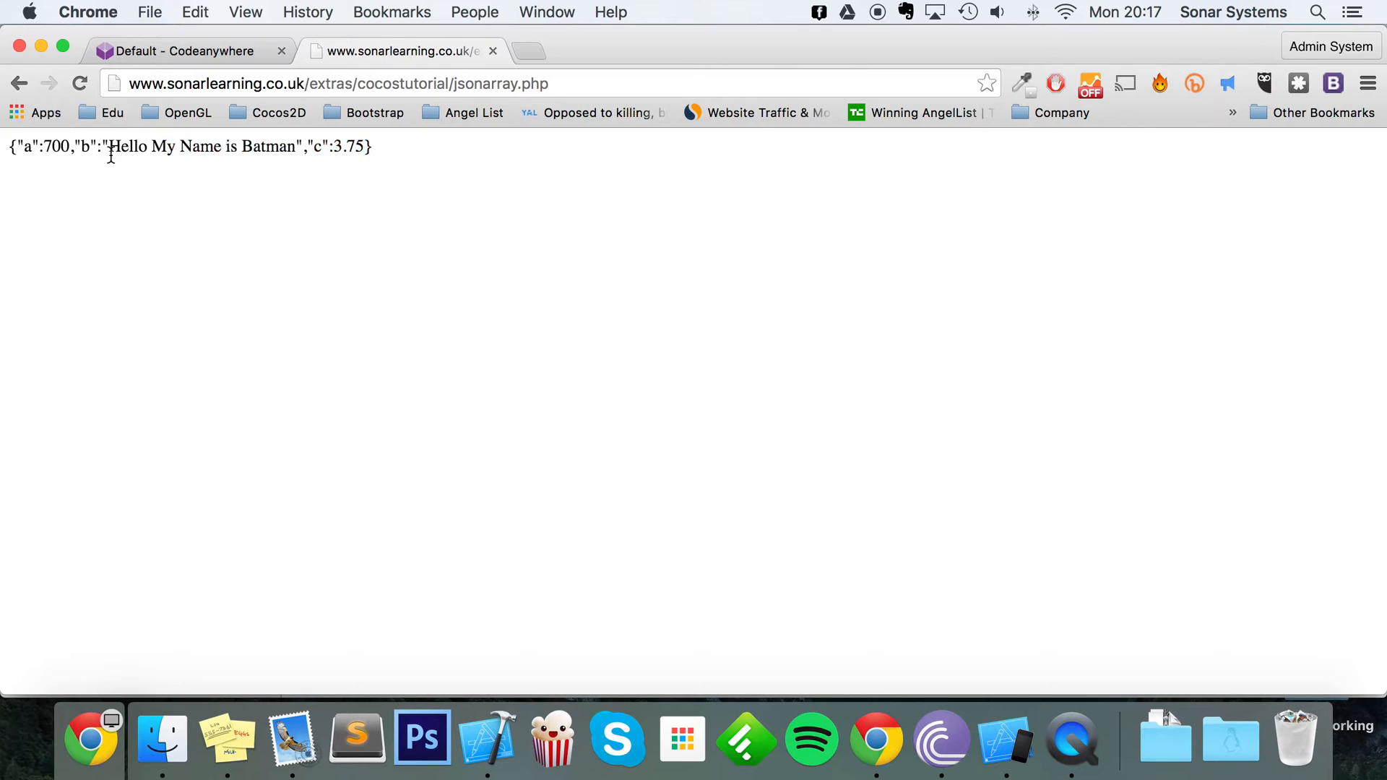
{"action": "triple_click", "coordinate": [185, 146]}
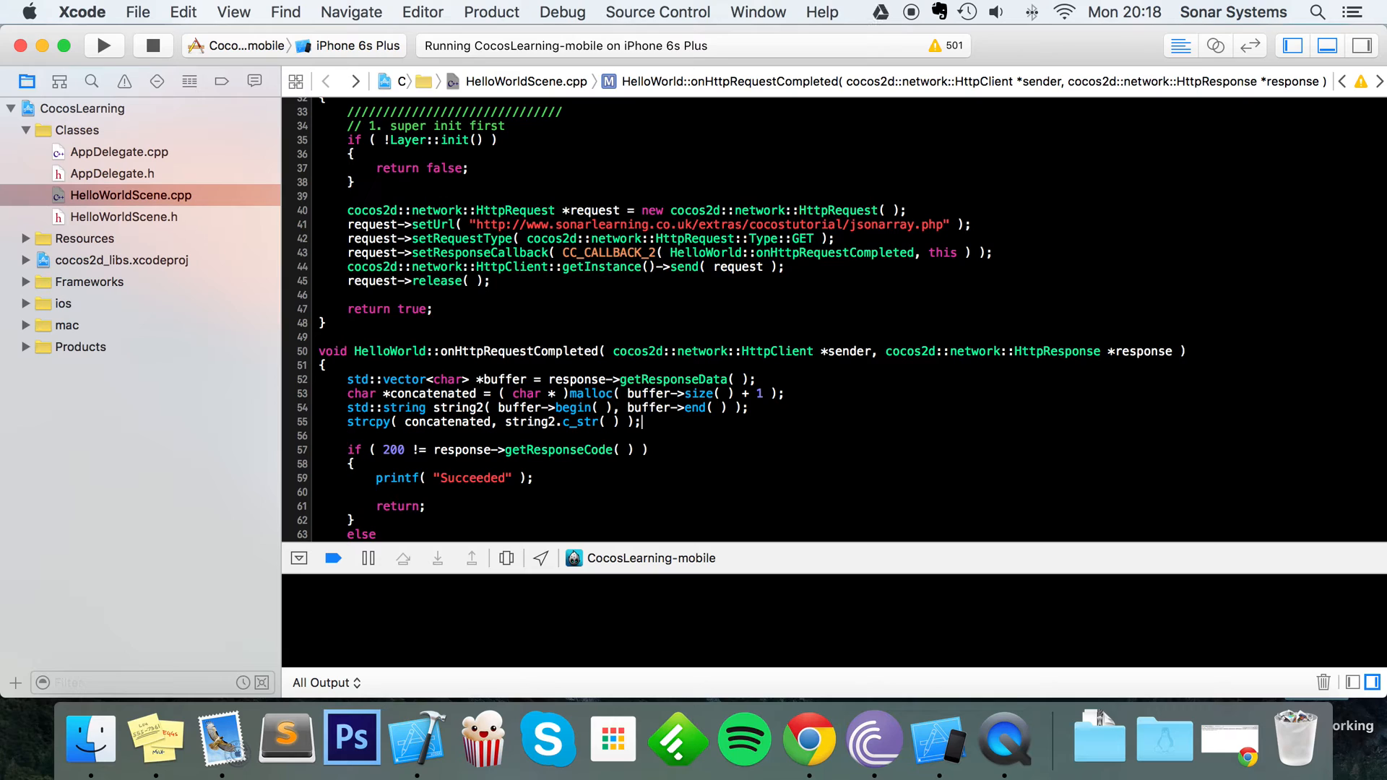
- Parse the response with Json *json = Json_create( concatenated );
{"action": "type", "text": "Json.h\""}
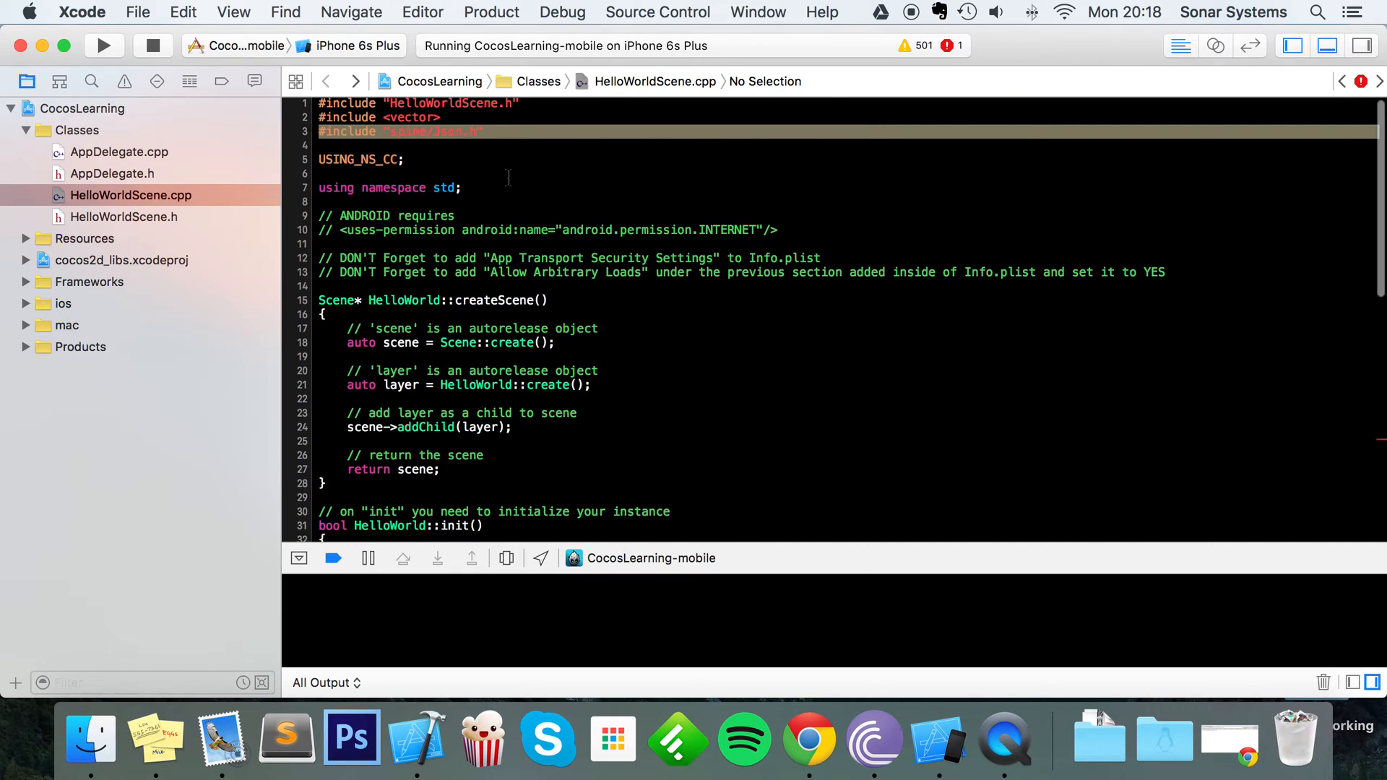
{"action": "scroll", "scroll_direction": "down", "scroll_amount": 3}
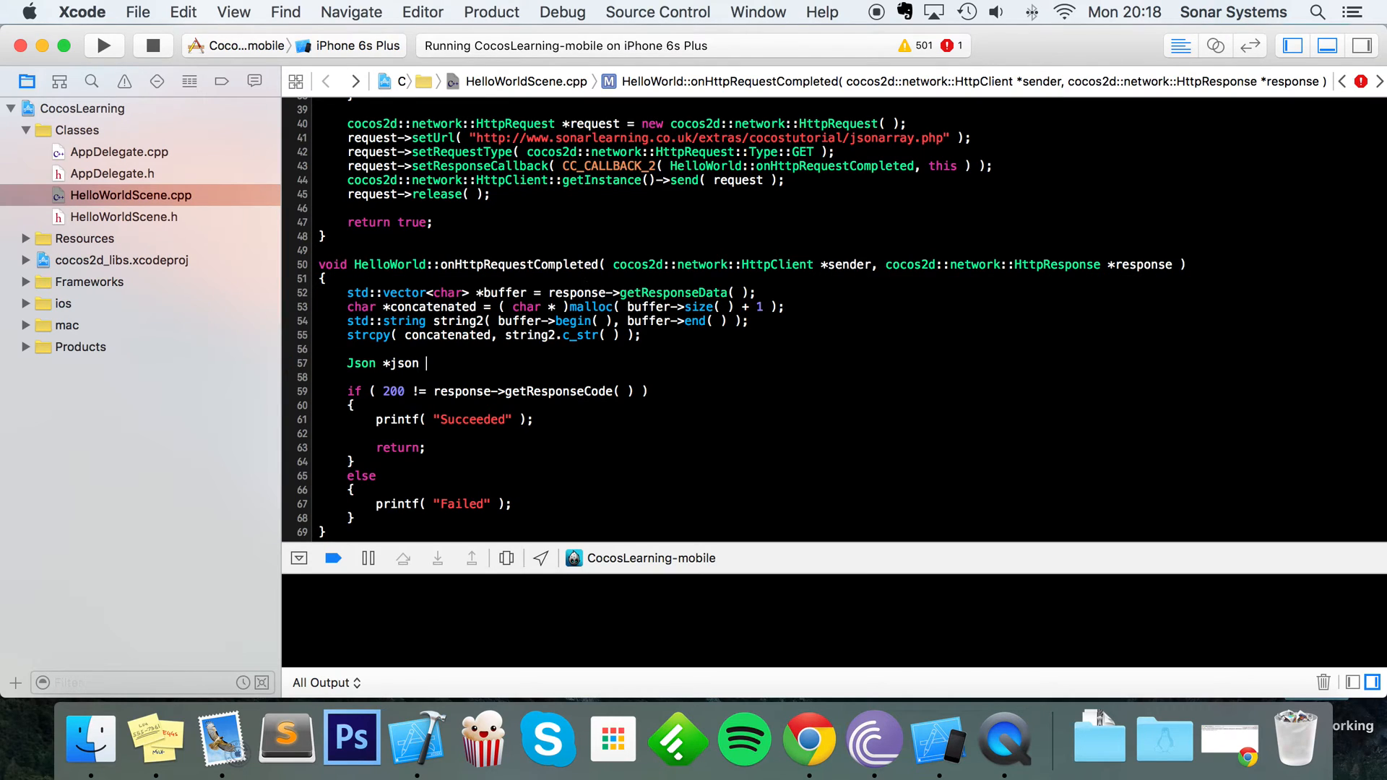
{"action": "type", "text": "= Json_create(  );"}
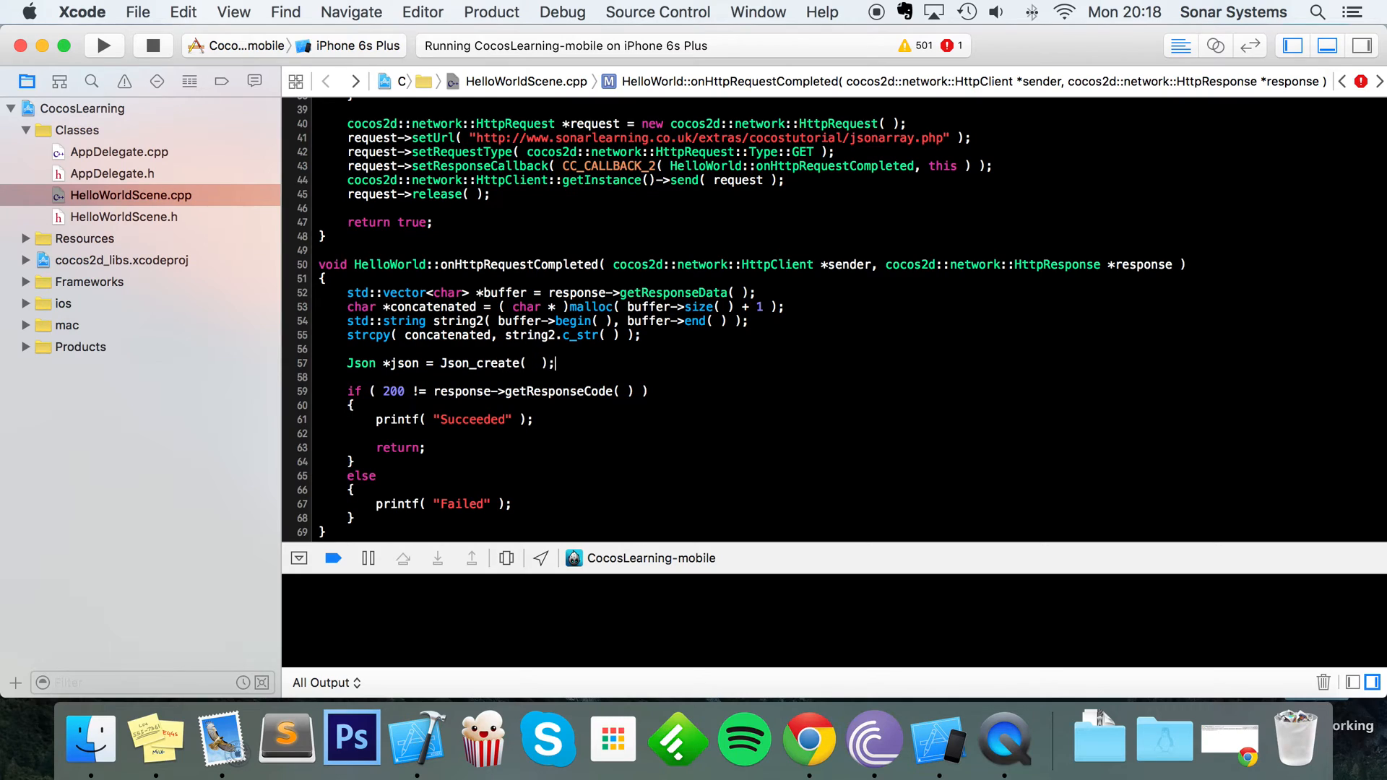
{"action": "type", "text": "concatenated"}
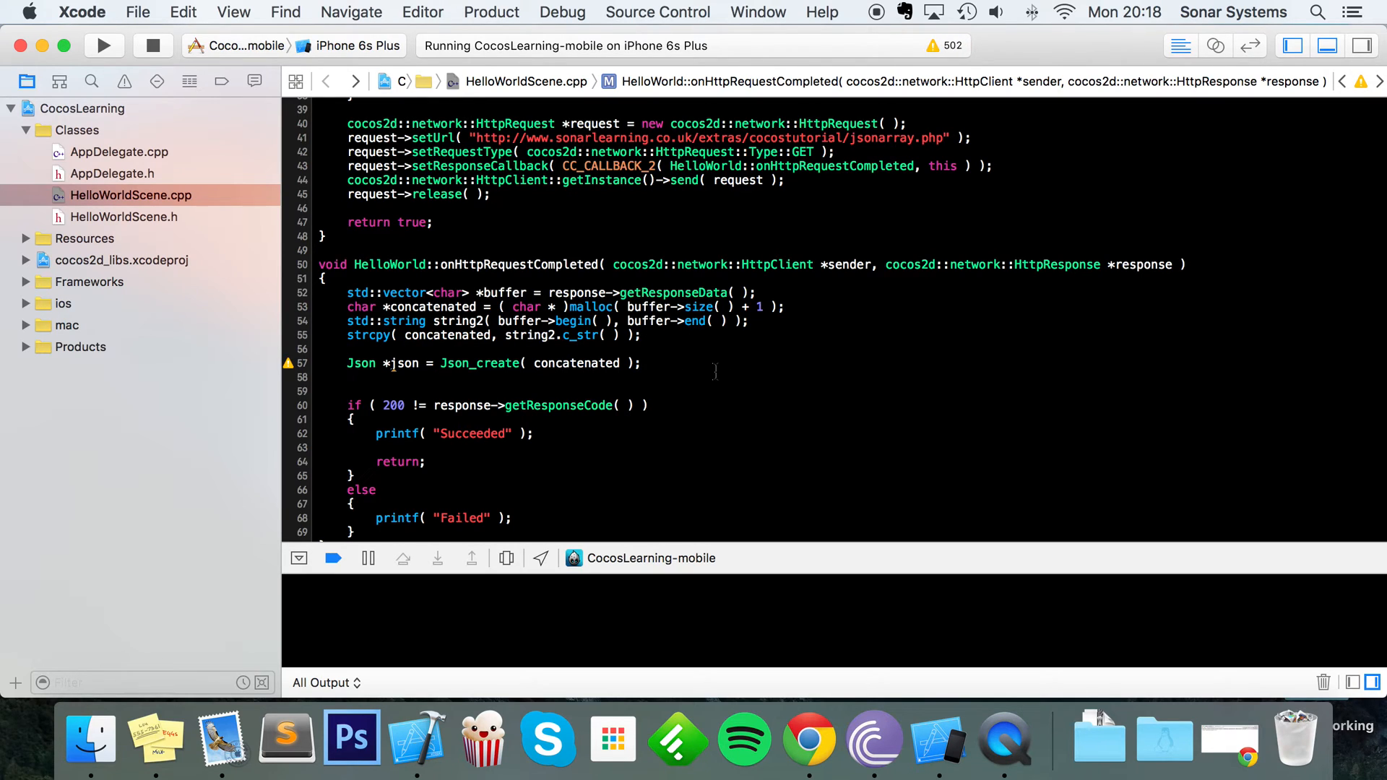
- Begin int var1 = Json_getInt( json, "a", … ) after checking key names in the JSON output
{"action": "left_click", "coordinate": [349, 378]}
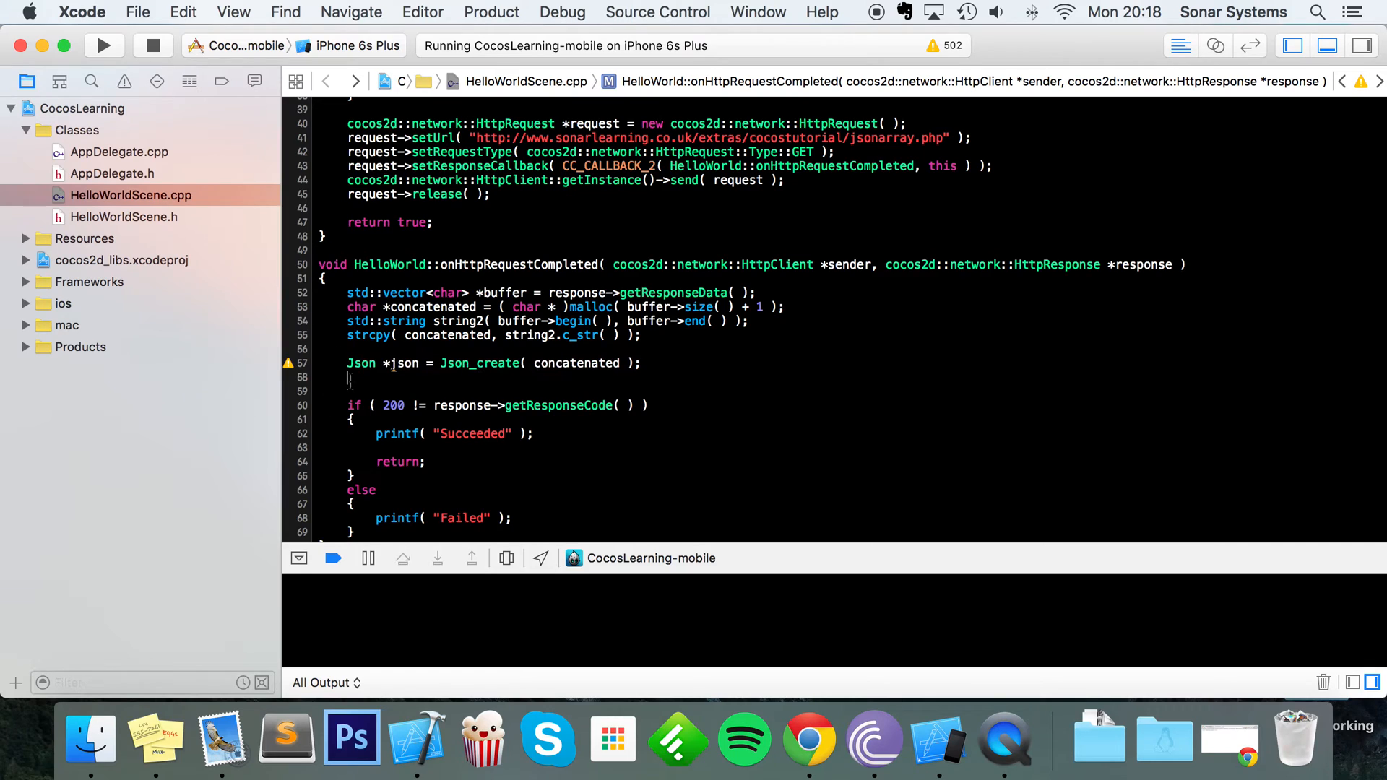
{"action": "type", "text": "int"}
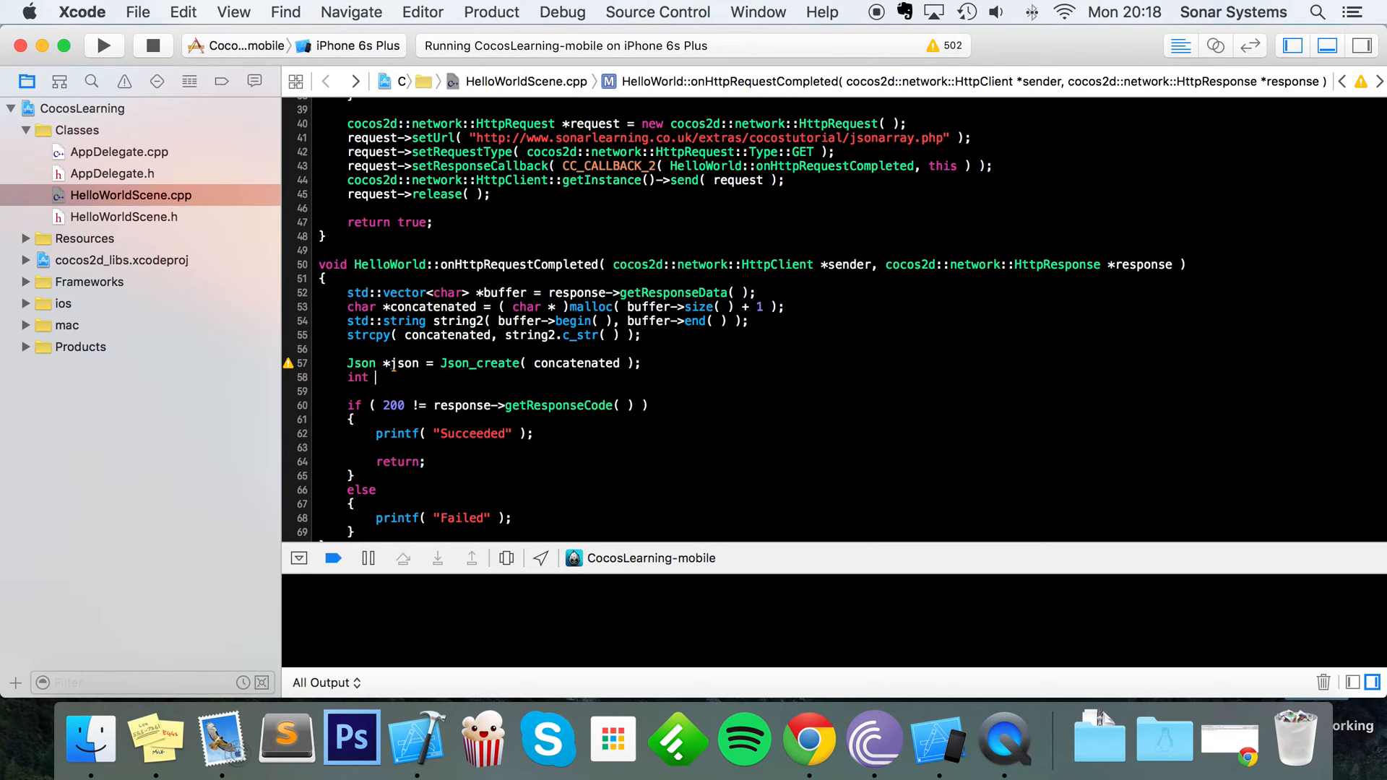
{"action": "type", "text": "var1"}
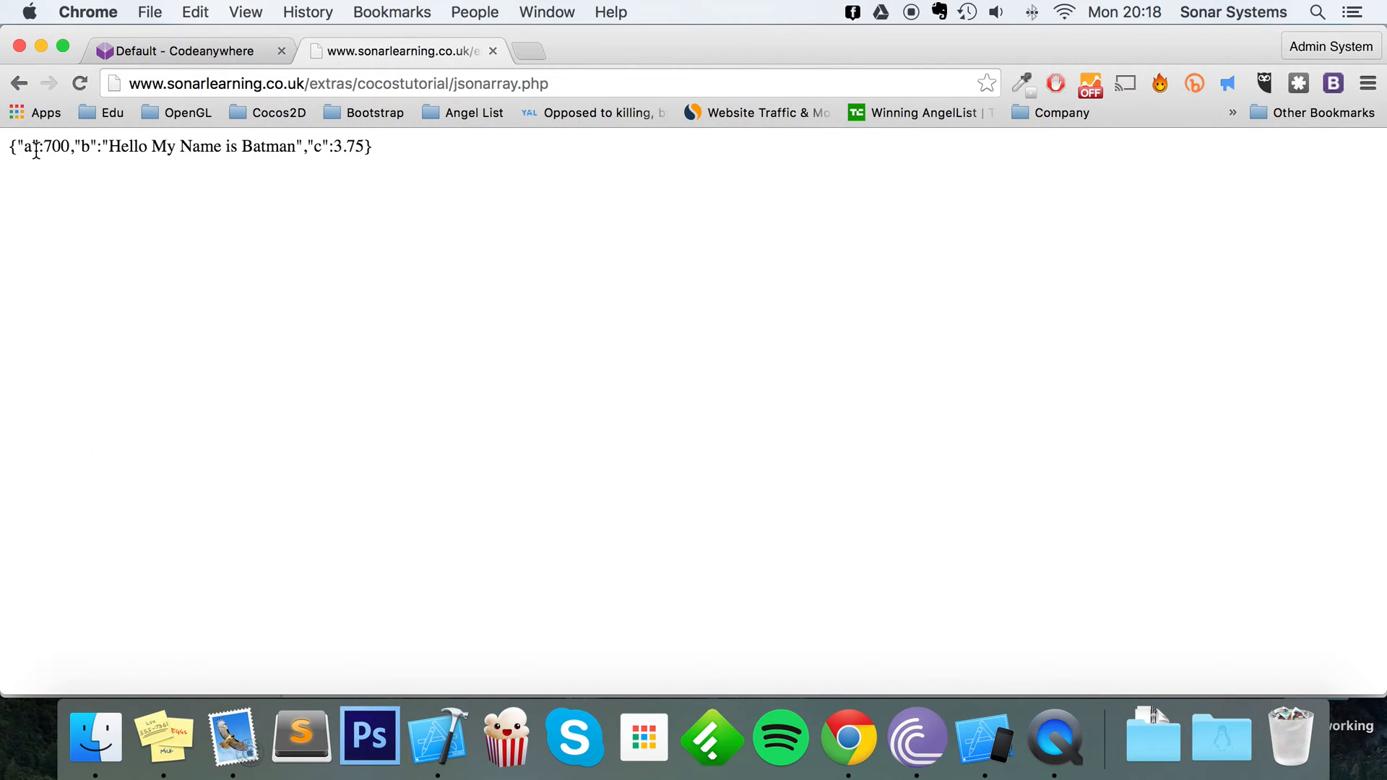
{"action": "triple_click", "coordinate": [186, 146]}
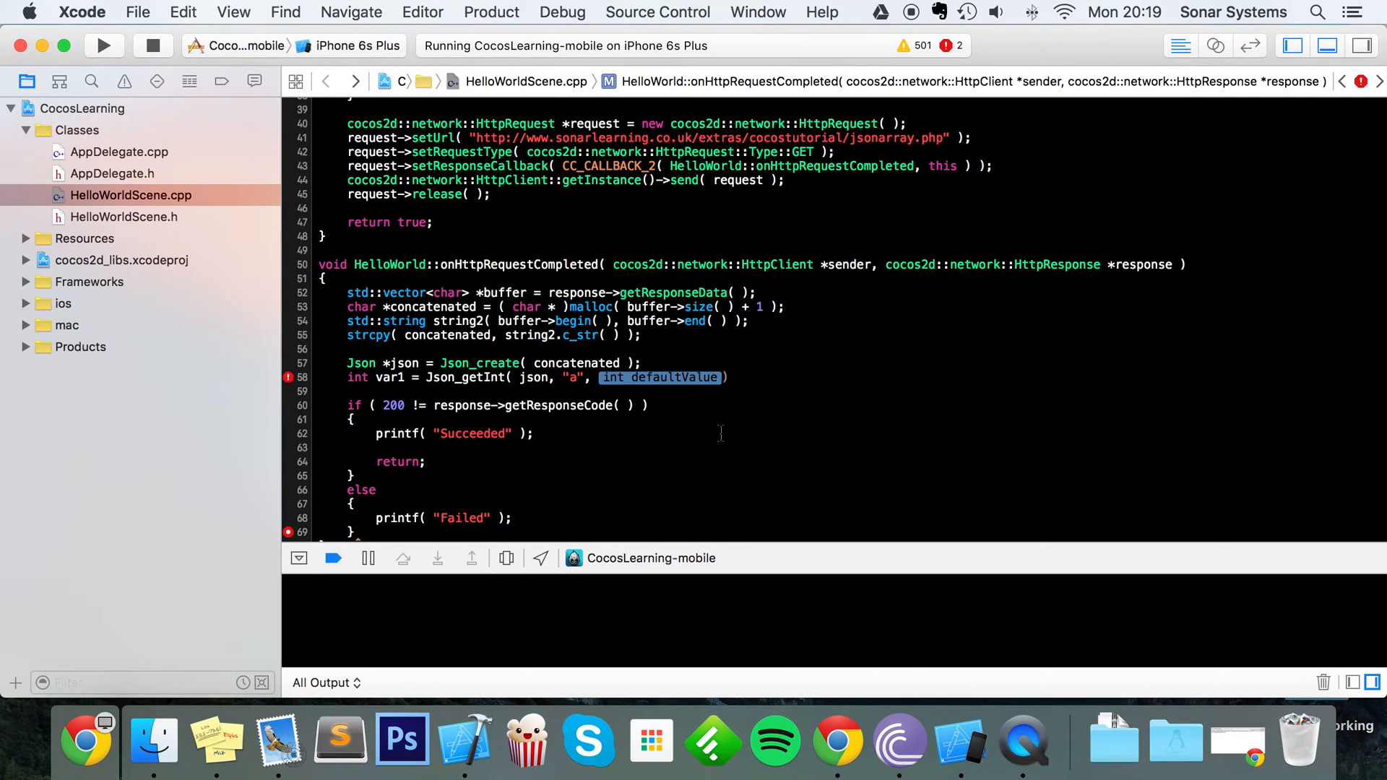
{"action": "mouse_move", "coordinate": [716, 468]}
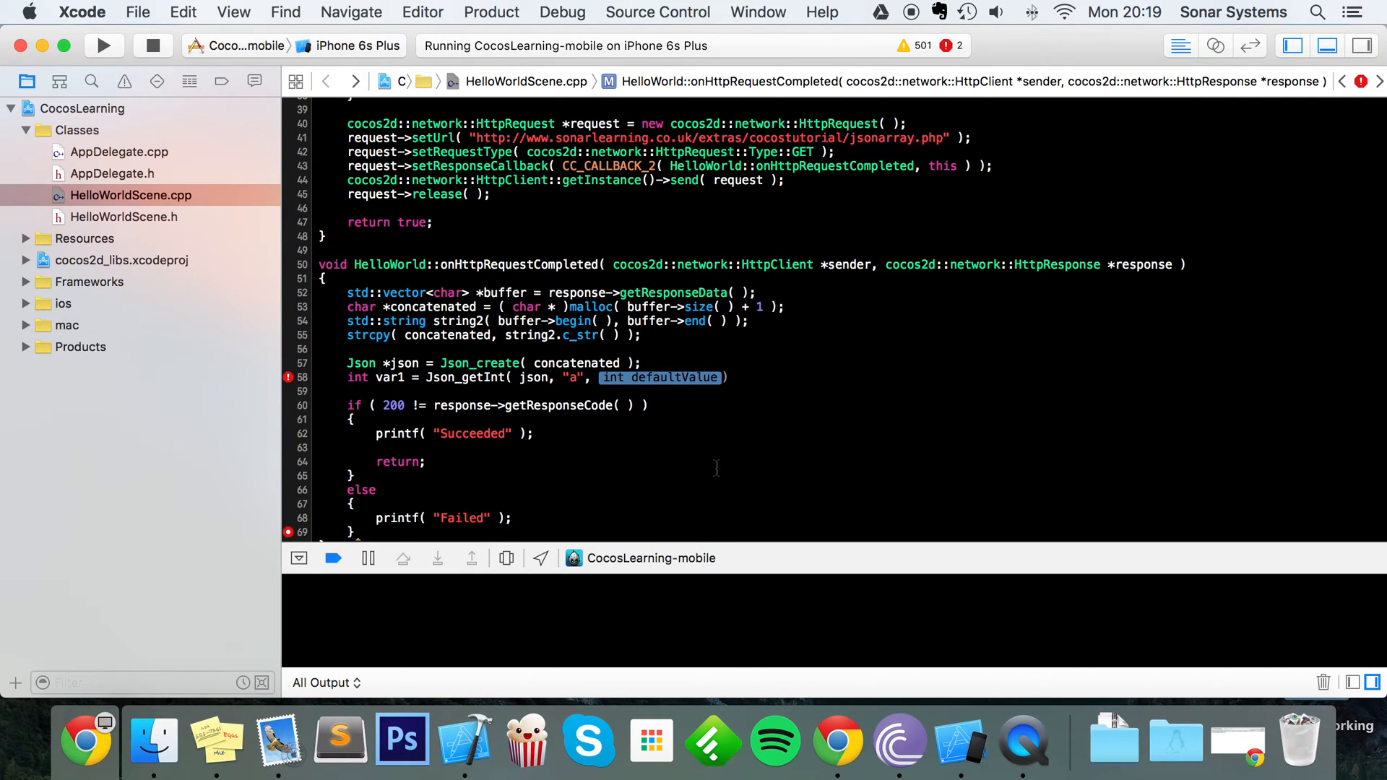
{"action": "mouse_move", "coordinate": [716, 437]}
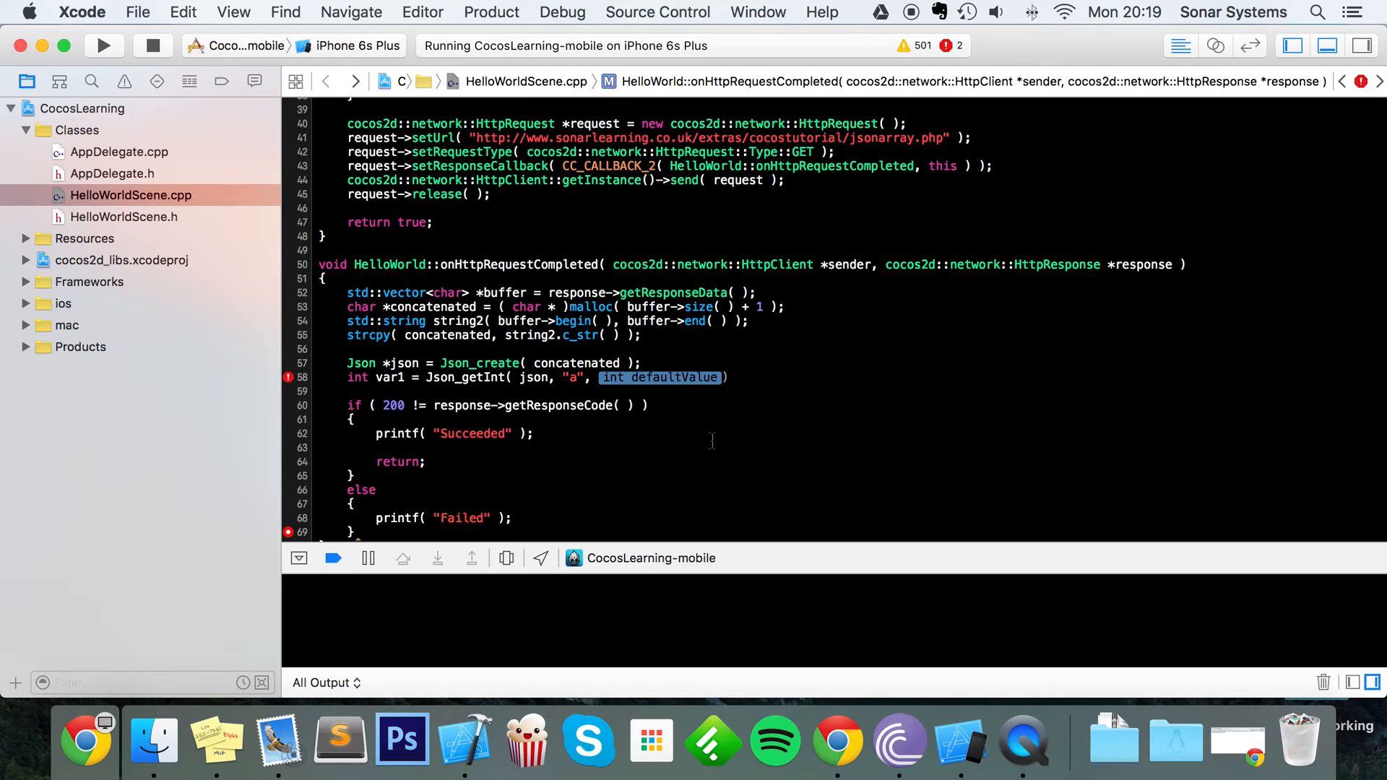
- Set var1's default to -1 and read key "b" into const char *var2 with a fallback message
{"action": "type", "text": "-1"}
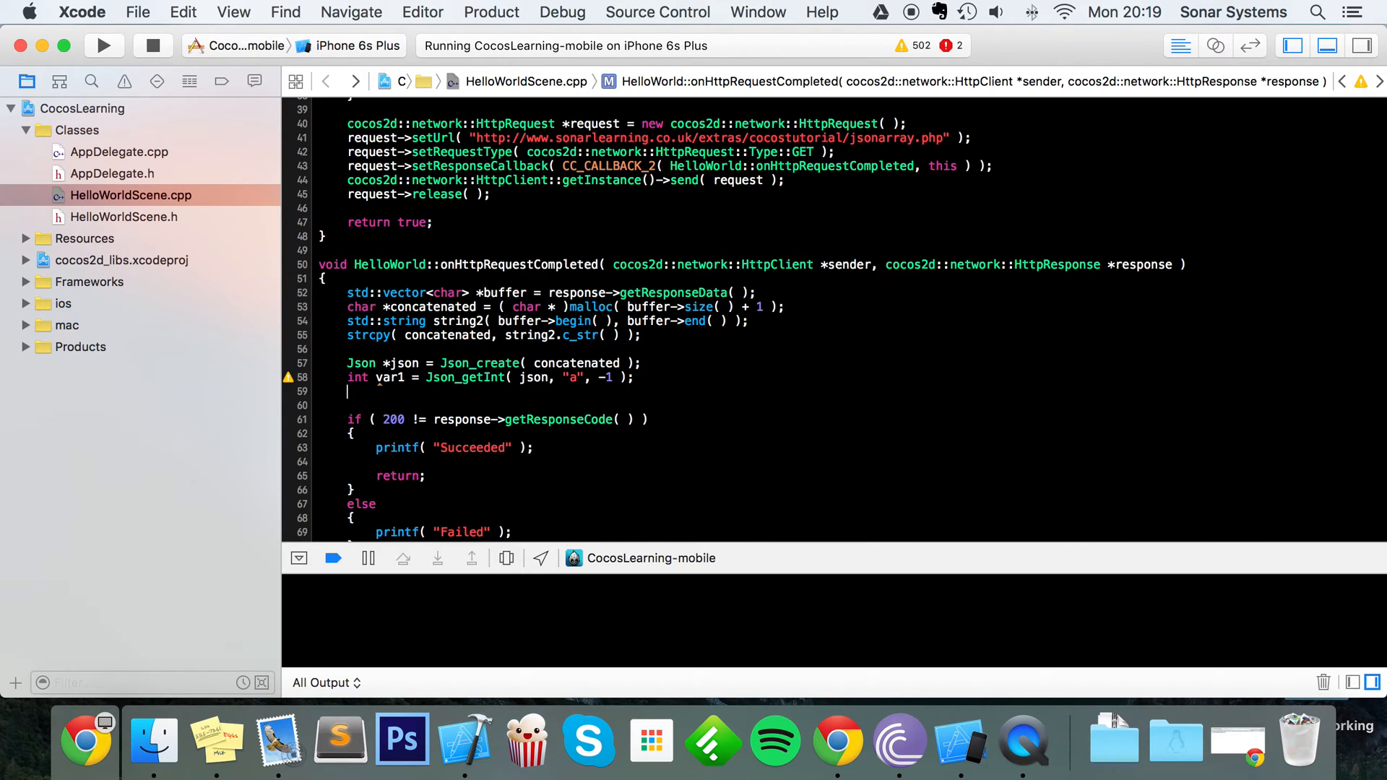
{"action": "type", "text": "const c"}
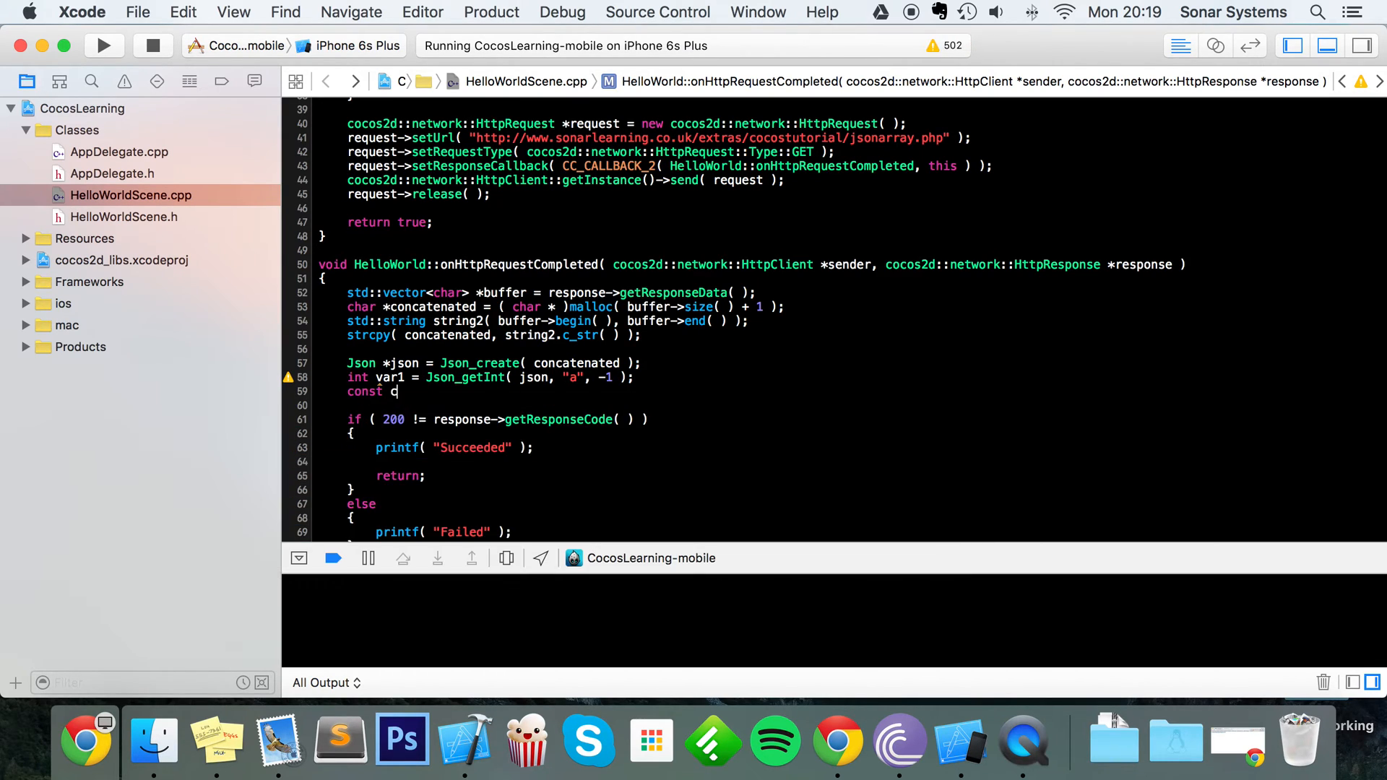
{"action": "type", "text": "har *"}
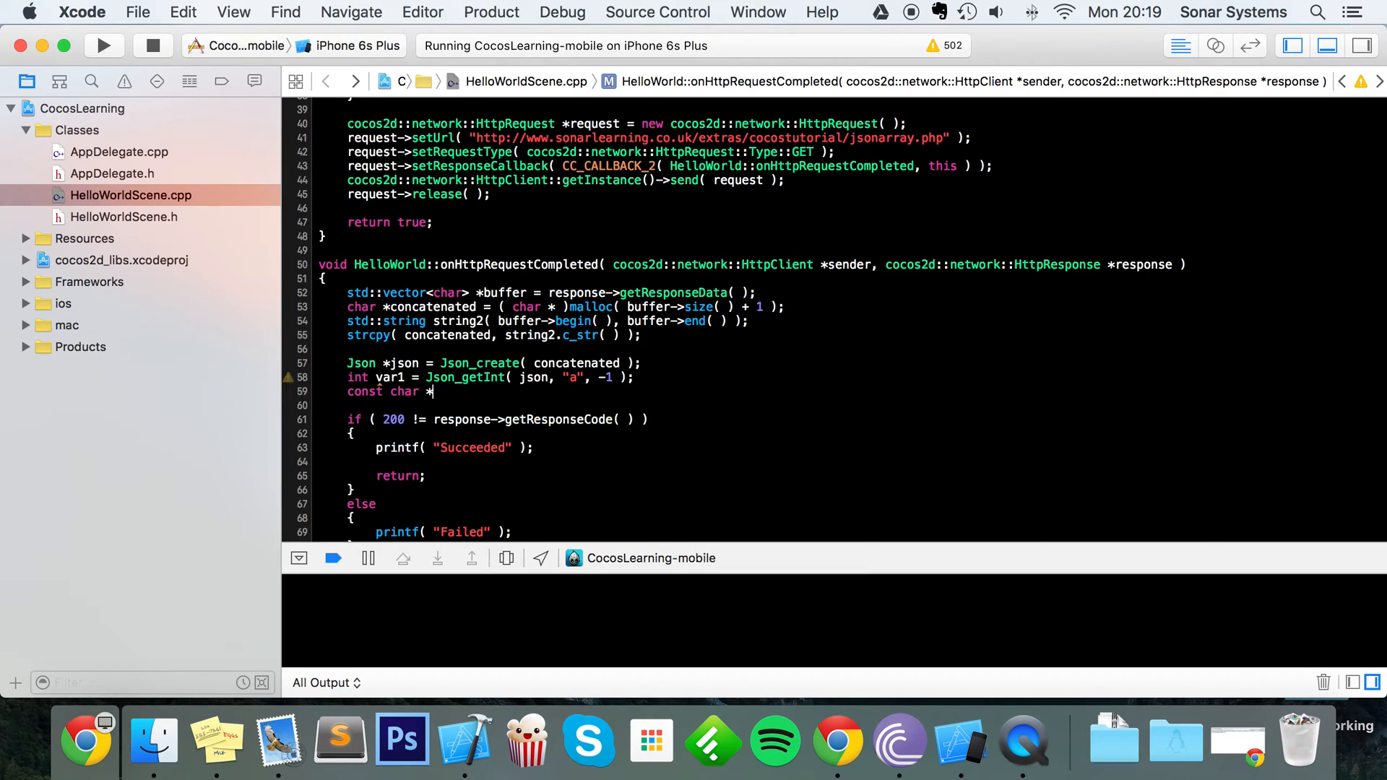
{"action": "type", "text": "var2"}
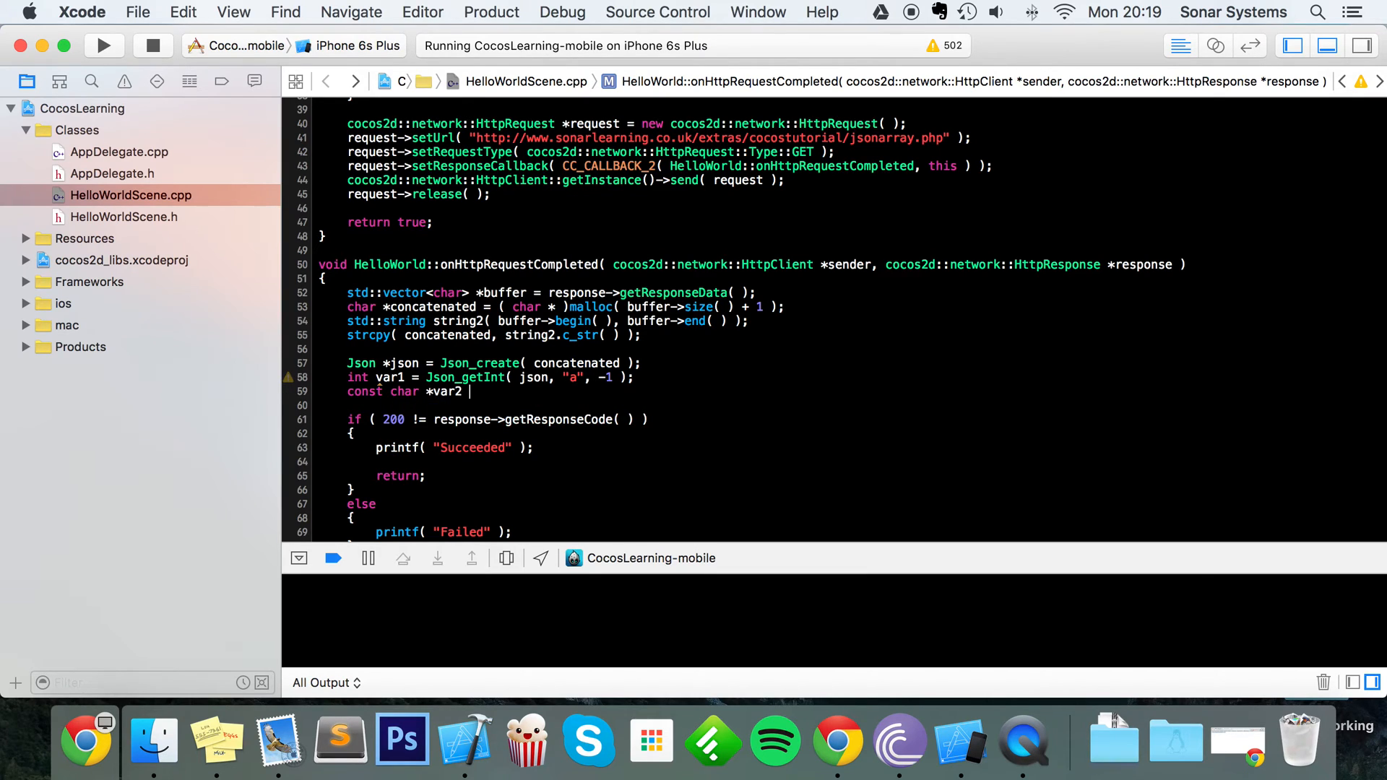
{"action": "type", "text": "= Json_getString( json, const char *name, const char *defaultValue"}
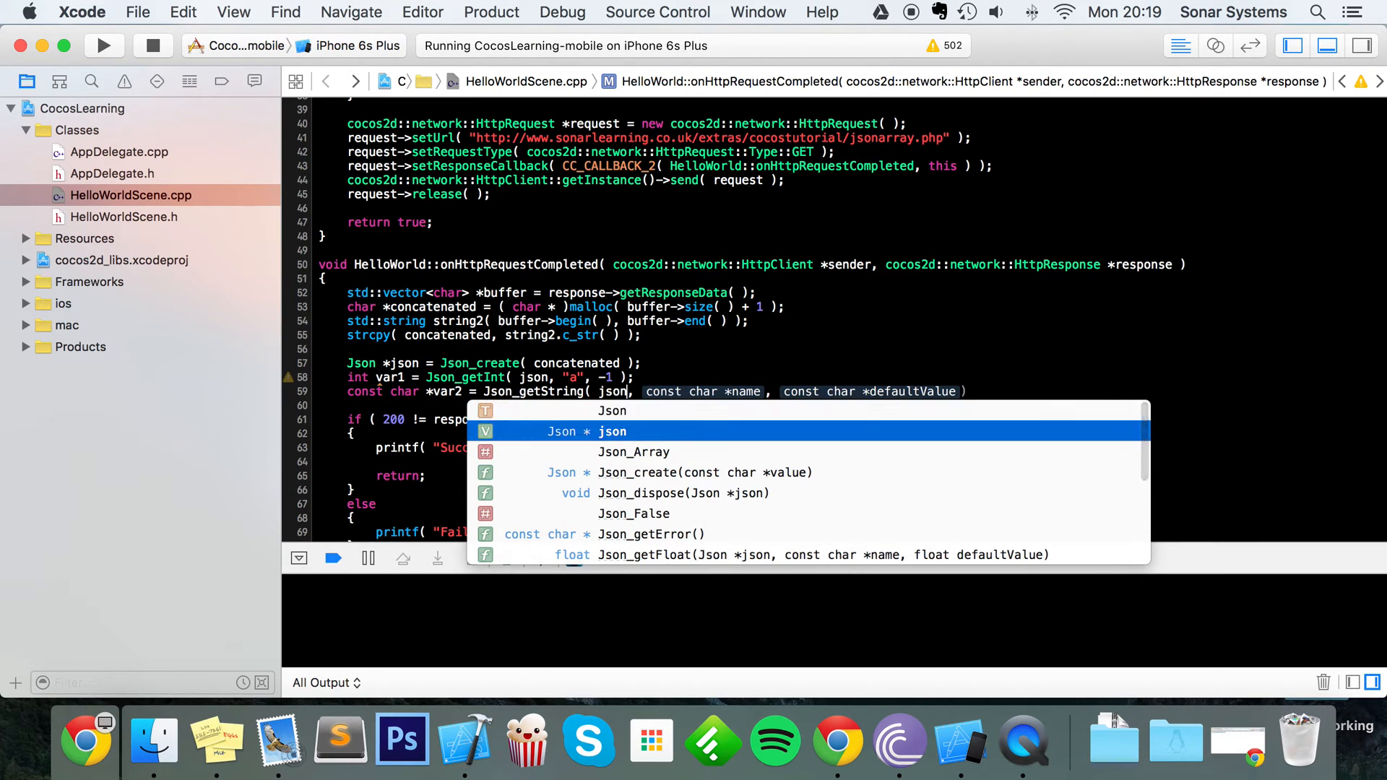
{"action": "type", "text": "\"\""}
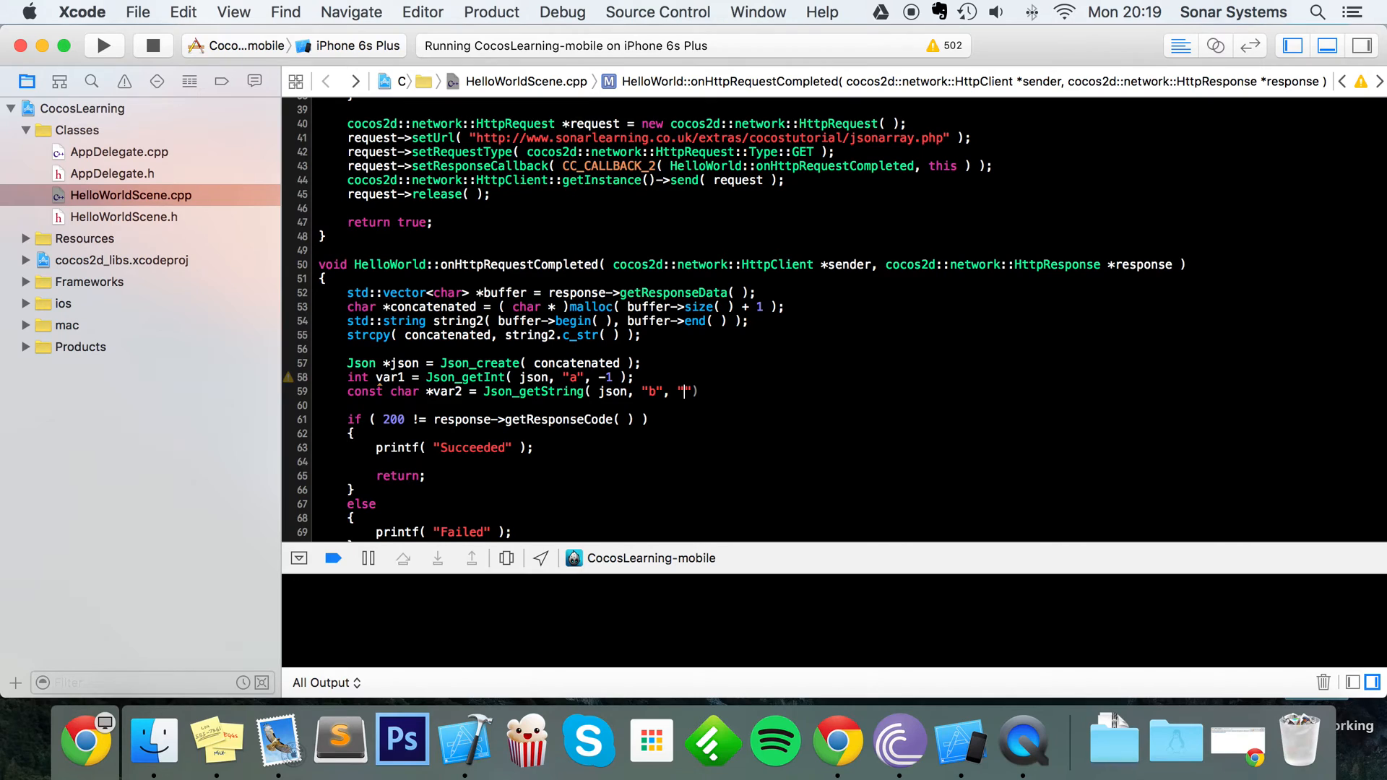
{"action": "type", "text": "No"}
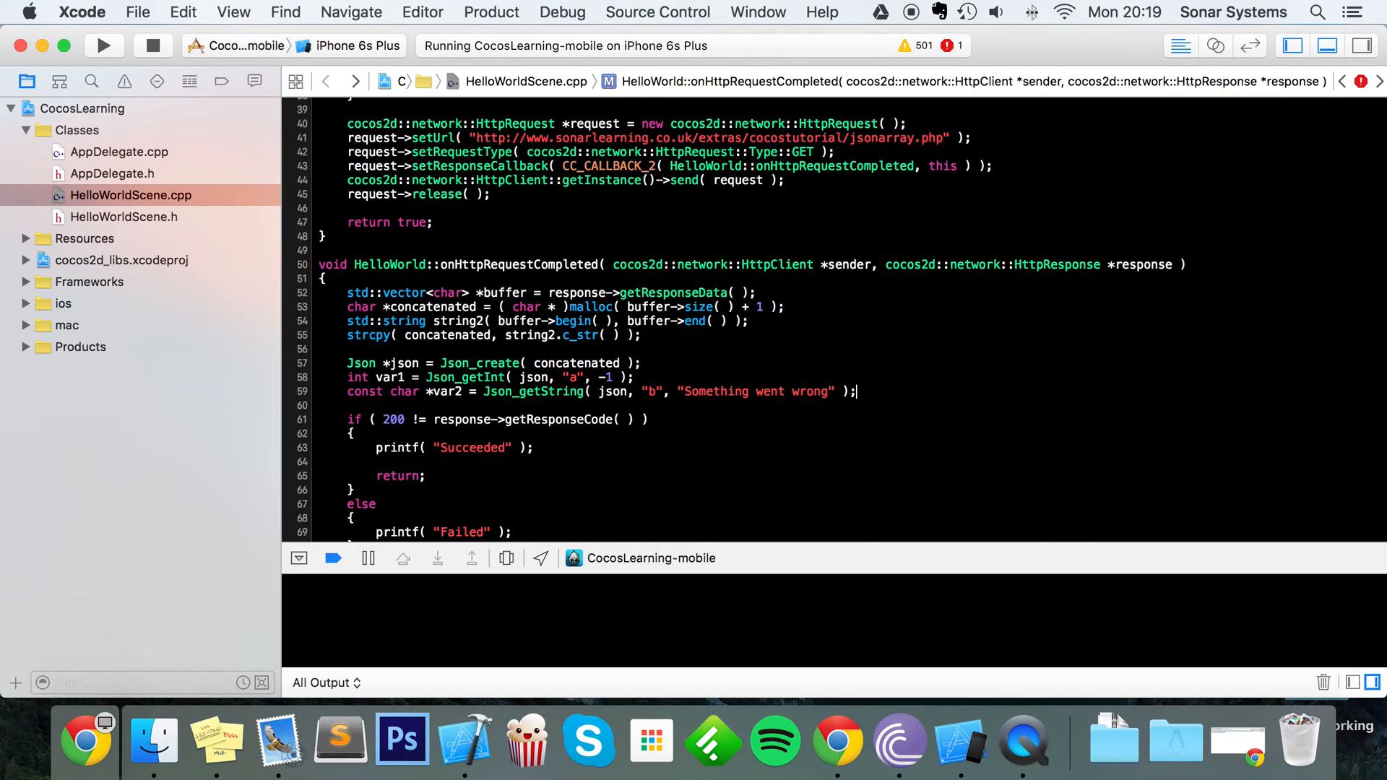
- Declare float var3 = Json_getFloat( json, "c", -1.0f ) using autocomplete
{"action": "type", "text": "const"}
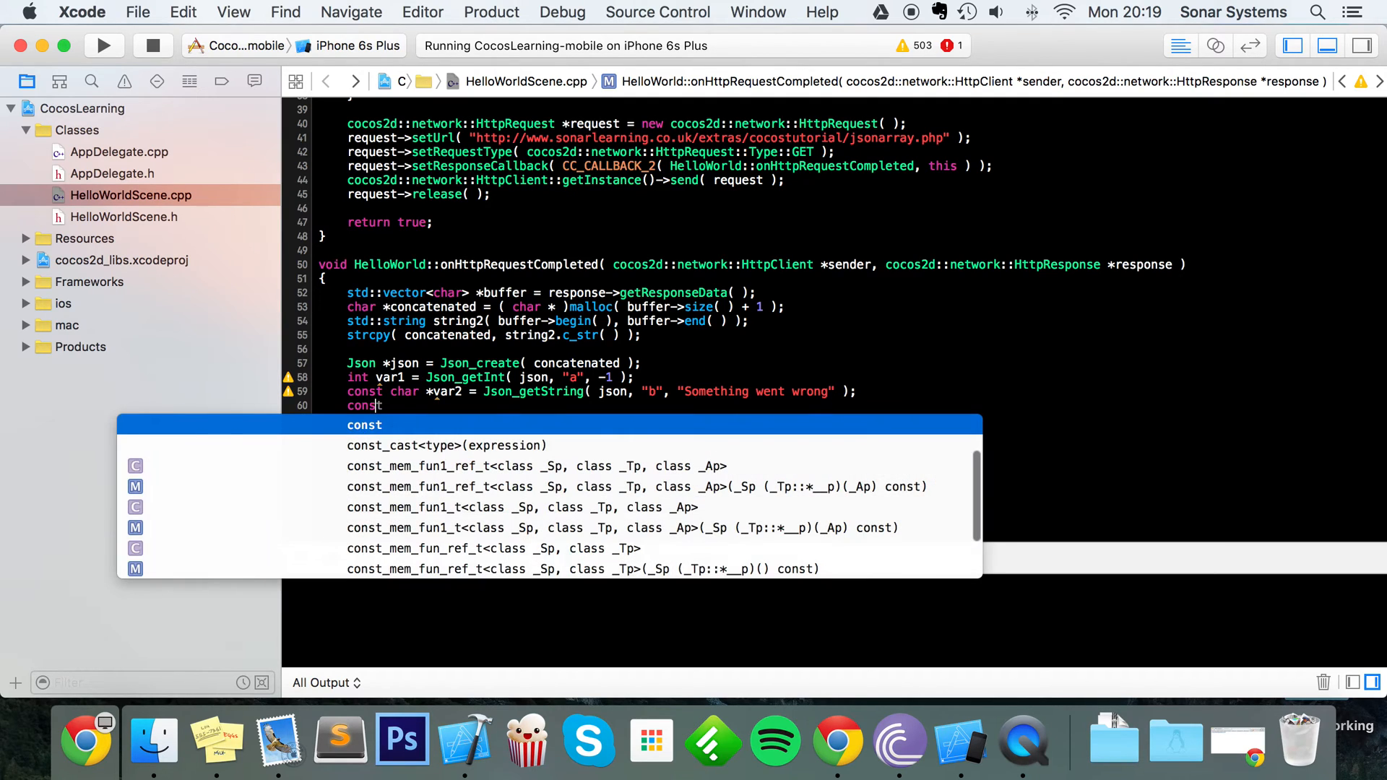
{"action": "key", "text": "Escape"}
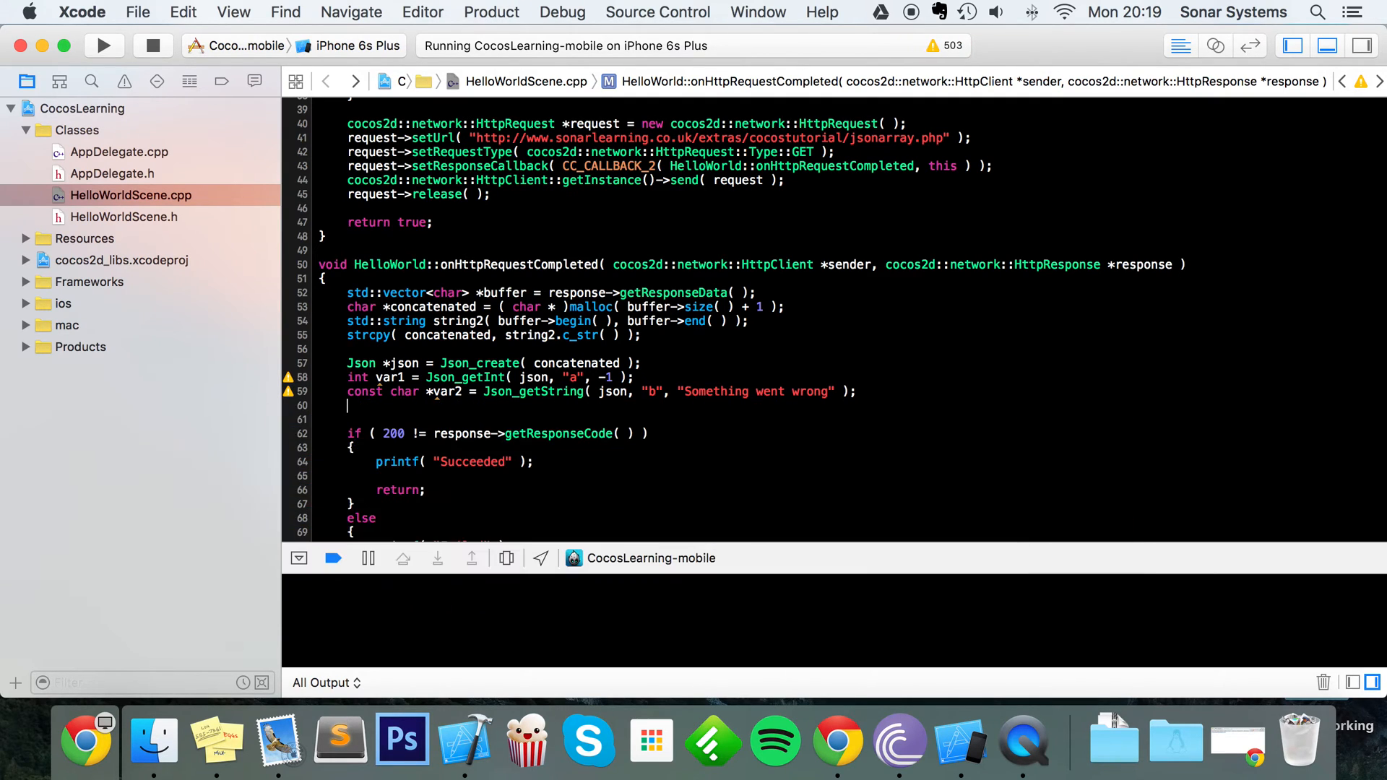
{"action": "type", "text": "float"}
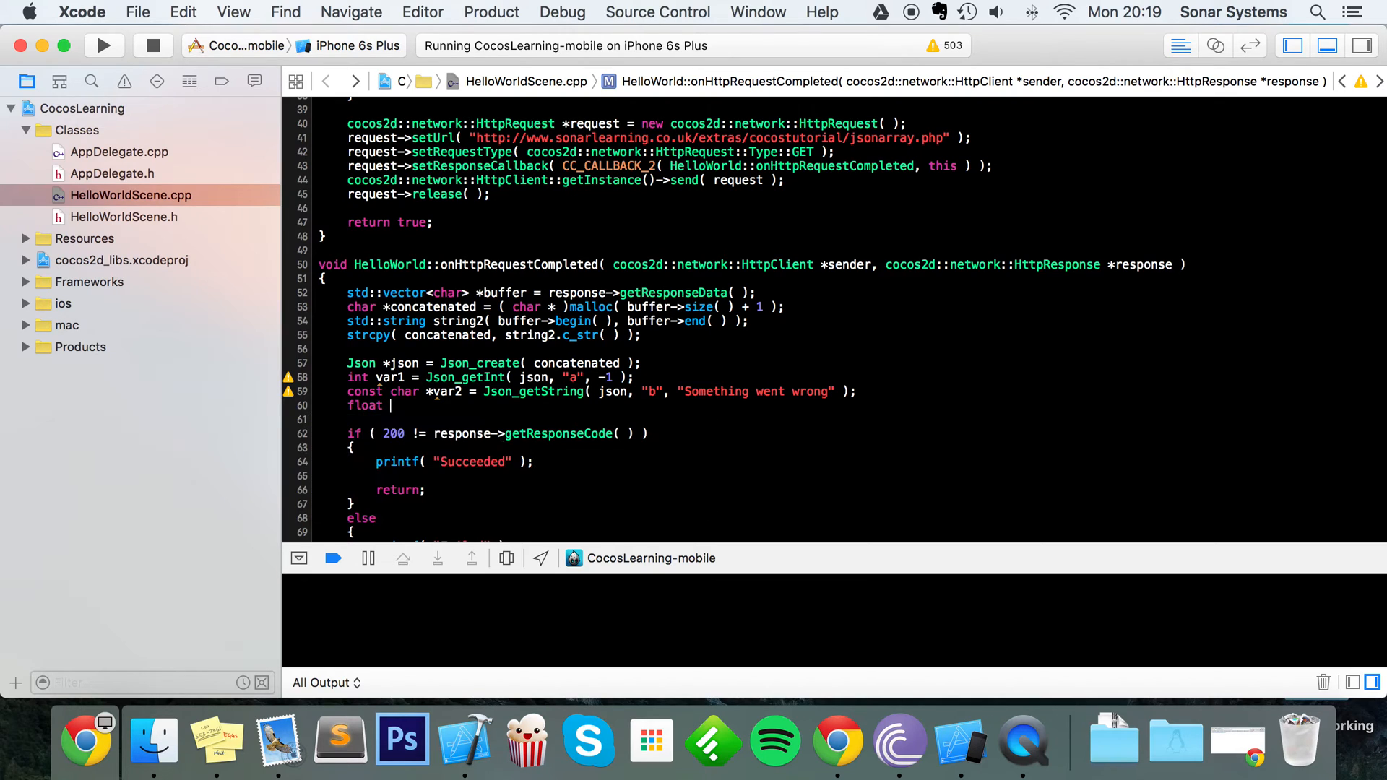
{"action": "type", "text": "var3"}
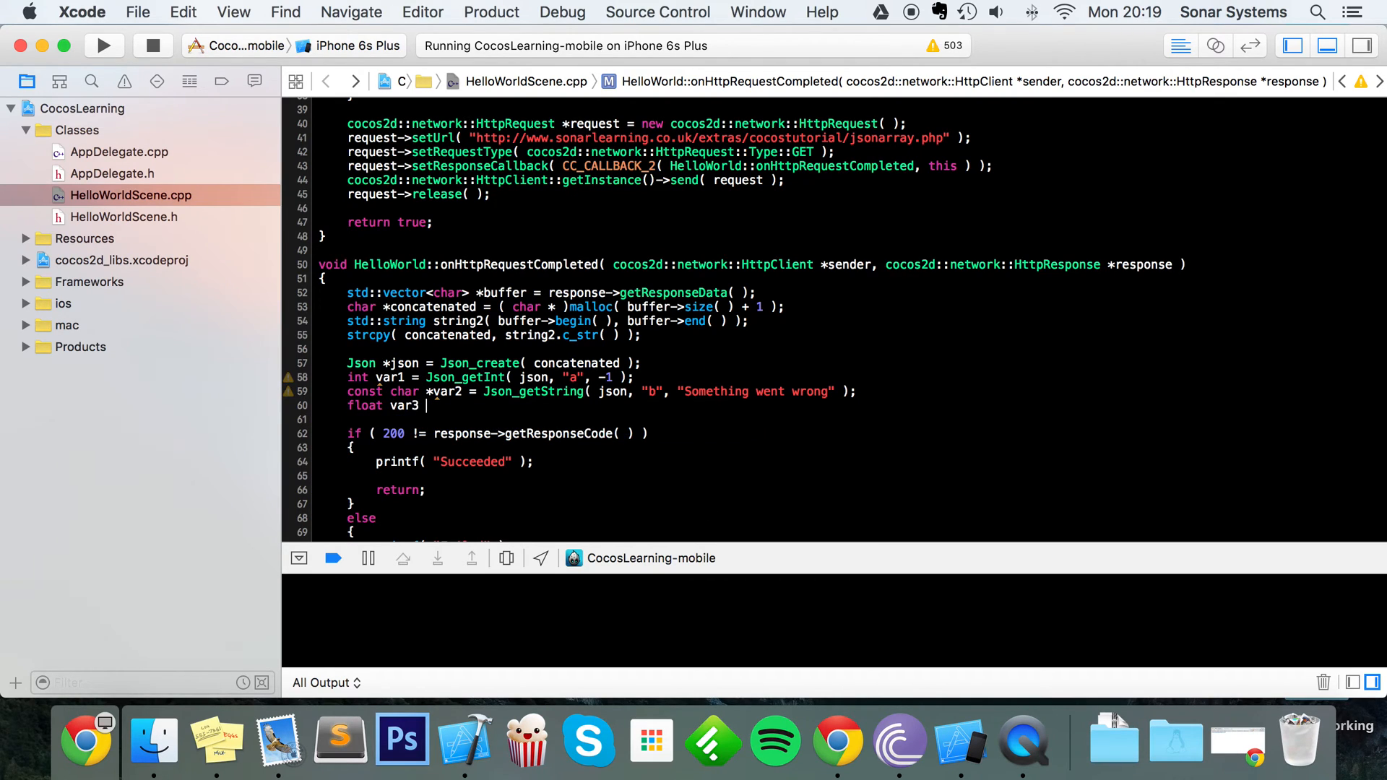
{"action": "type", "text": "="}
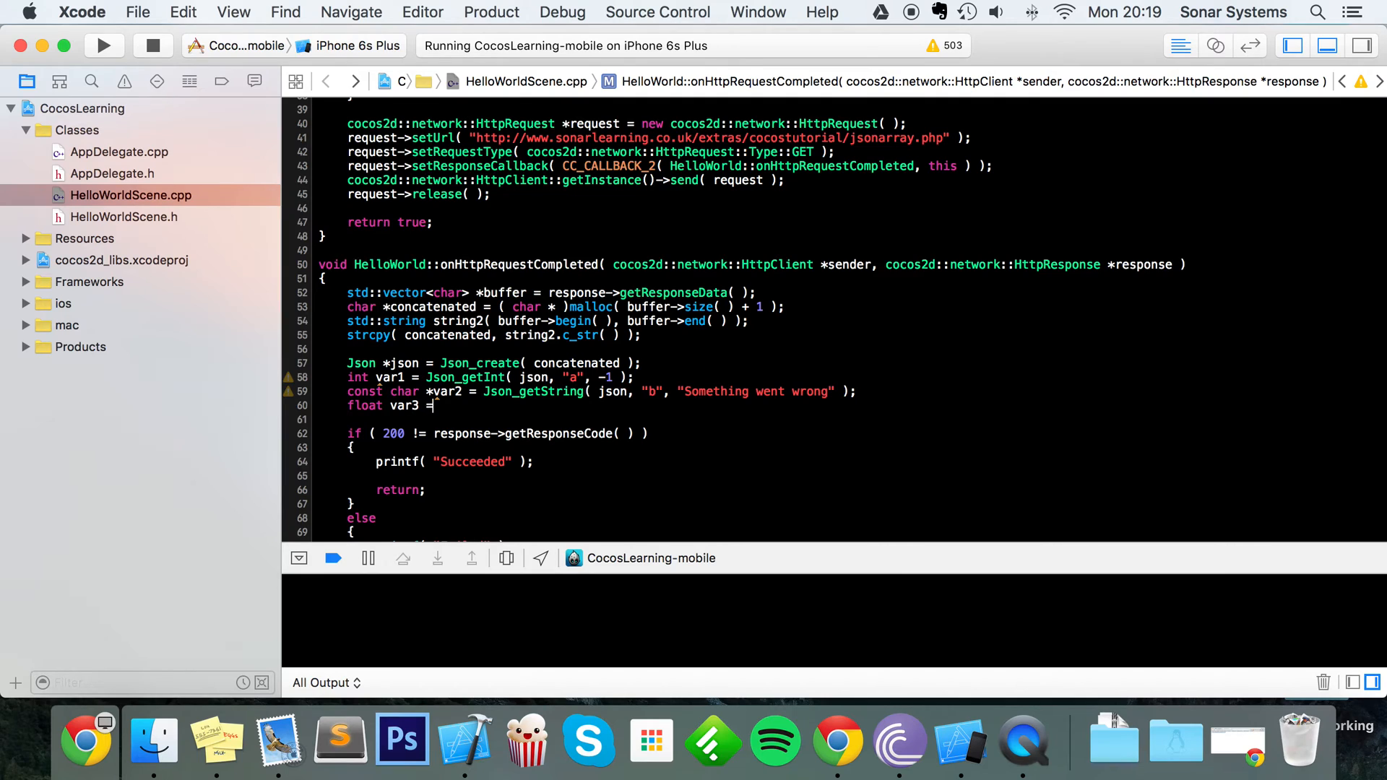
{"action": "type", "text": "Json_ge"}
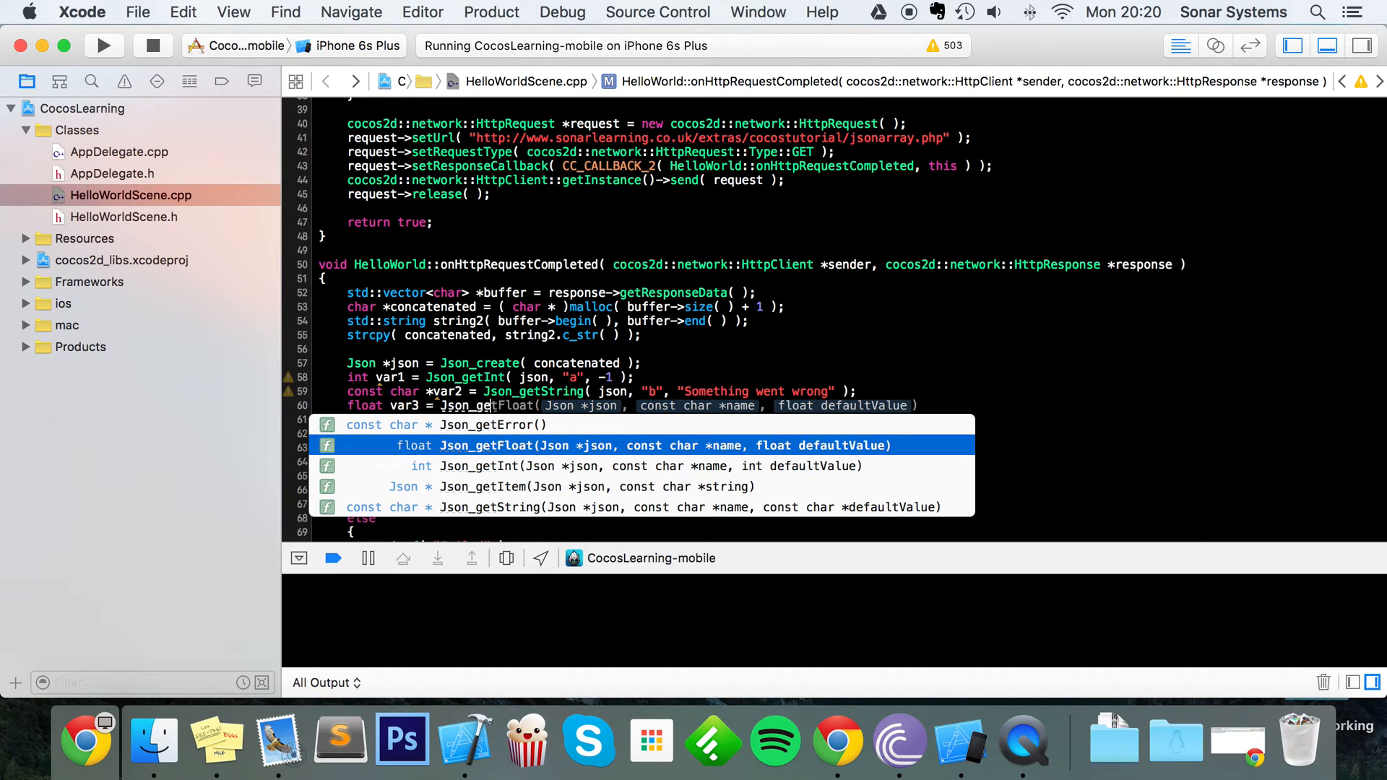
{"action": "key", "text": "Return"}
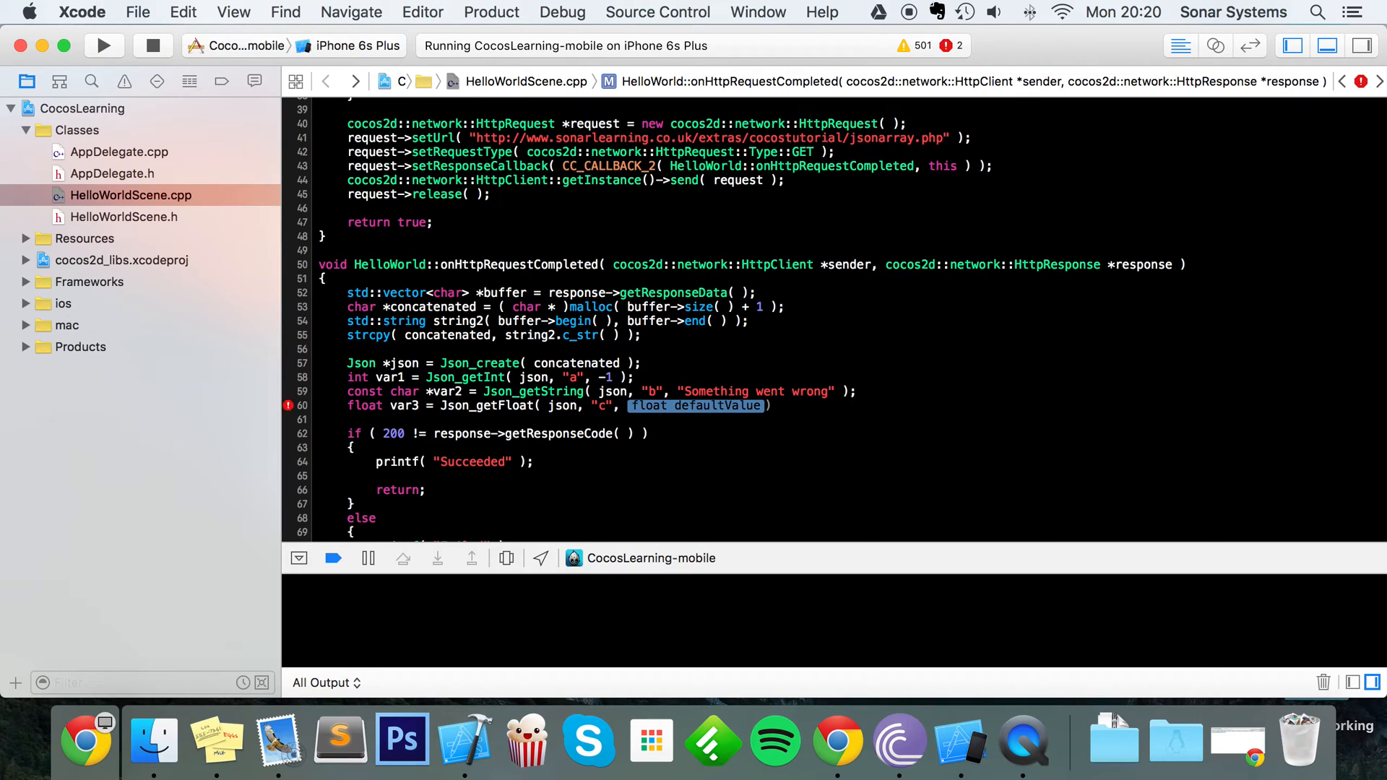
{"action": "type", "text": "-1.0"}
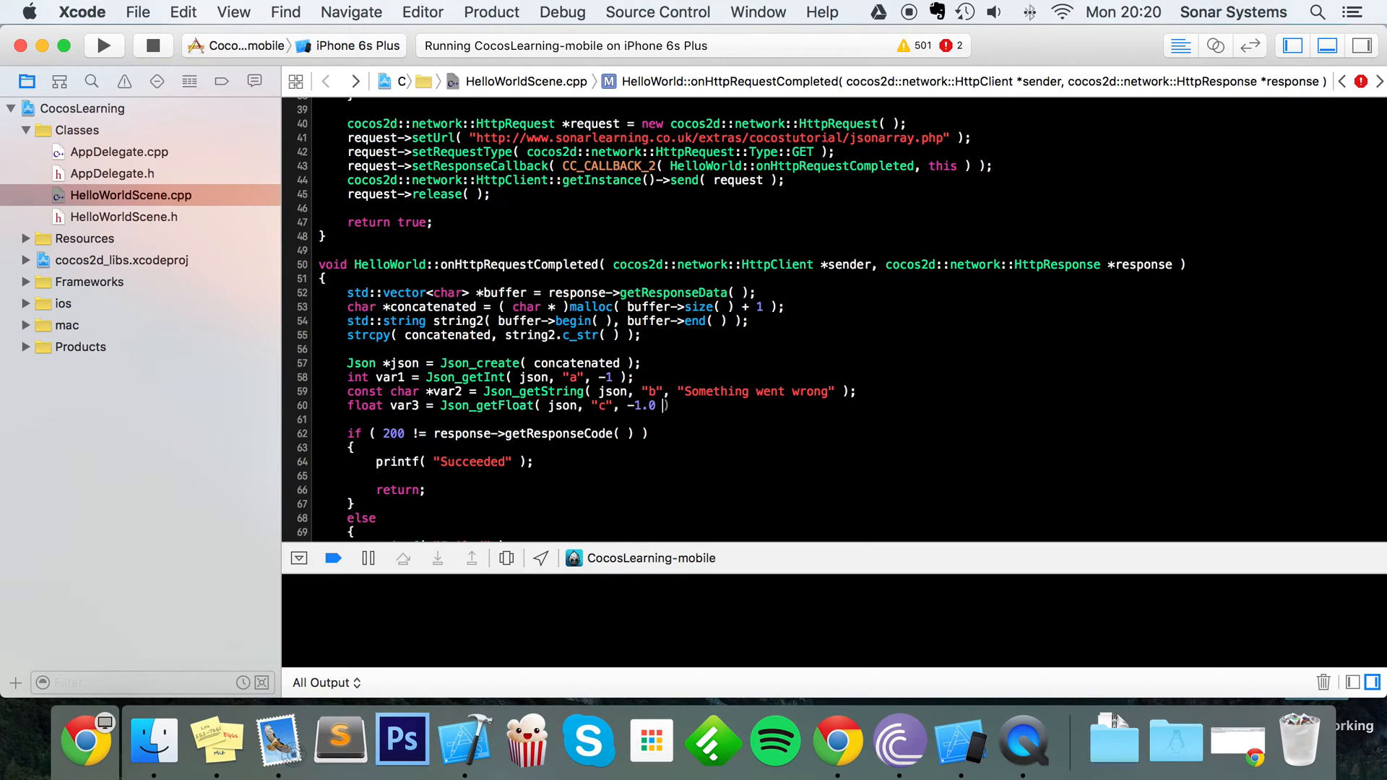
{"action": "type", "text": "f"}
{"action": "type", "text": "log(  );"}
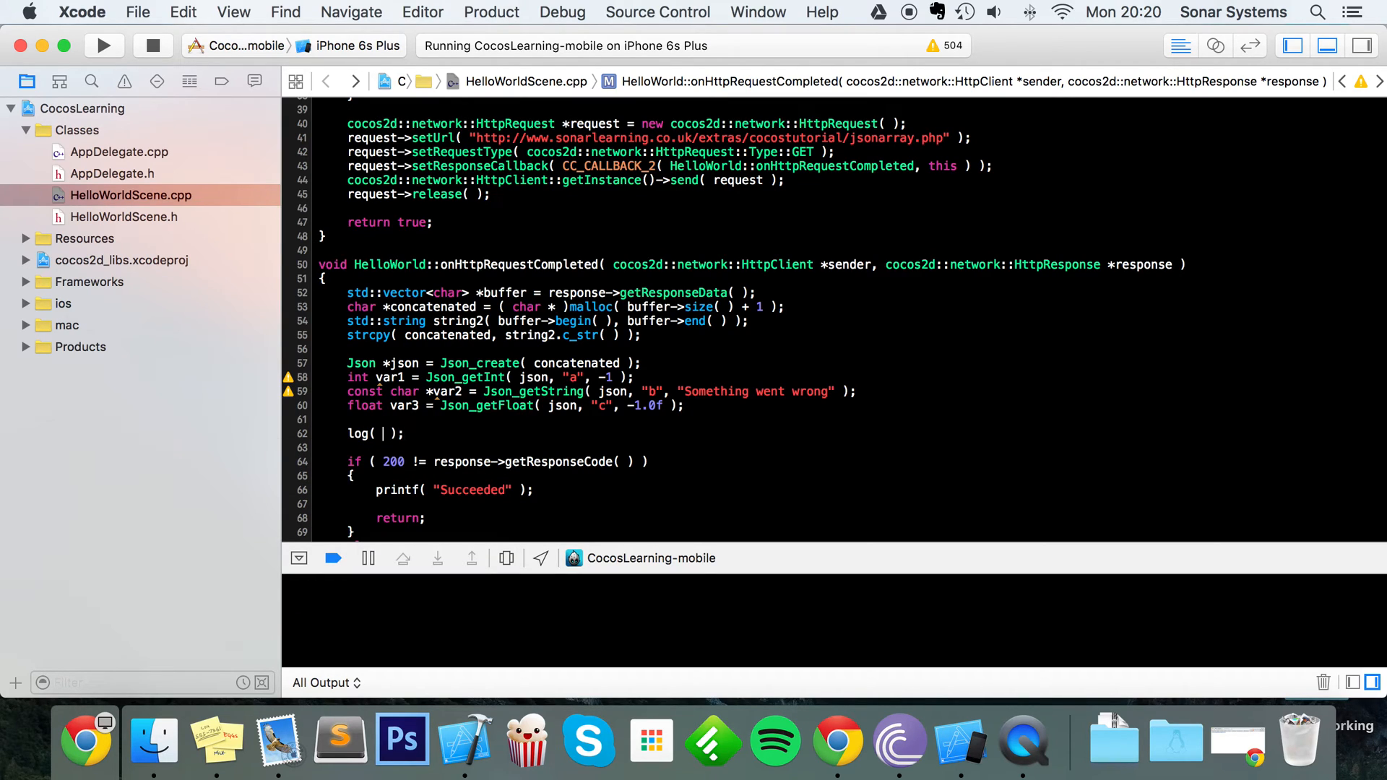
- Log var1 (%i), var2 (%s) and var3 (%f) as HTTP Response keys, then Json_dispose( json )
{"action": "type", "text": "\"\""}
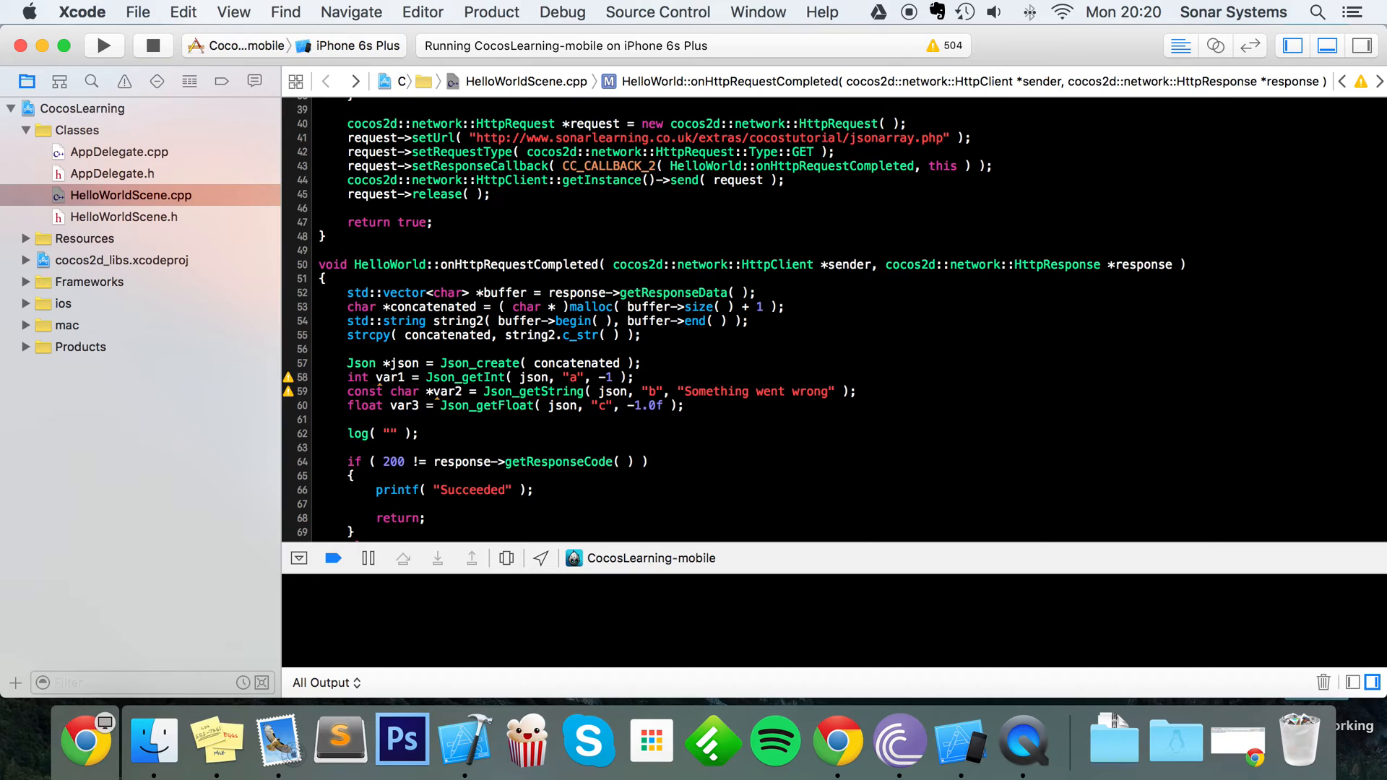
{"action": "type", "text": "H"}
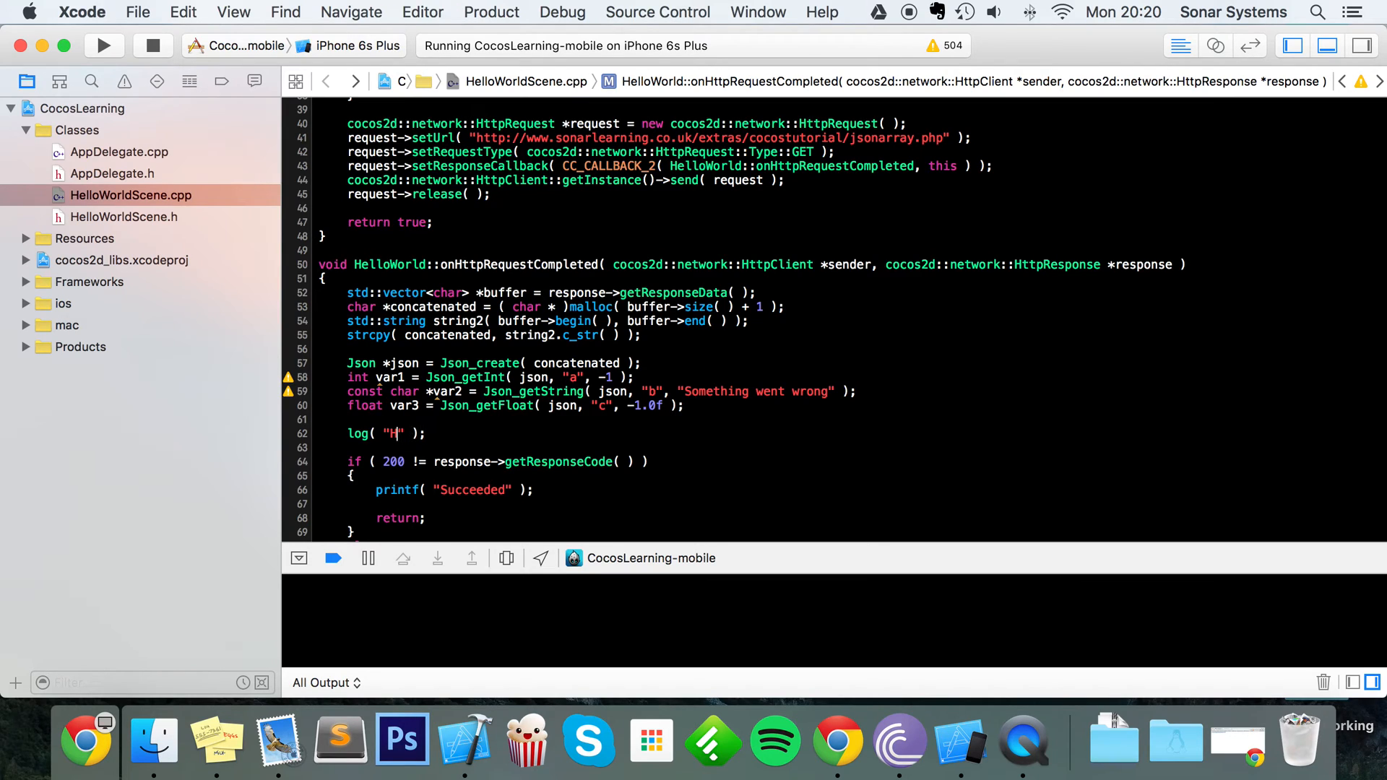
{"action": "type", "text": "TTP Resposne :"}
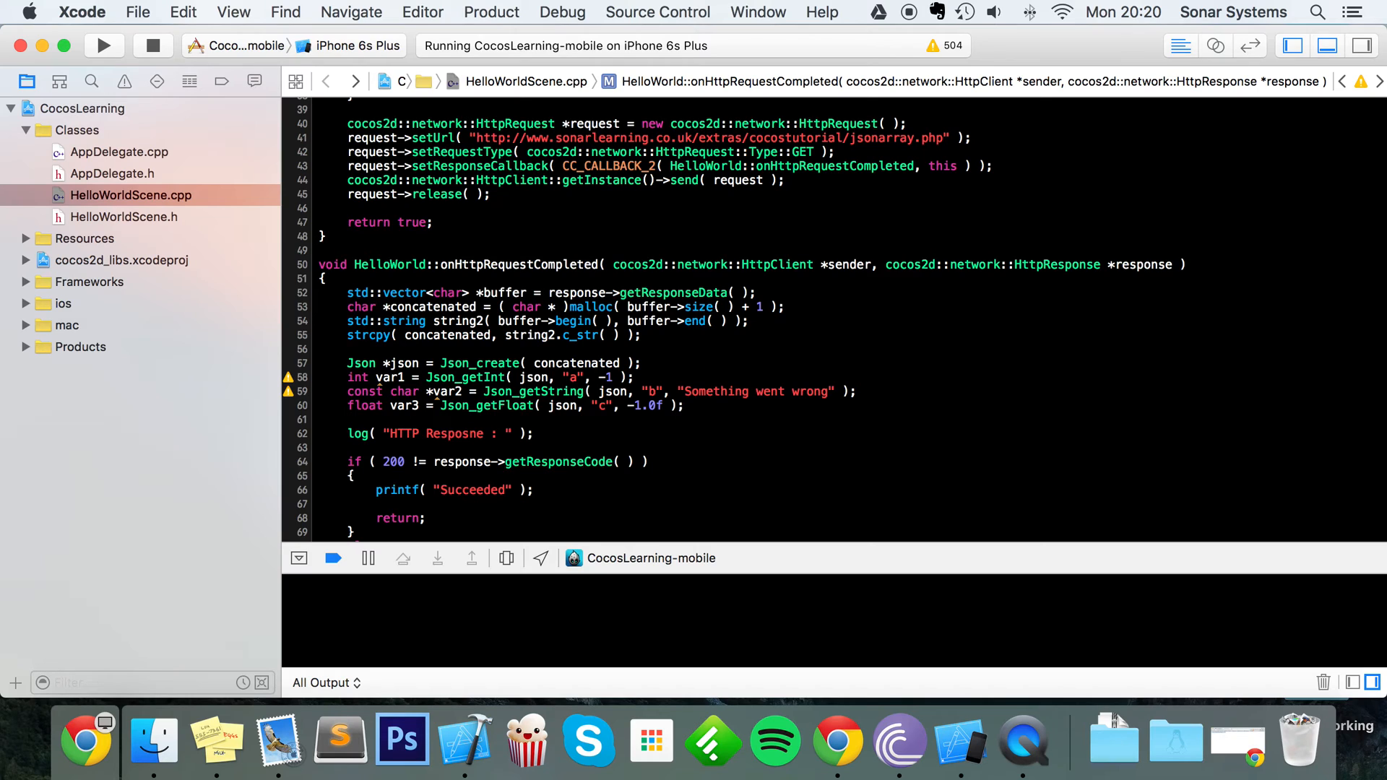
{"action": "type", "text": "key a : $"}
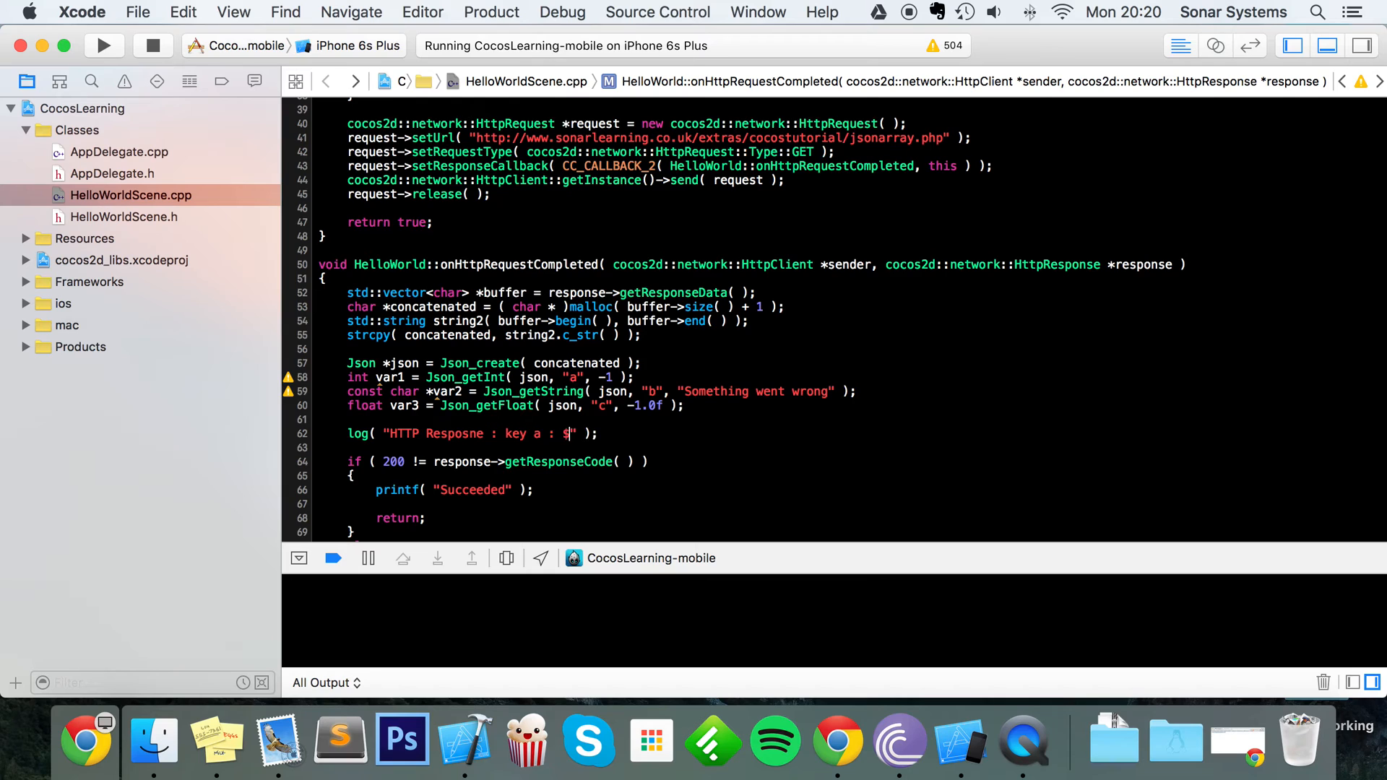
{"action": "type", "text": "i"}
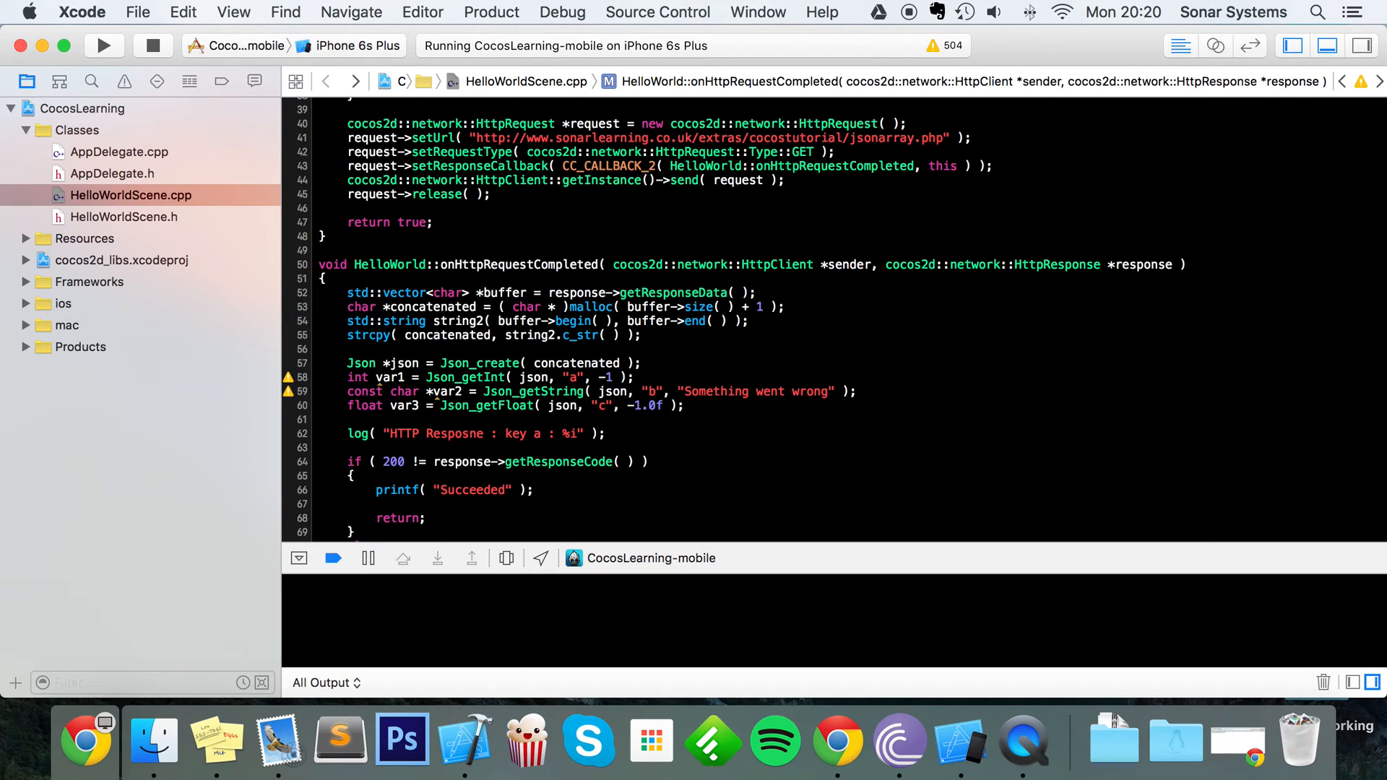
{"action": "type", "text": ", var1"}
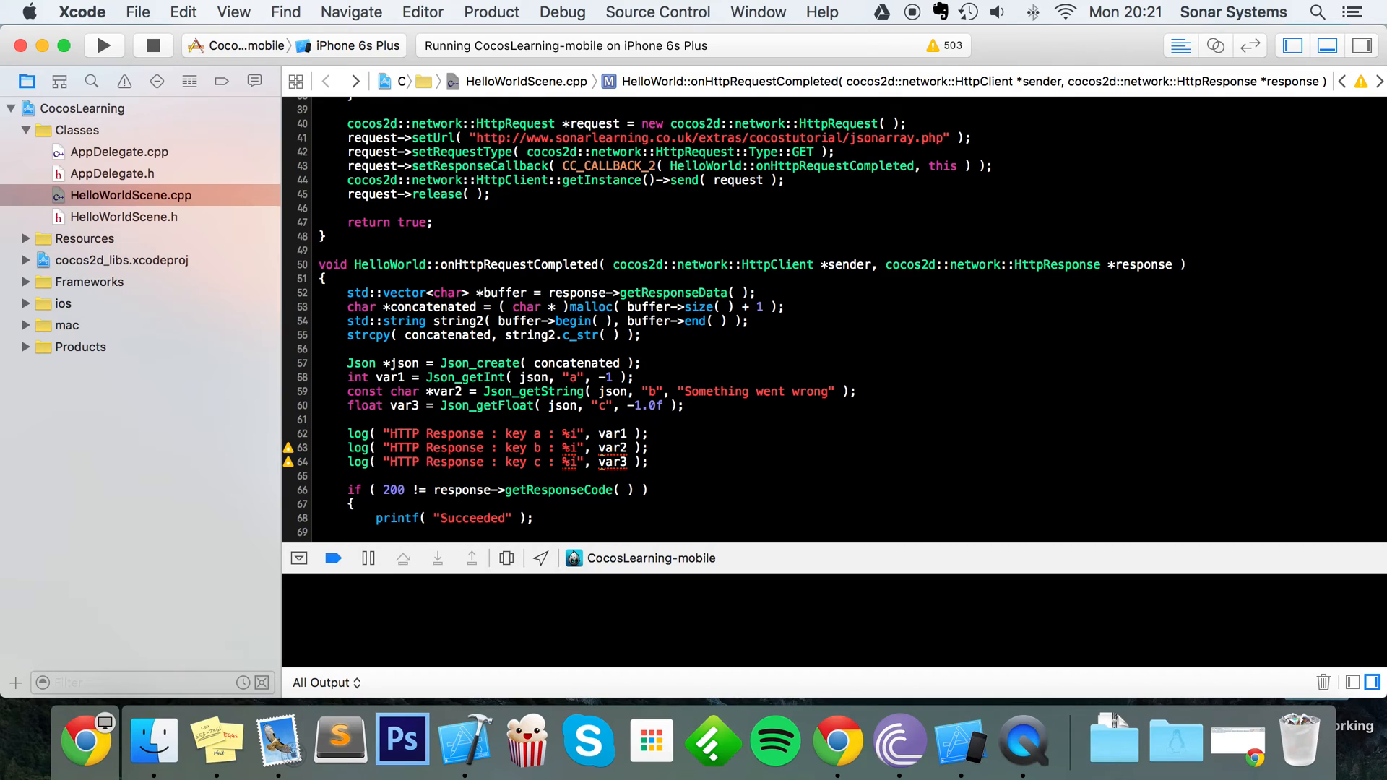
{"action": "type", "text": "s"}
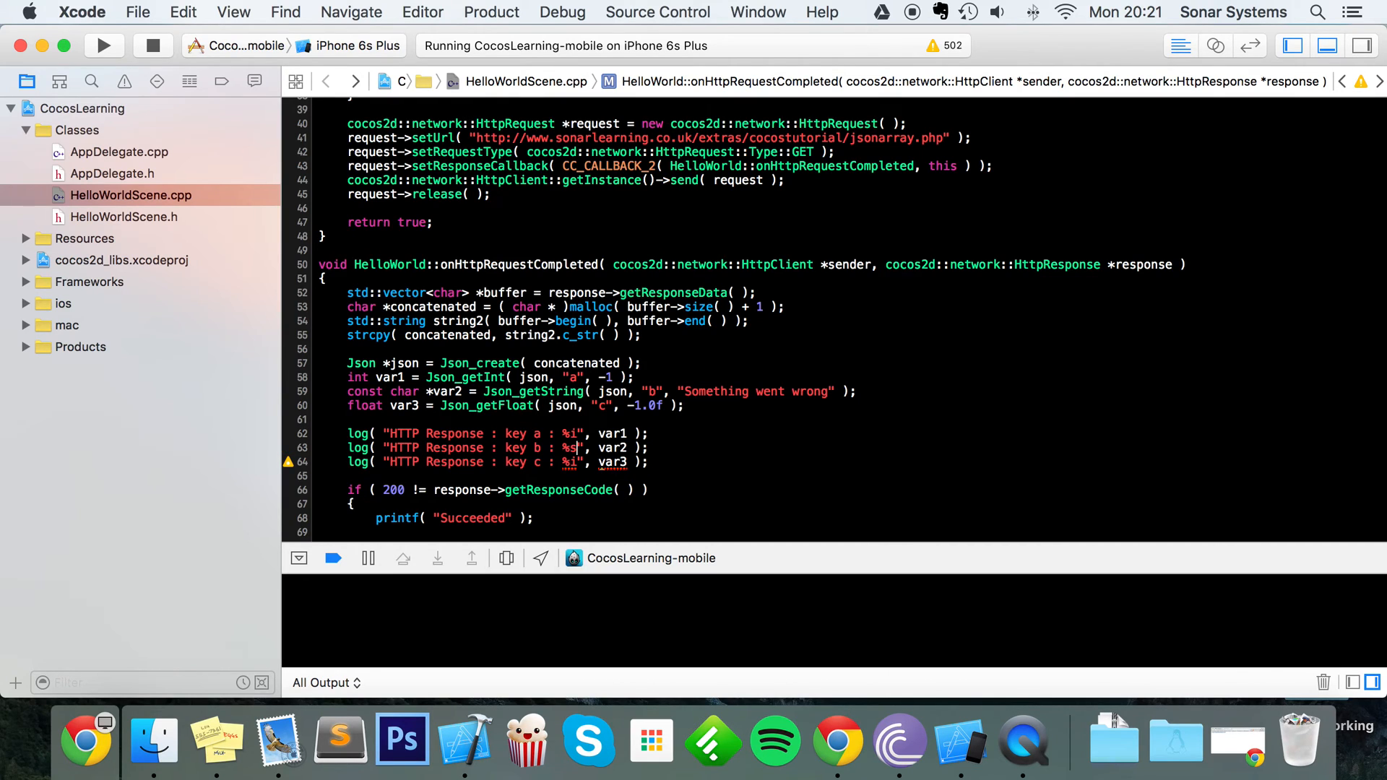
{"action": "type", "text": "f"}
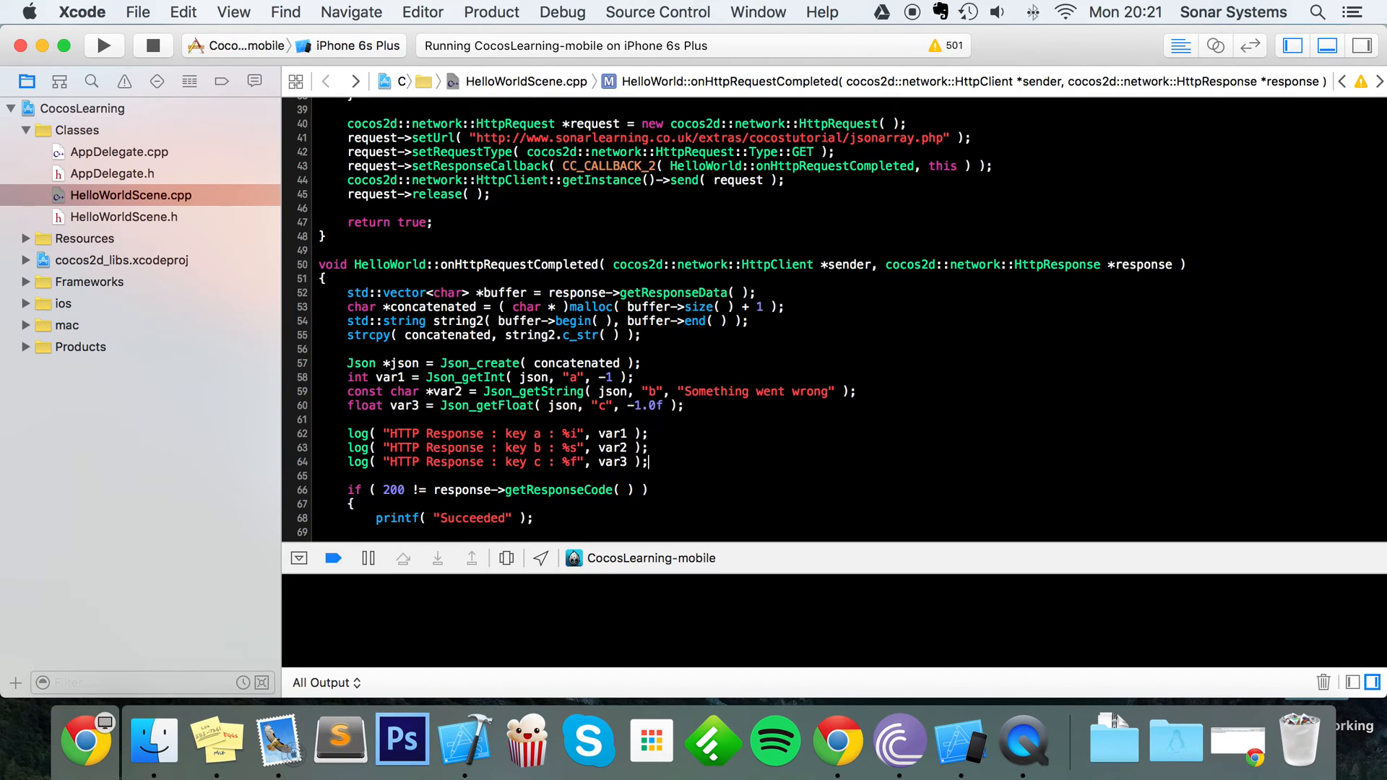
{"action": "type", "text": "json );"}
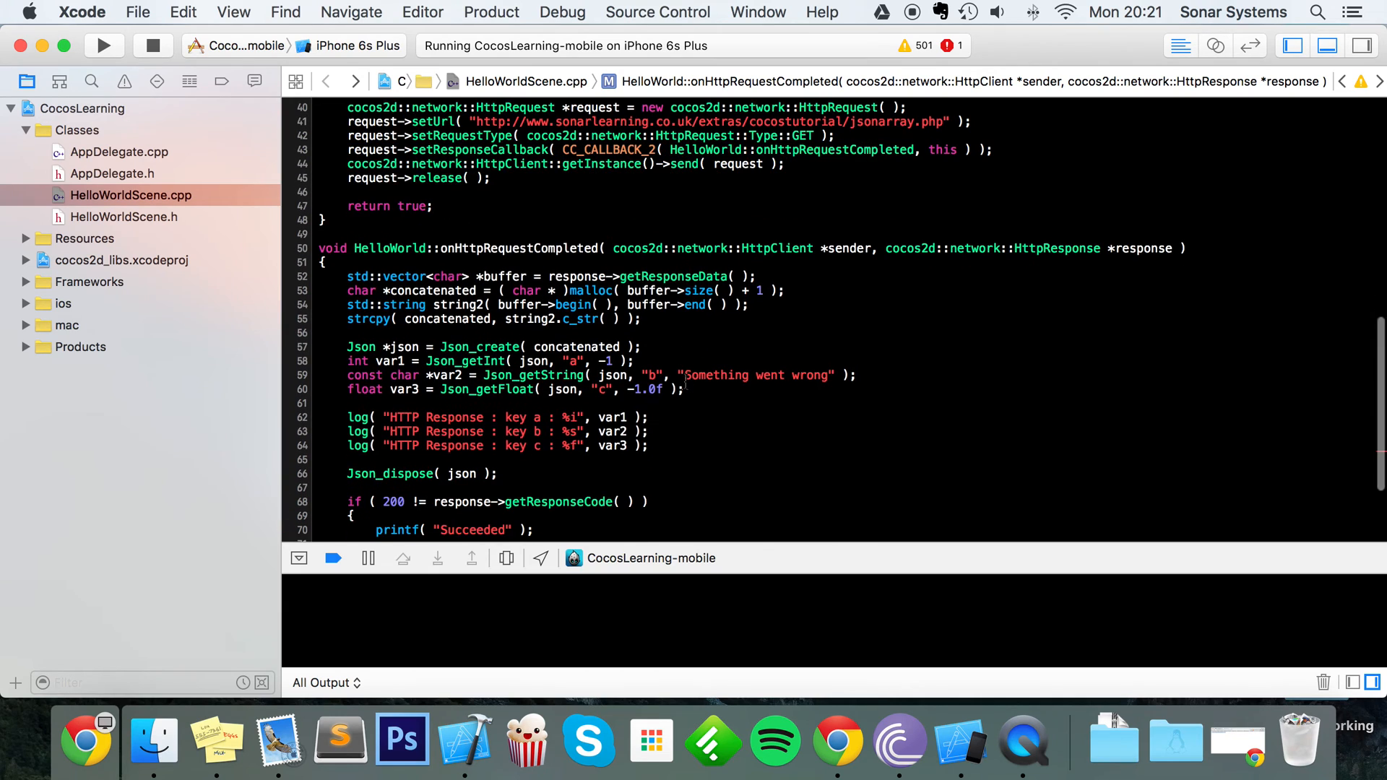
- Relaunch the app, stopping the running instance, so the console logs a=700, b='Hello My Name is Batman', c=3.75
{"action": "left_click", "coordinate": [104, 45]}
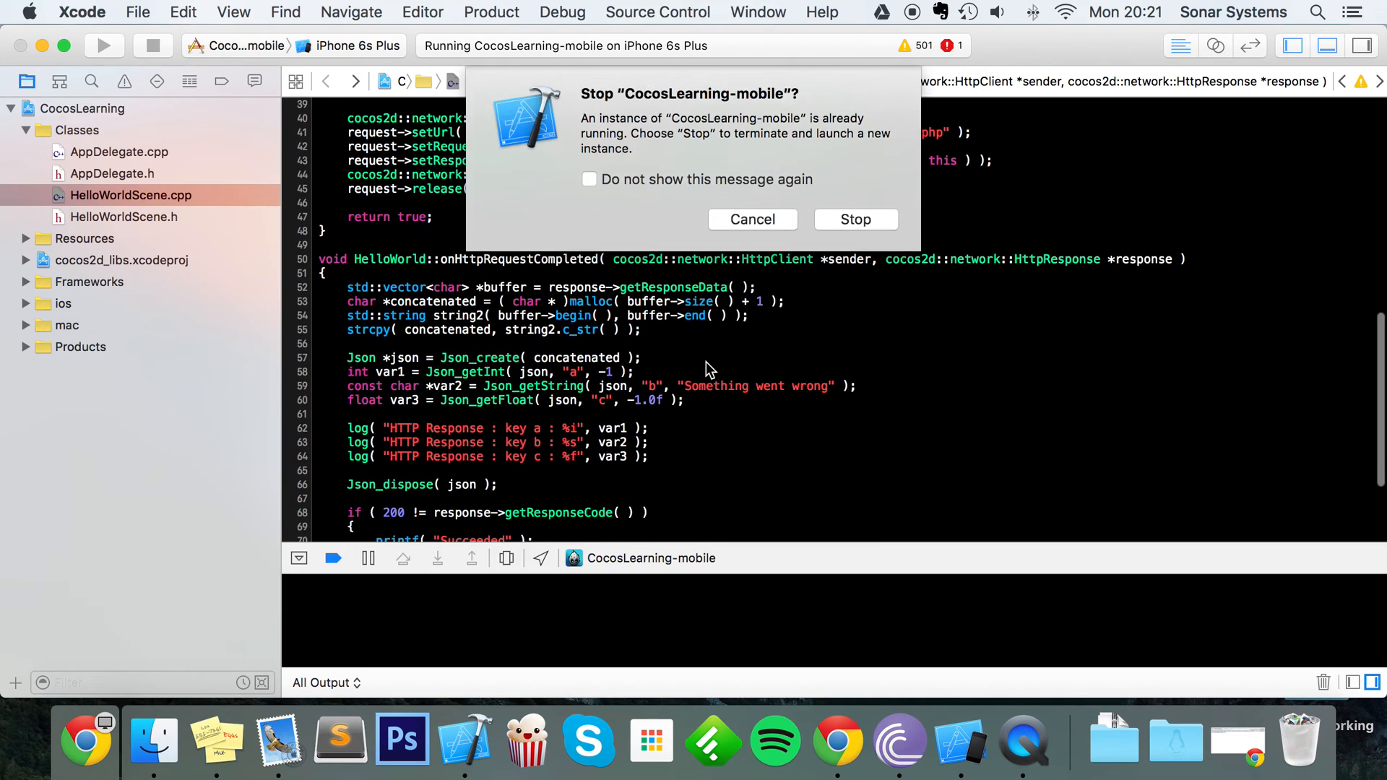
{"action": "left_click", "coordinate": [855, 219]}
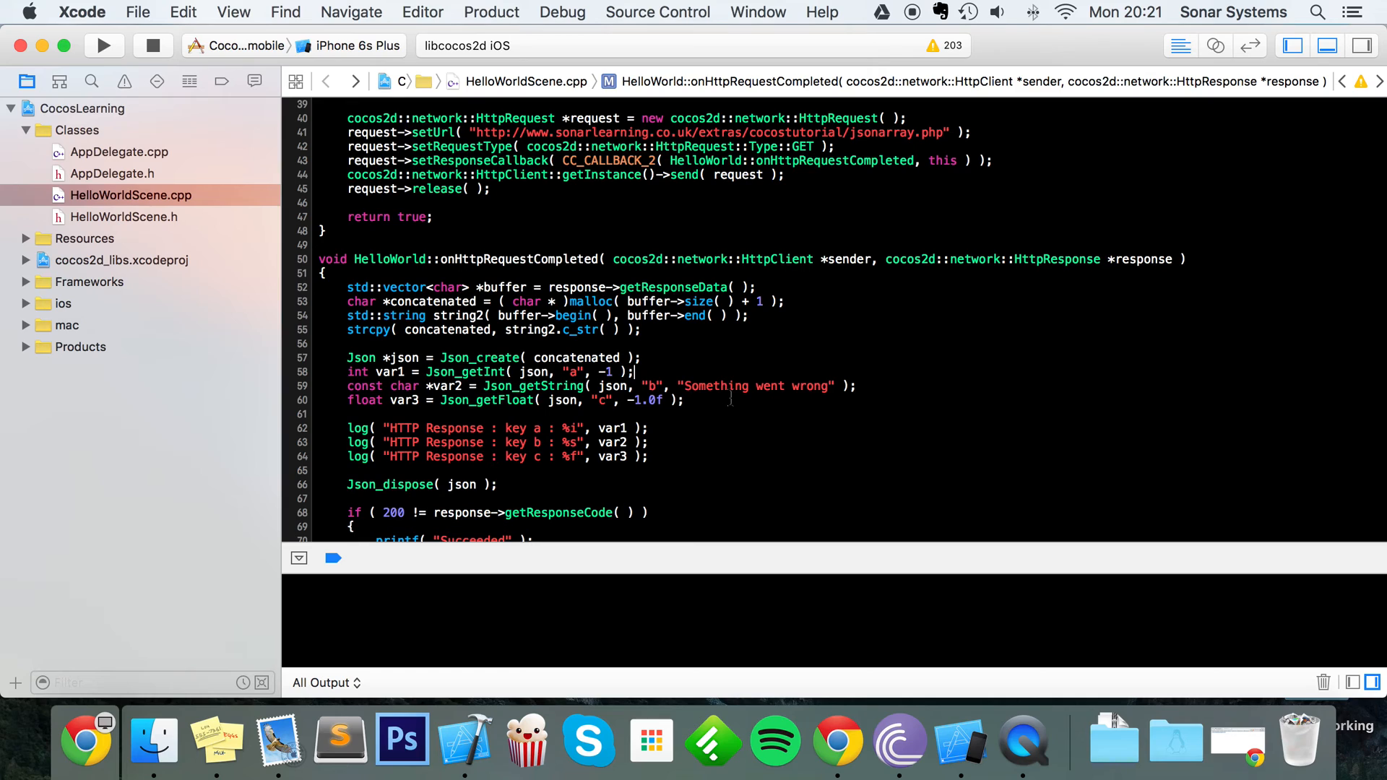
{"action": "left_click", "coordinate": [103, 45]}
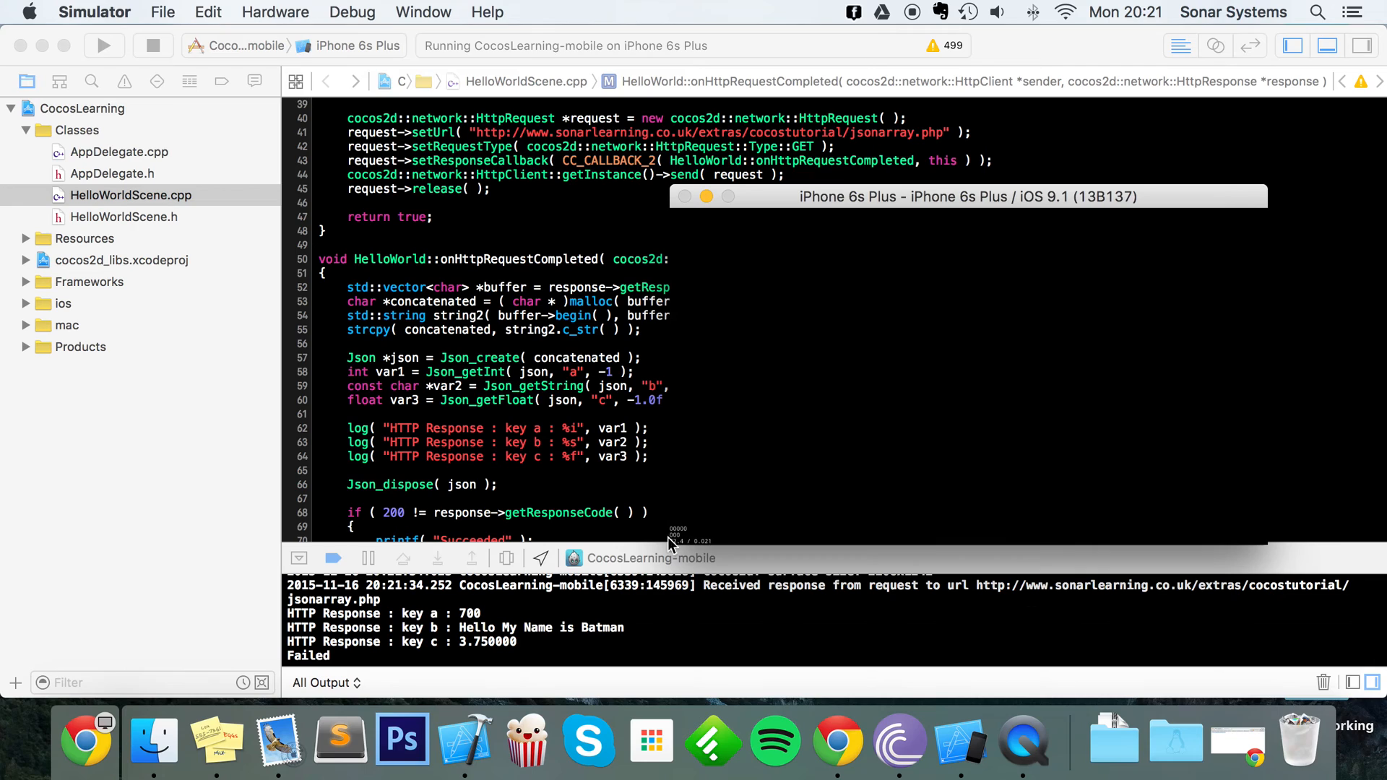
{"action": "mouse_move", "coordinate": [491, 637]}
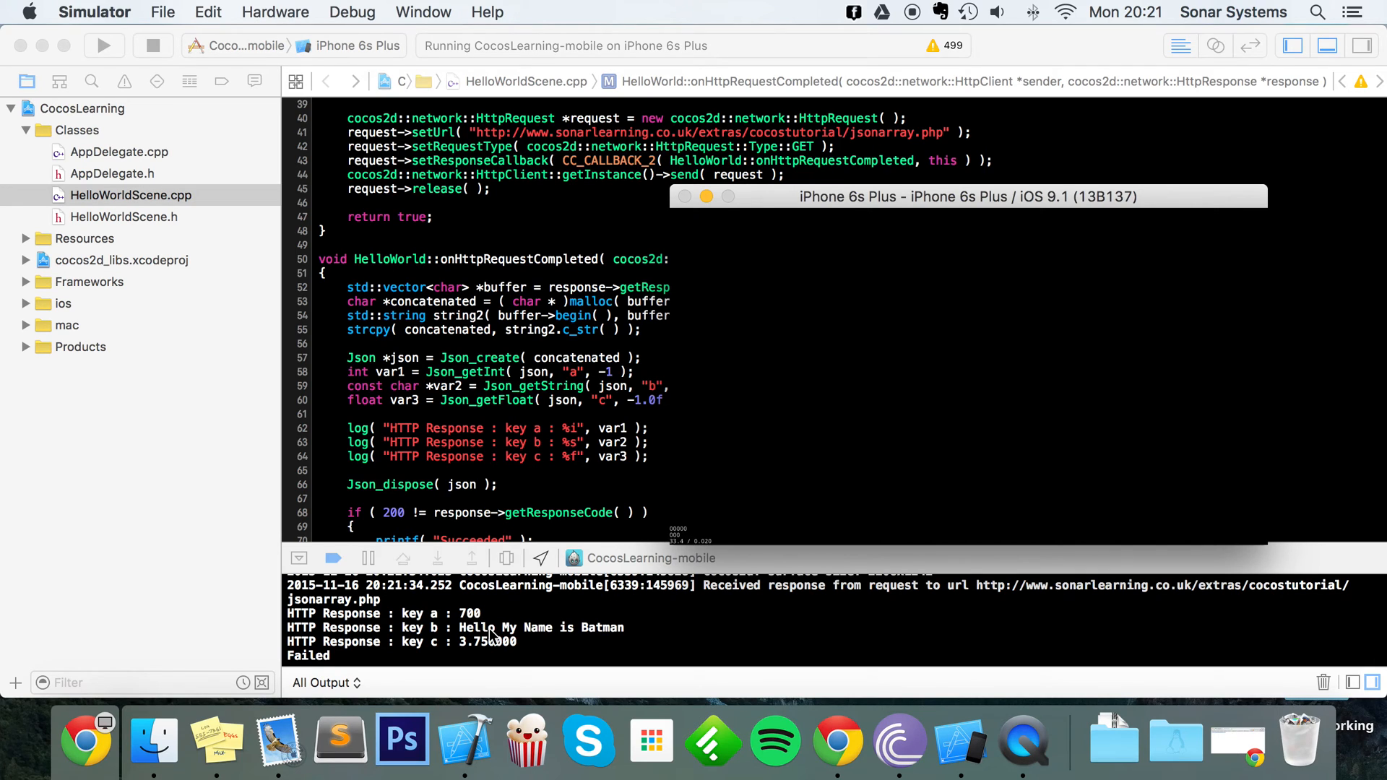
{"action": "mouse_move", "coordinate": [489, 646]}
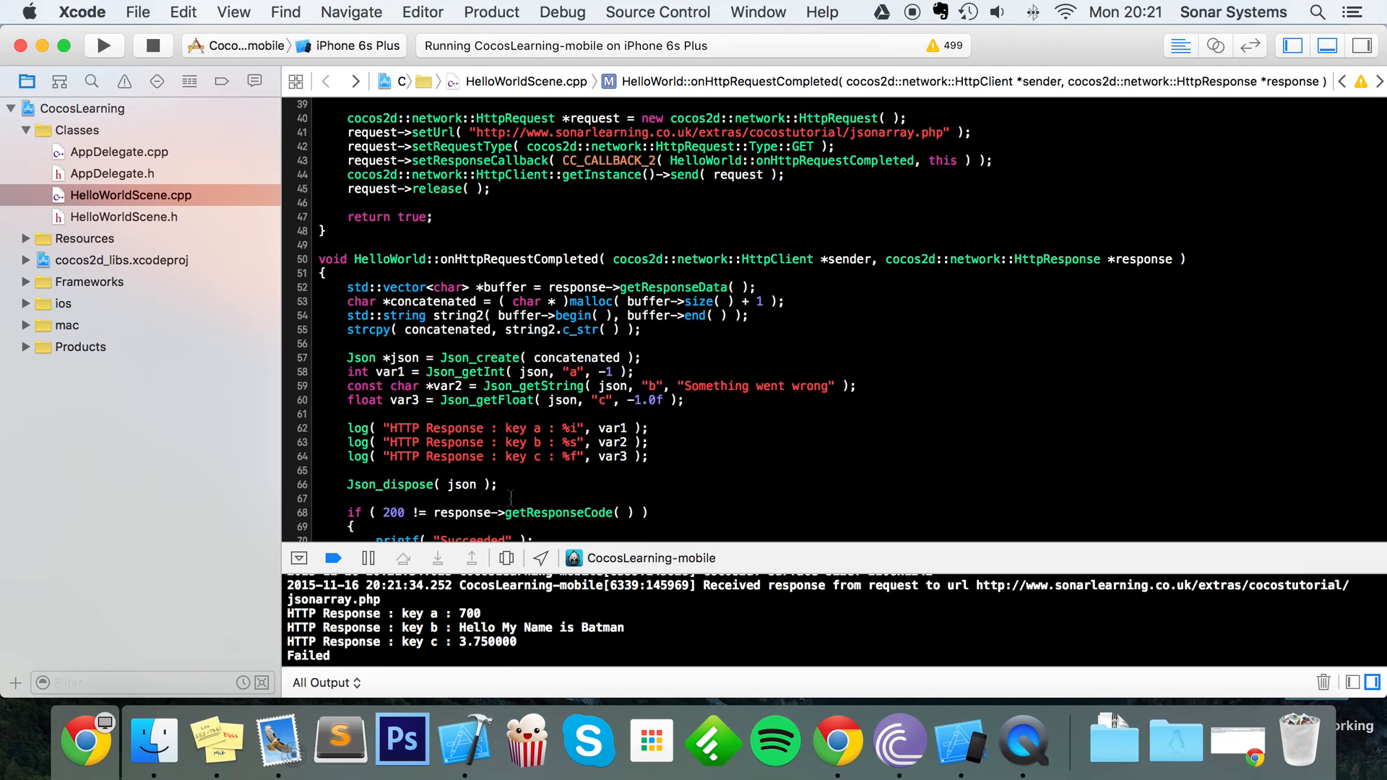
- Rerun with the check changed to 200 == response code so the console reports Succeeded
{"action": "scroll", "scroll_direction": "down", "scroll_amount": 3}
{"action": "type", "text": "="}
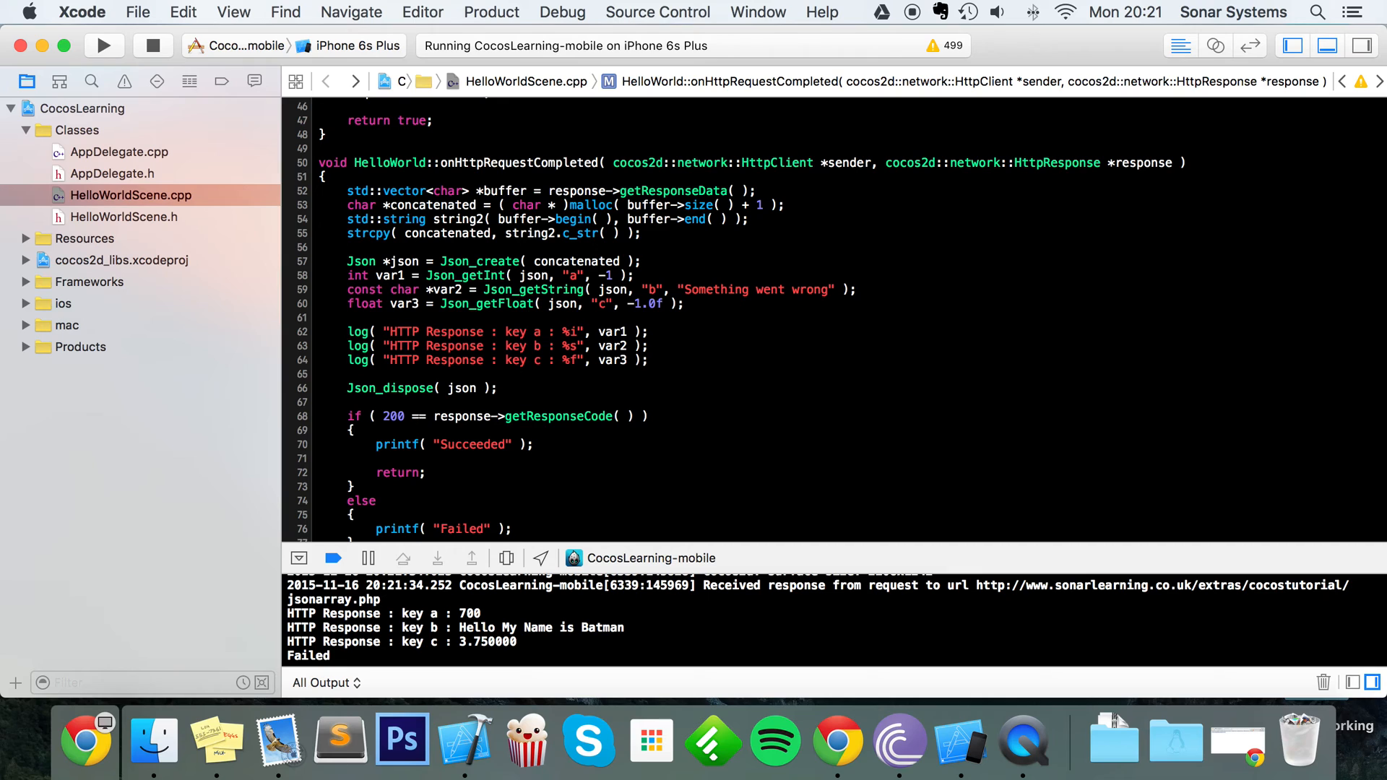
{"action": "left_click", "coordinate": [104, 44]}
{"action": "type", "text": "b"}
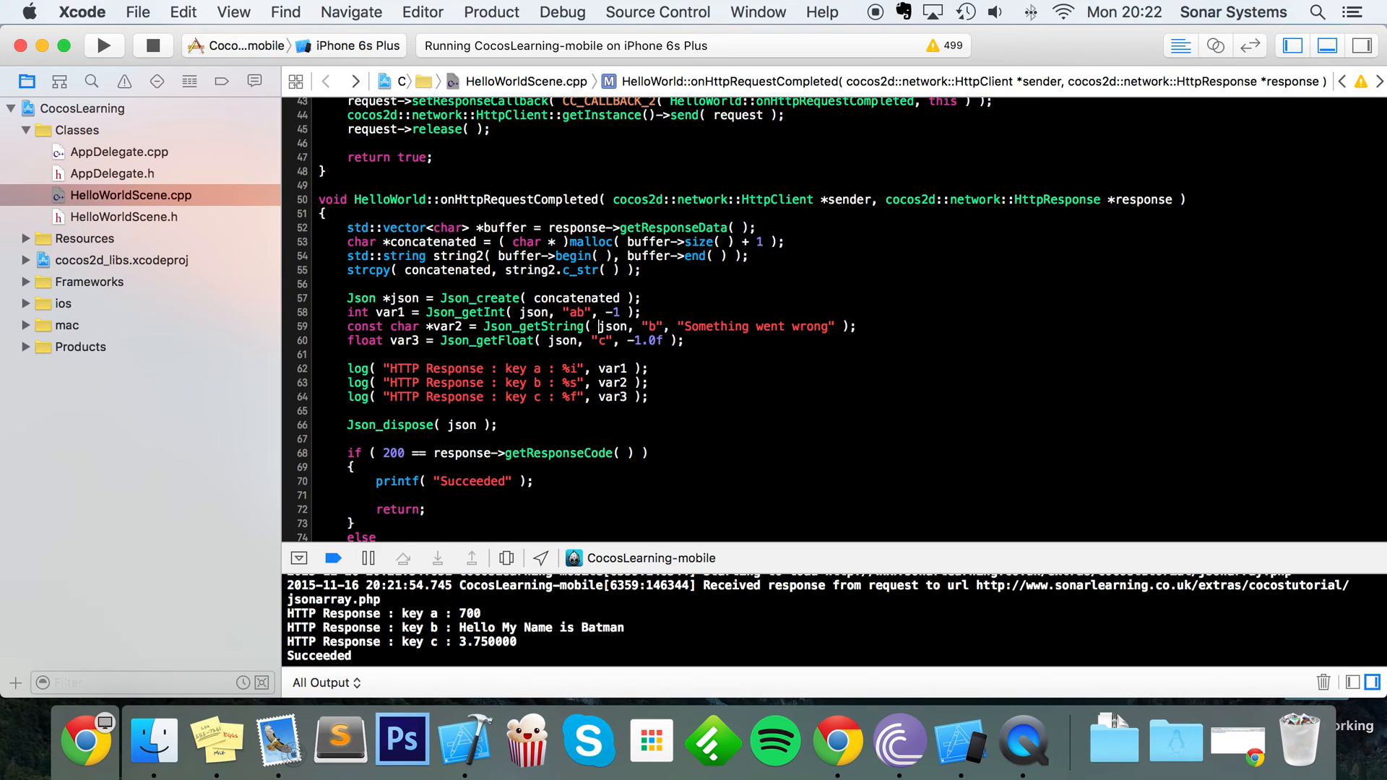
- Edit a key string and rerun to log fallbacks -1, 'Something went wrong' and -1.000000
{"action": "type", "text": "3"}
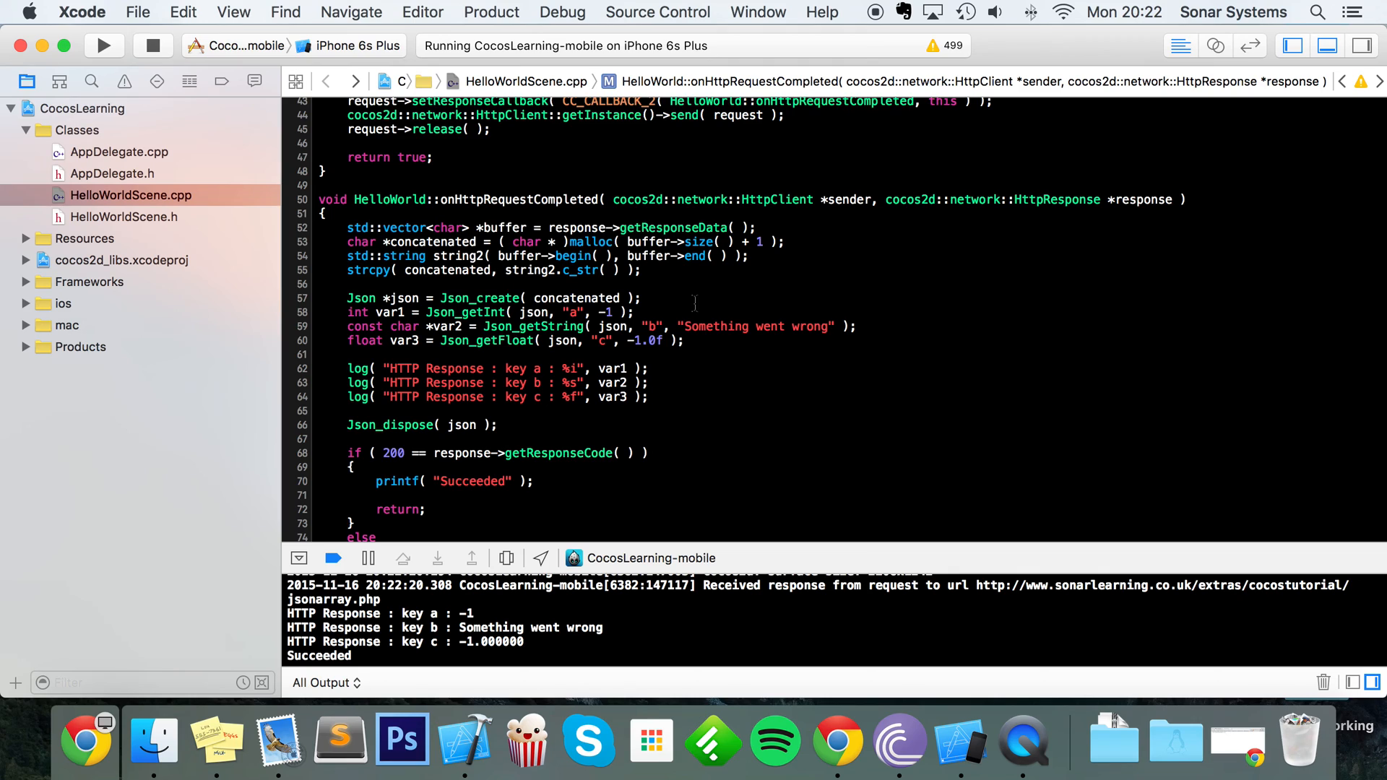
{"action": "left_click", "coordinate": [575, 312]}
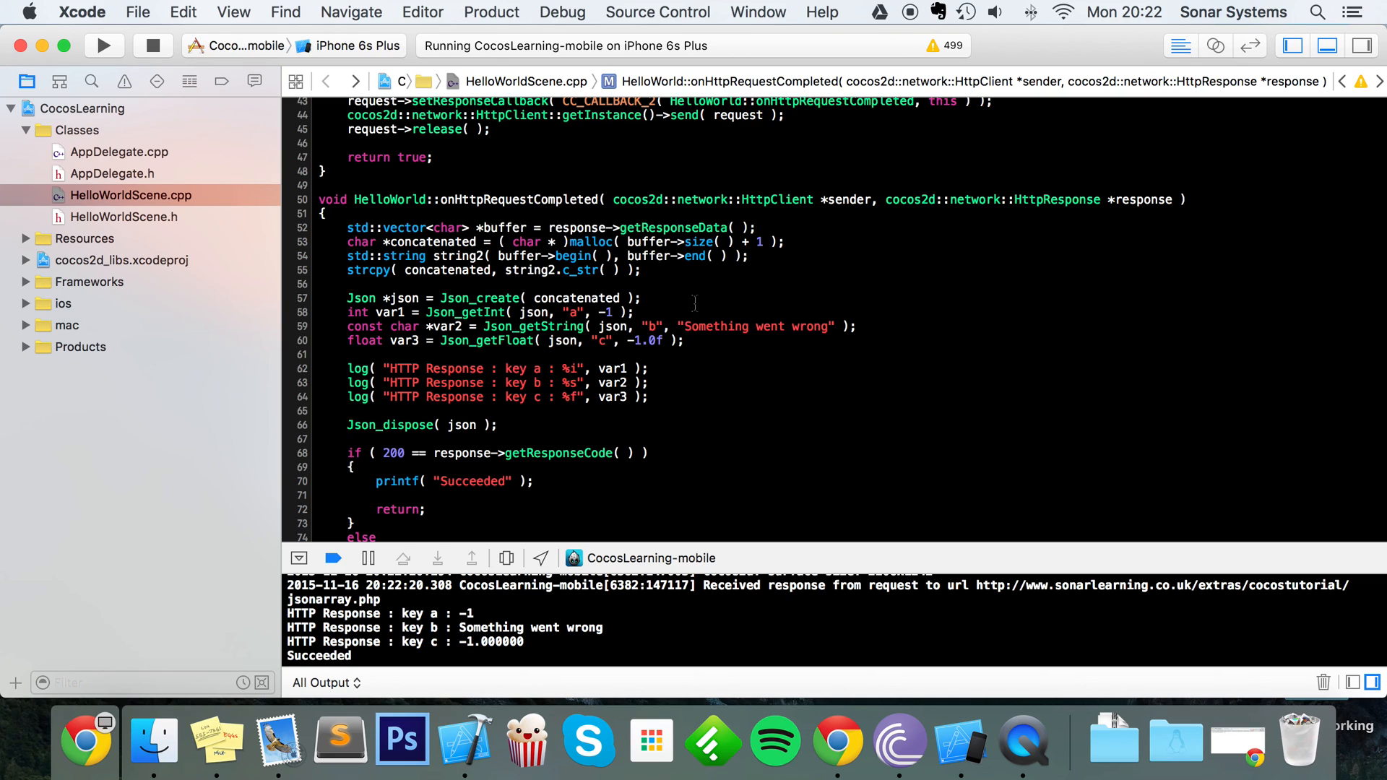
{"action": "left_click", "coordinate": [575, 312]}
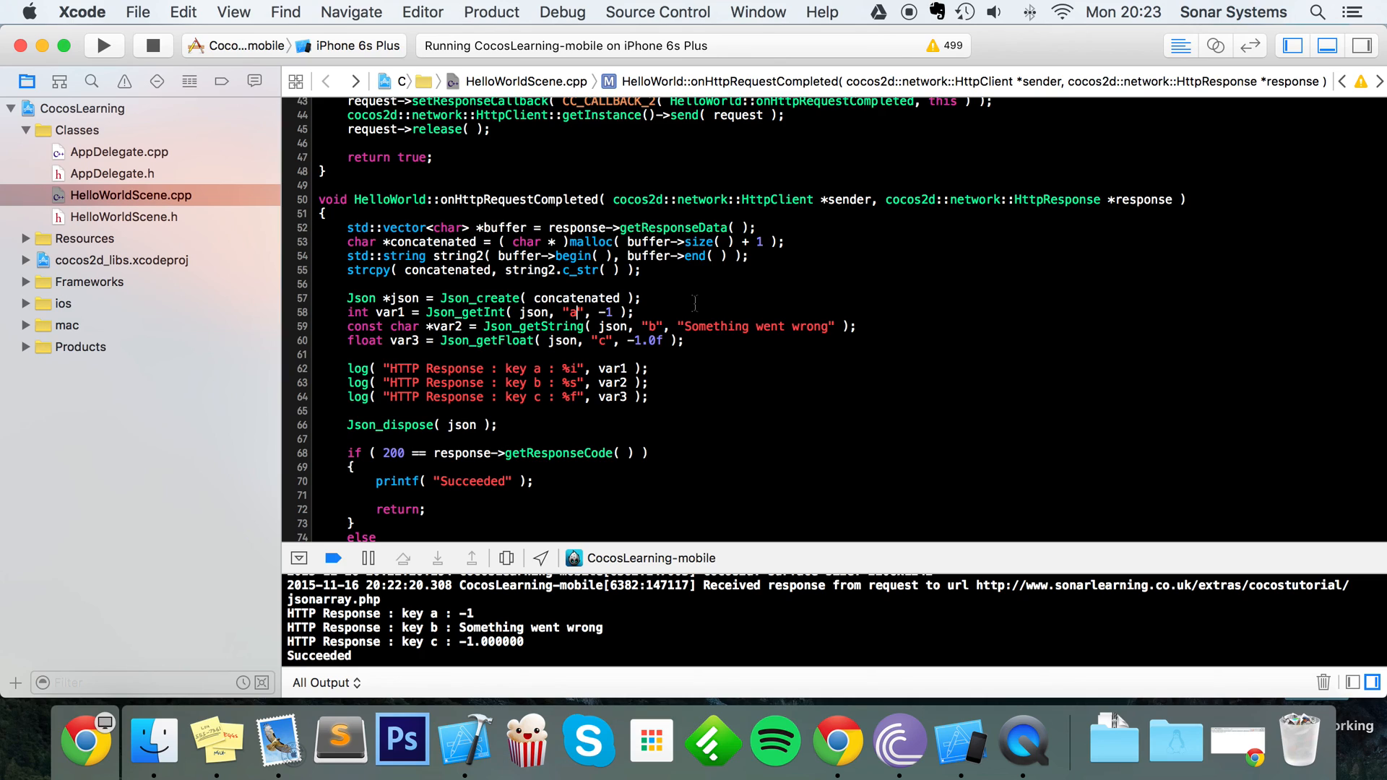